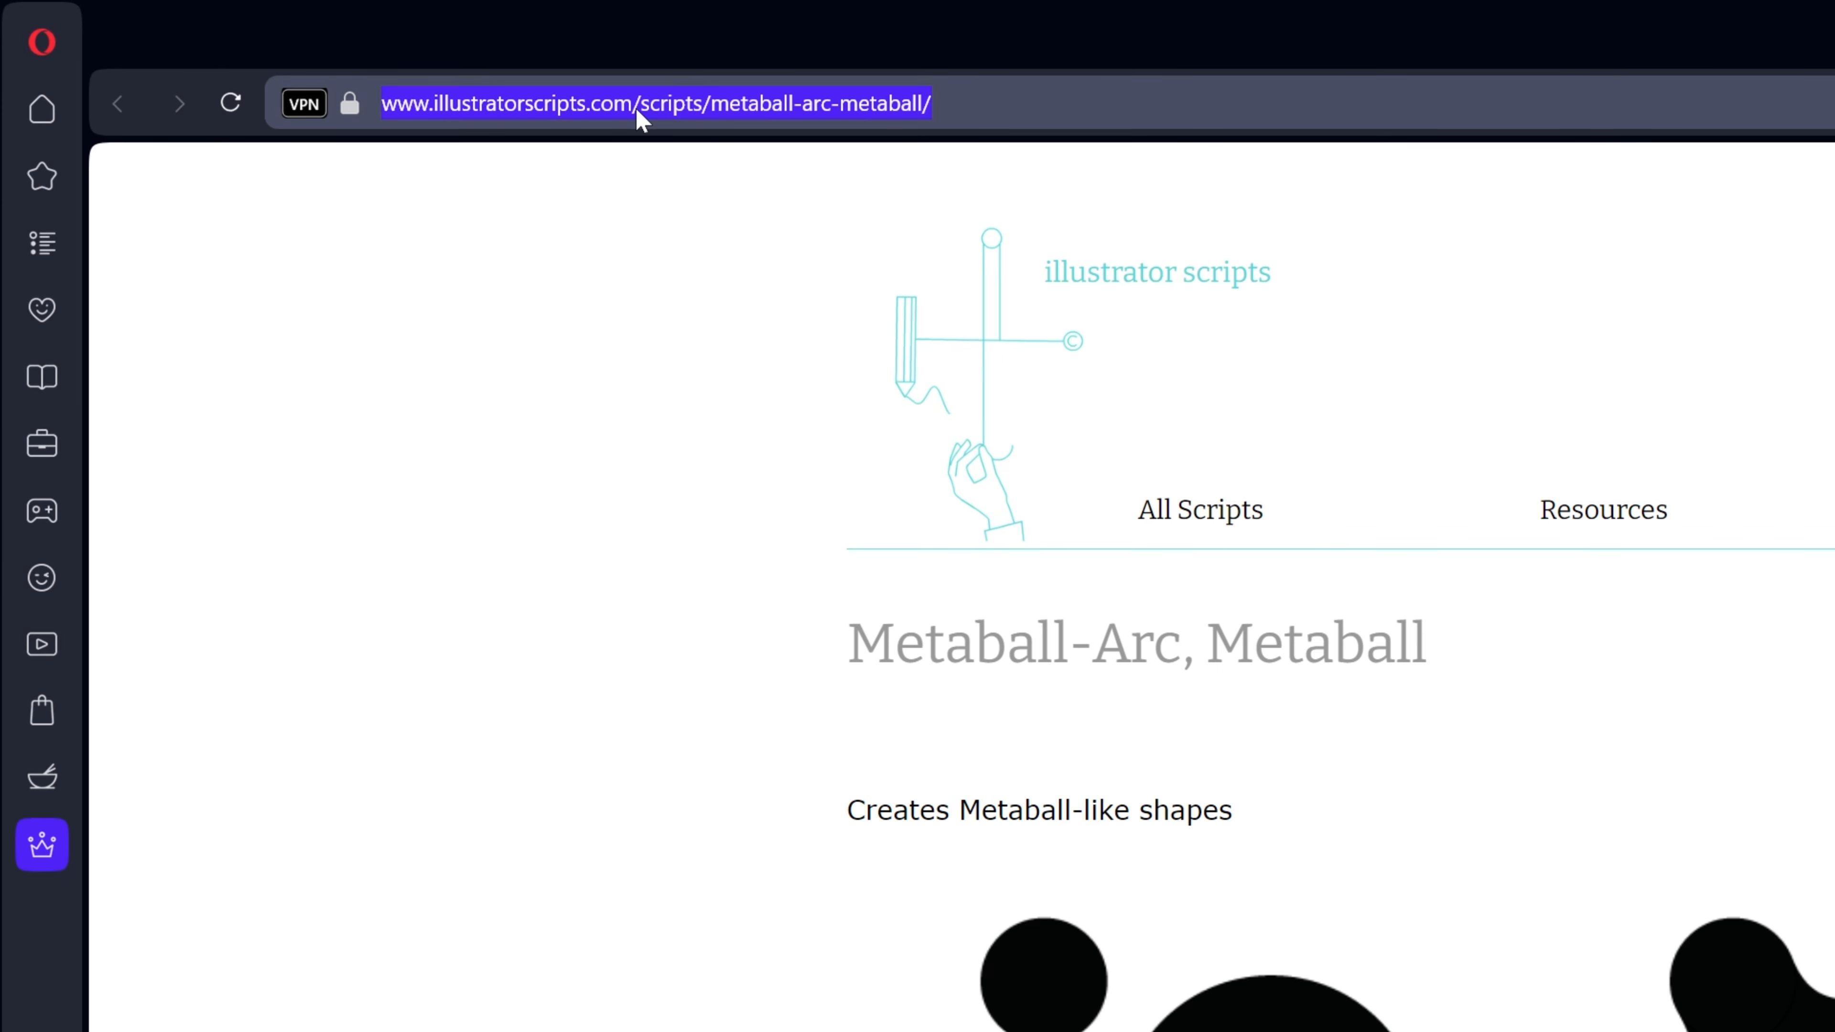
Step: Scroll the Metaball-Arc script page down to its 'How to use' section
scroll("down", 3)
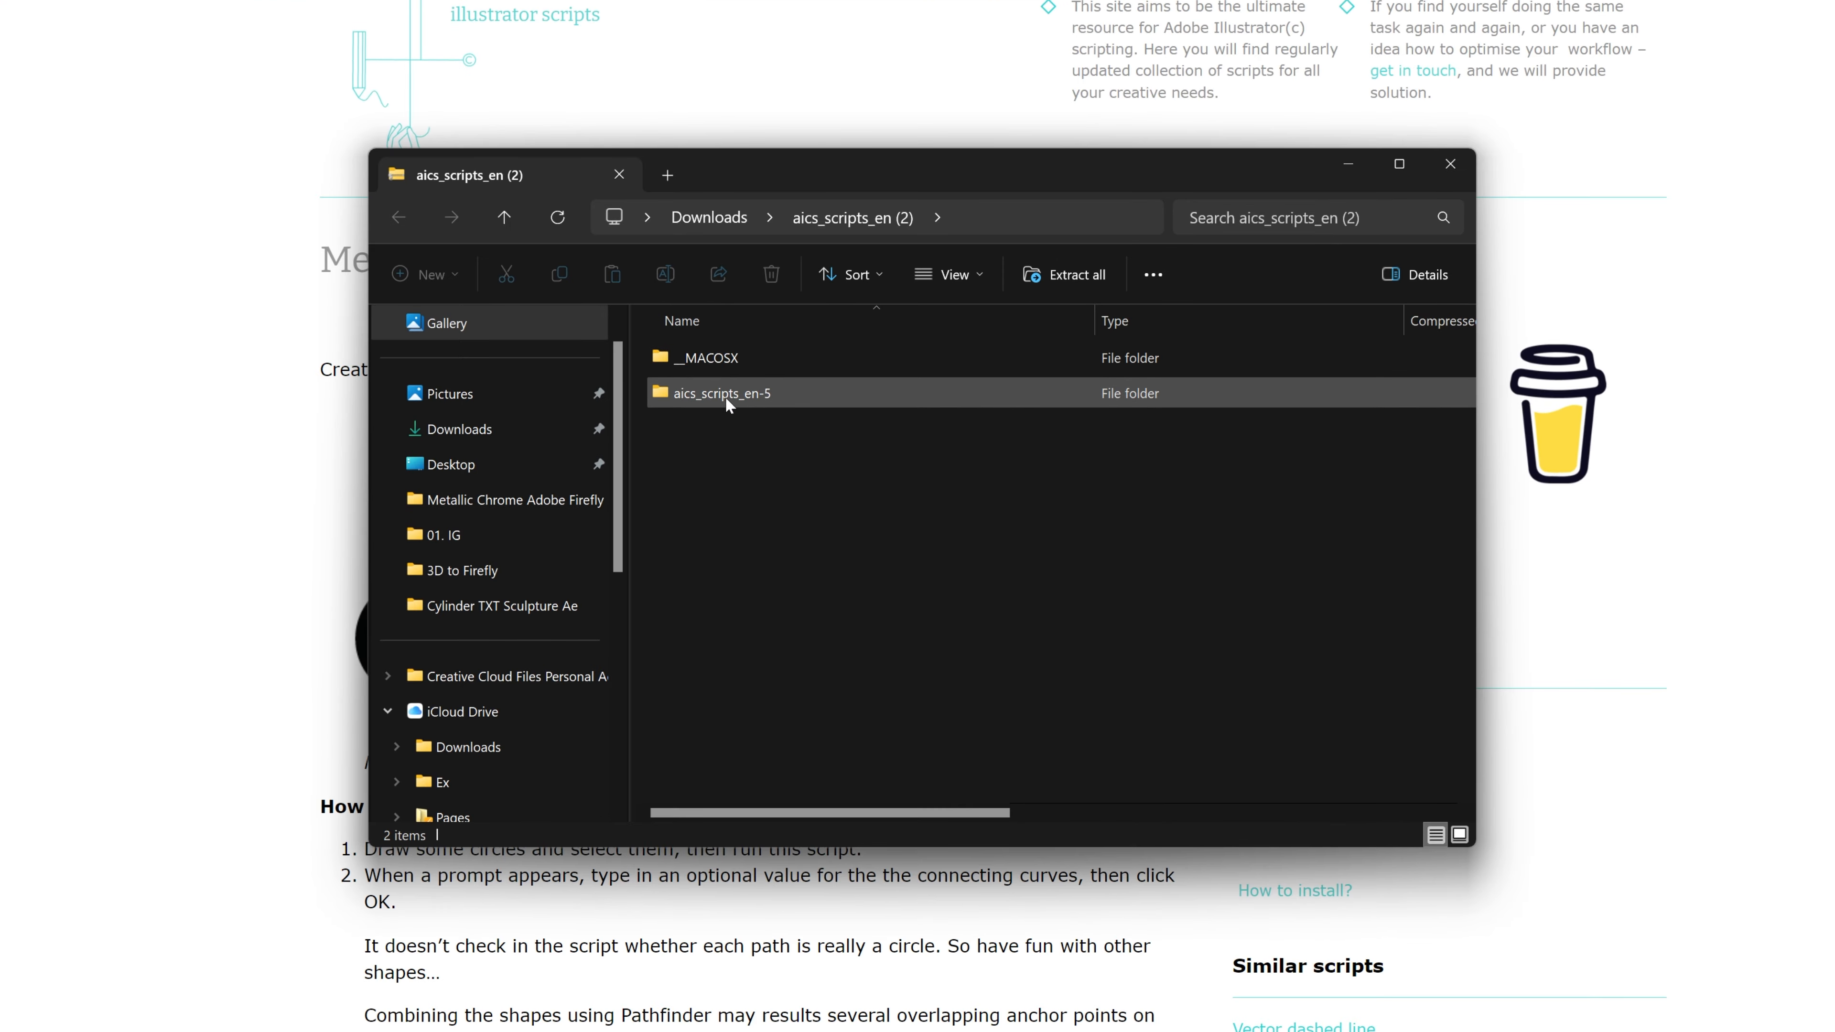
Step: Enter the aics_scripts_en-5 folder and pick out Metaball (Arc).jsx among its 31 scripts
double_click(723, 394)
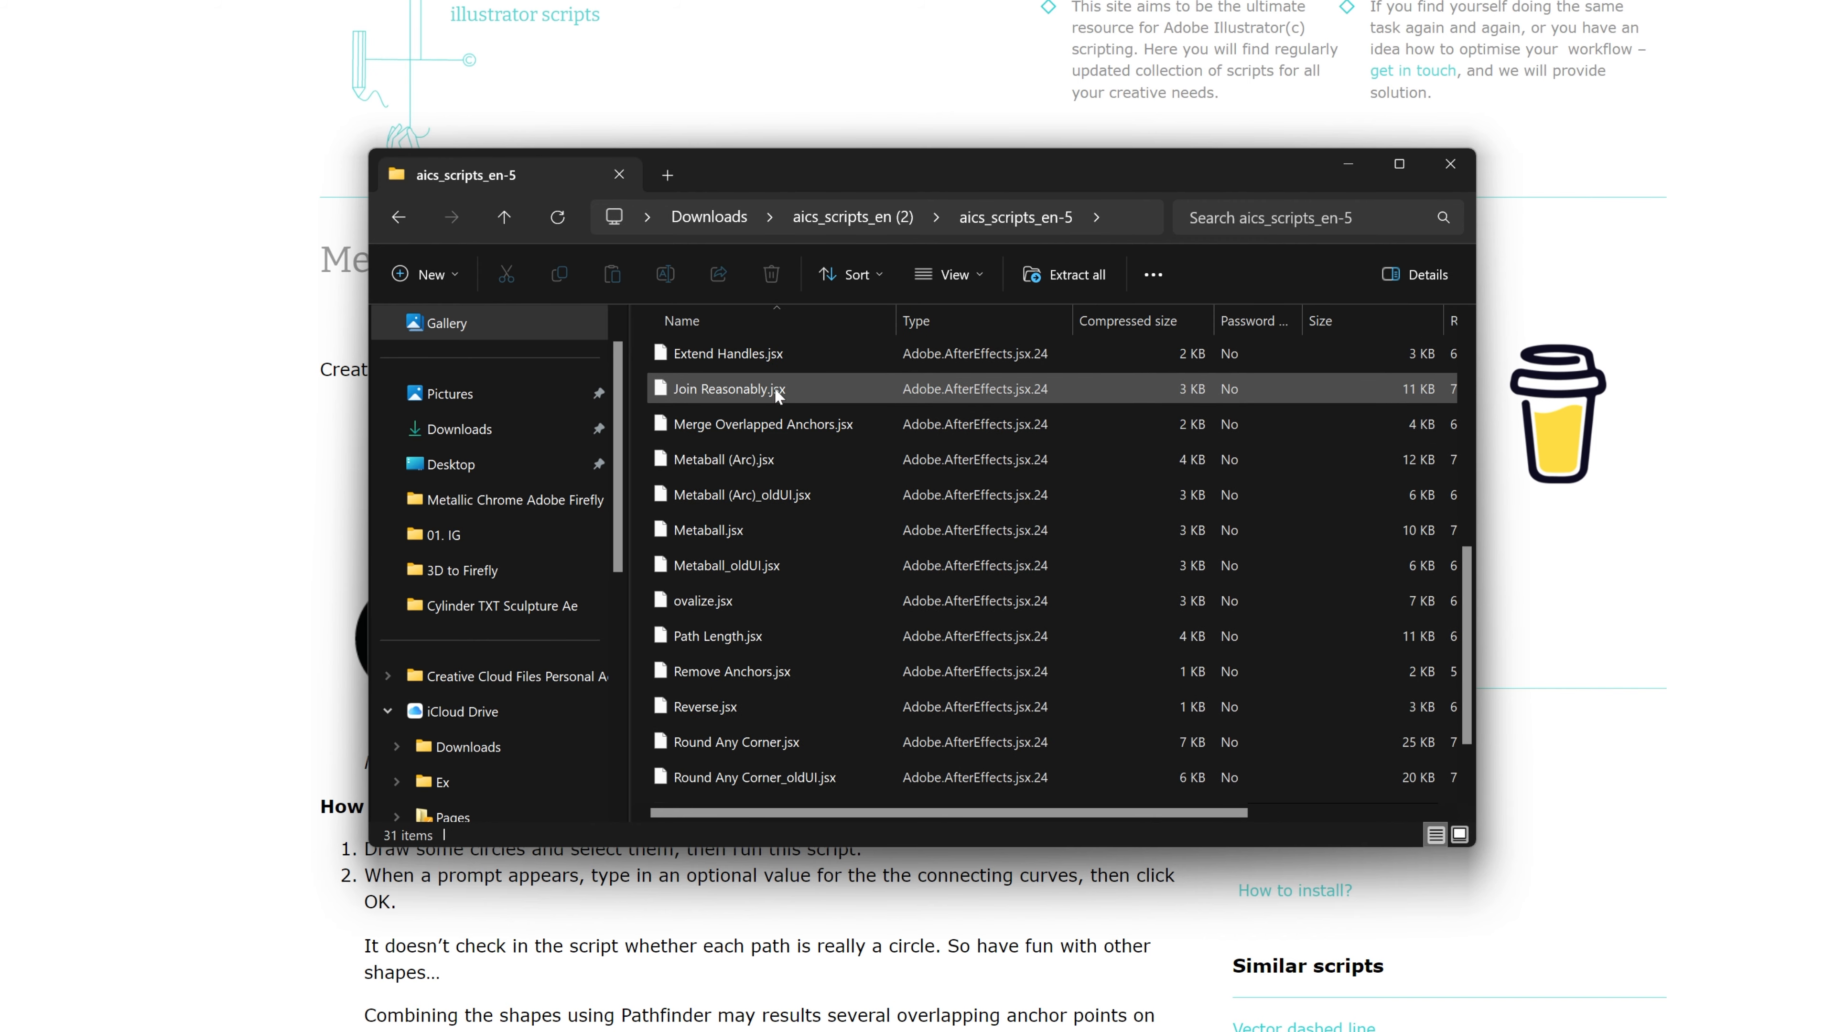
left_click(751, 459)
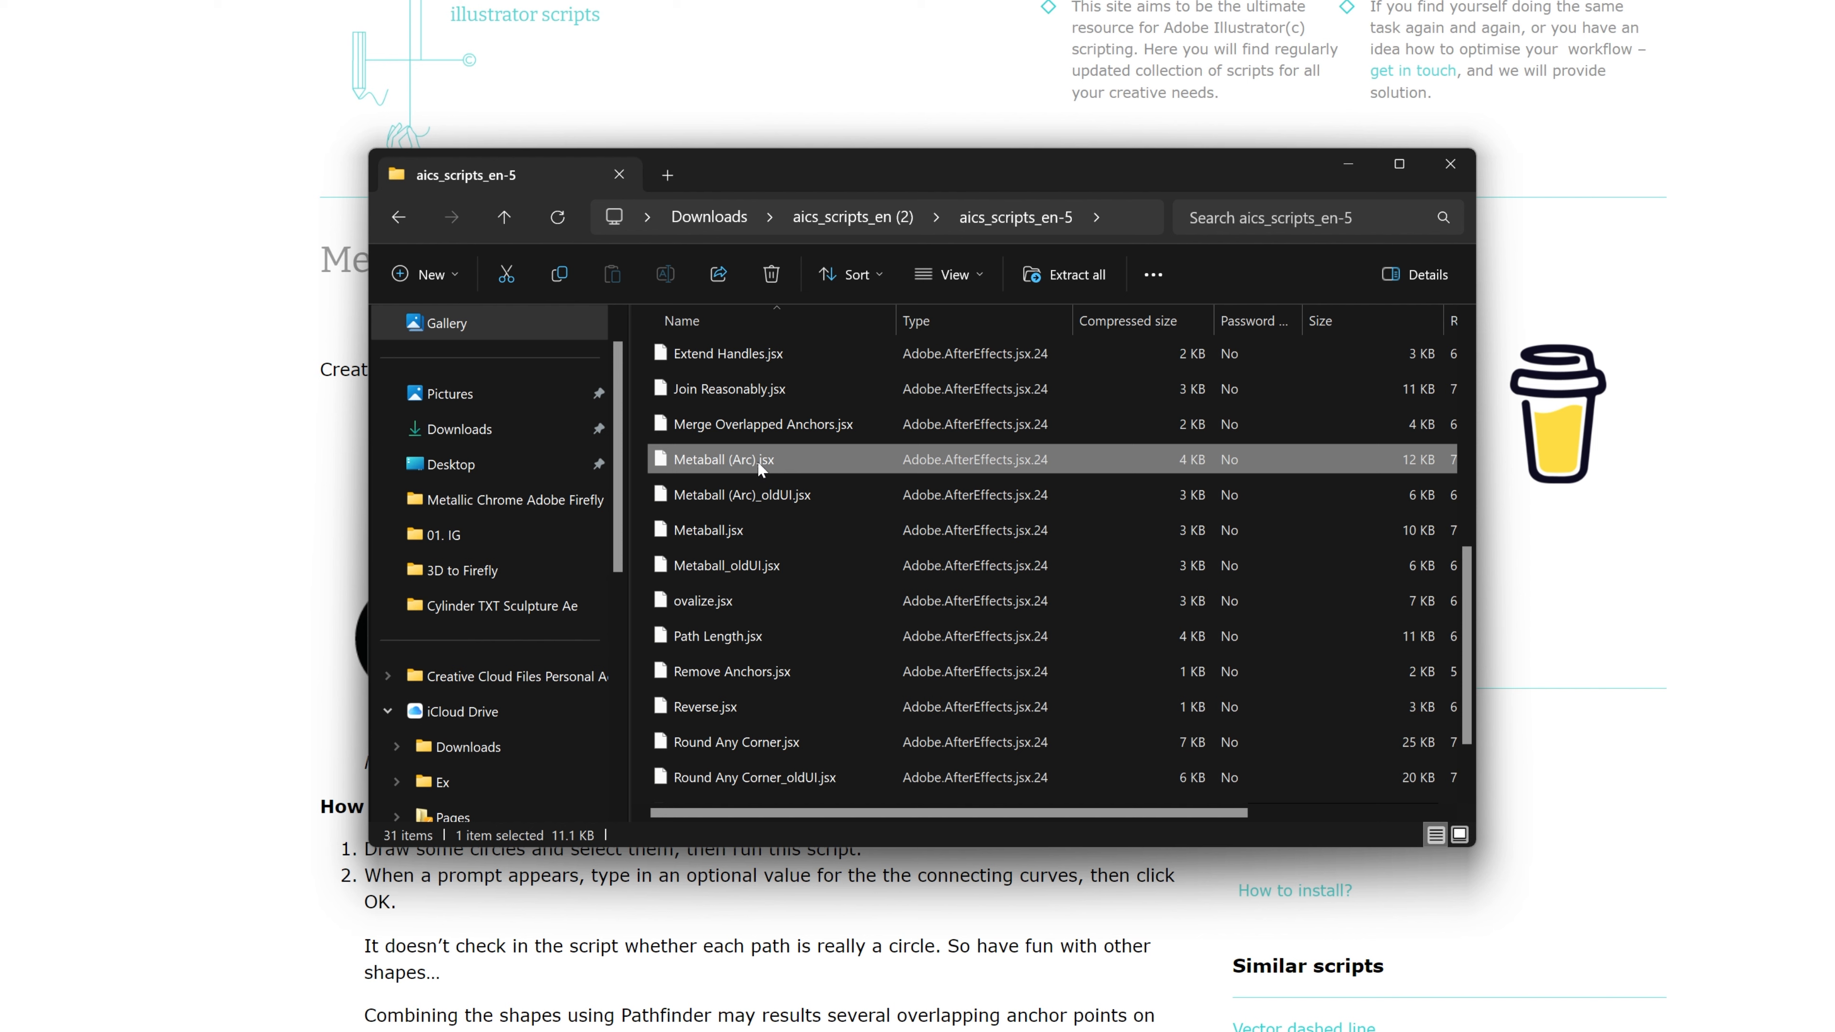
mouse_move(804, 472)
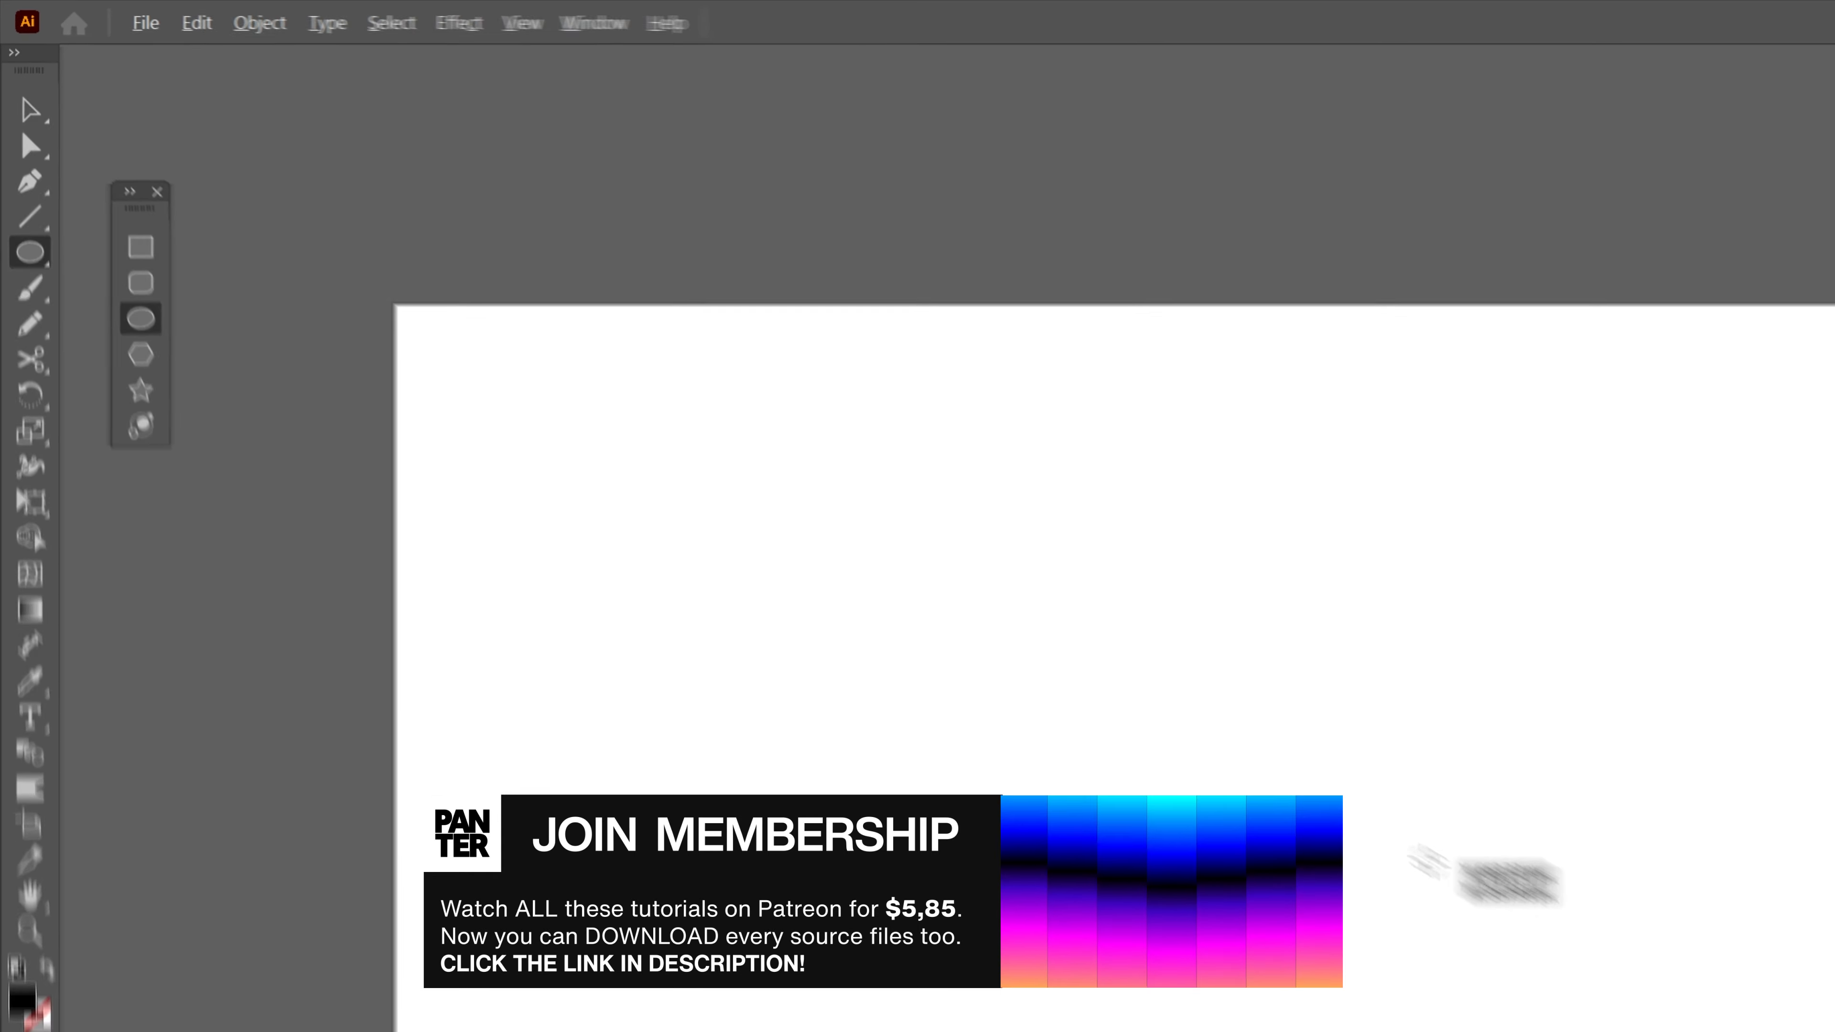
Step: Draw a black circle with the Ellipse tool and duplicate it to the right
left_click_drag(638, 439, 767, 538)
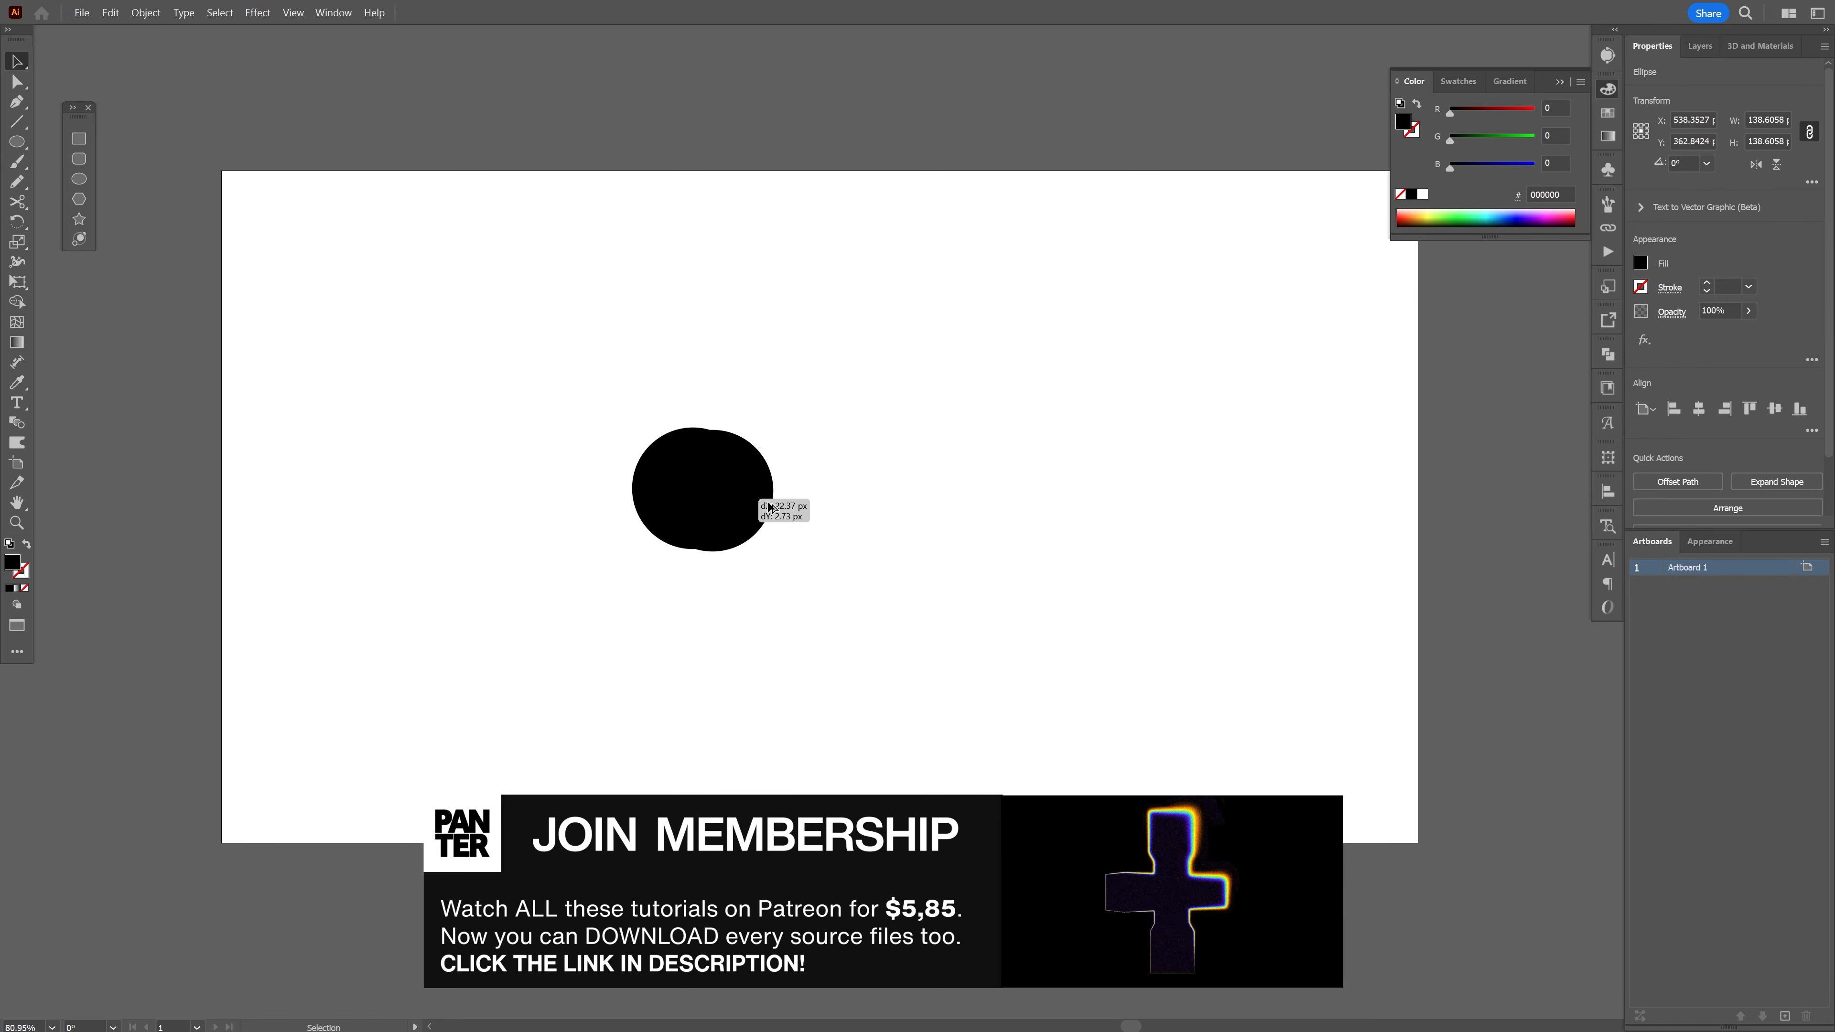
left_click_drag(702, 490, 880, 489)
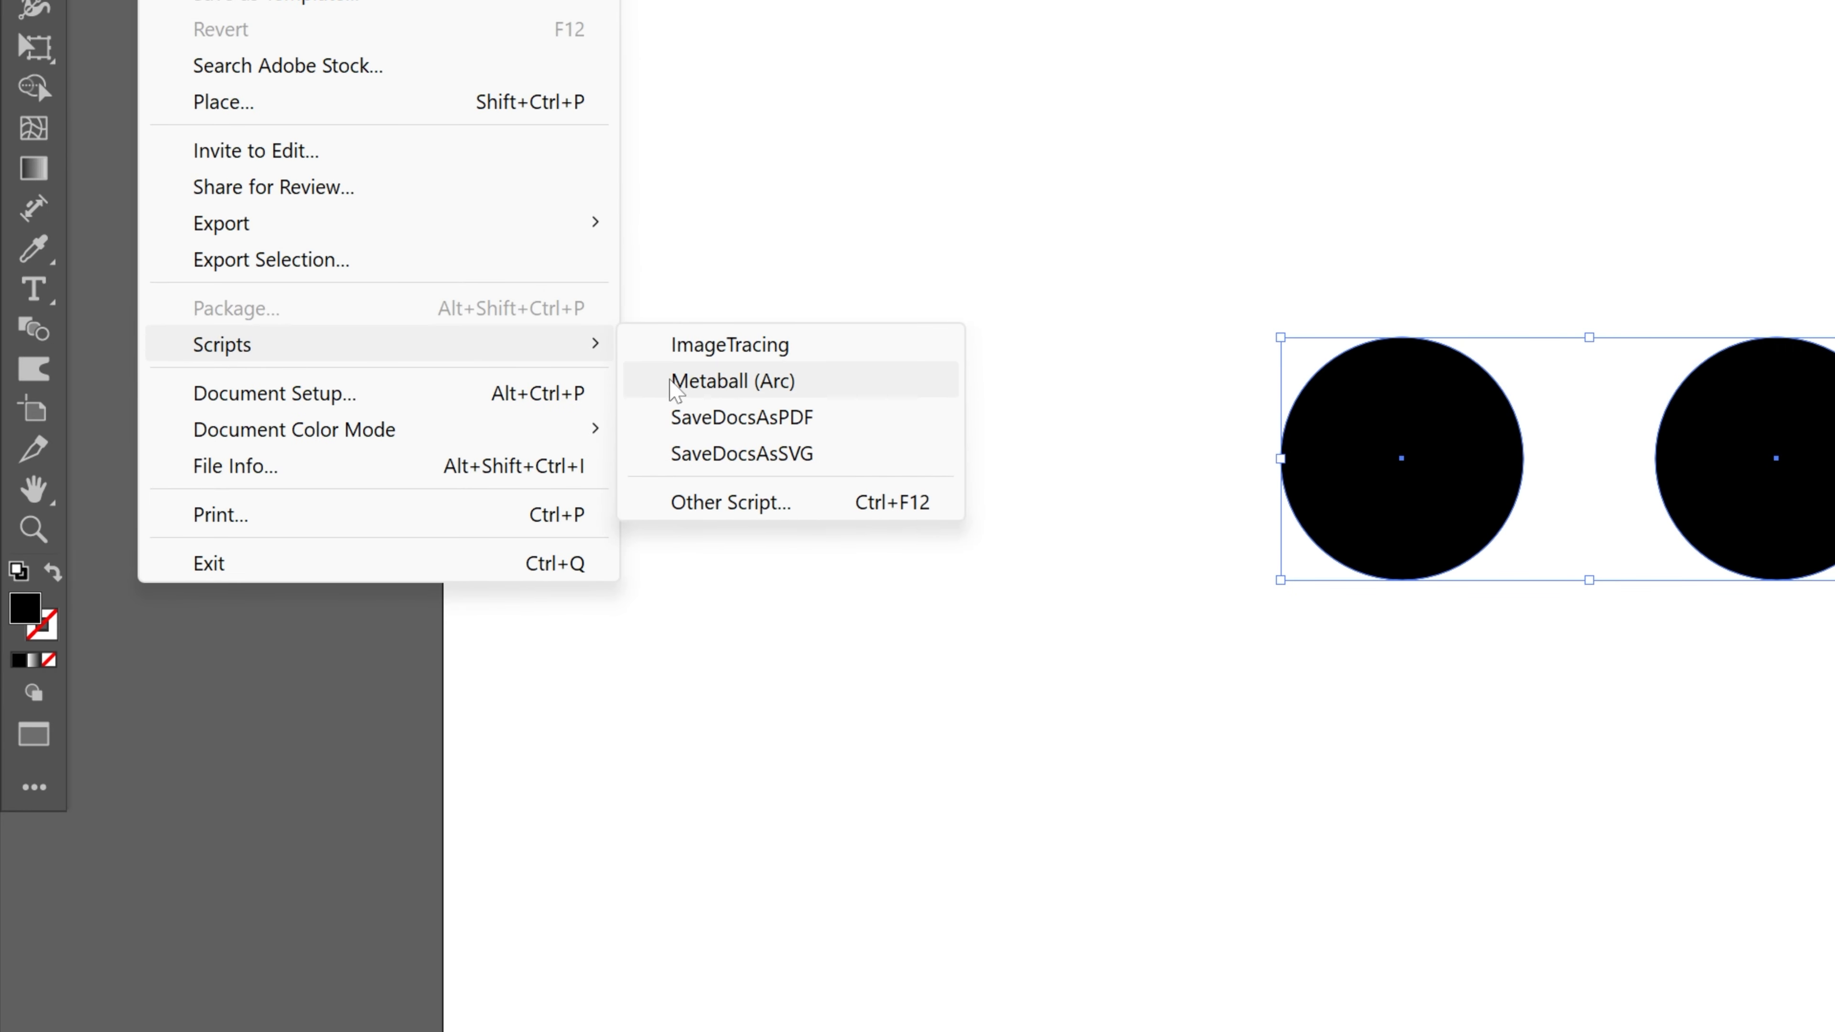
Step: Run Metaball (Arc) on the two circles and enable Preview of the 90° bridge
left_click(734, 381)
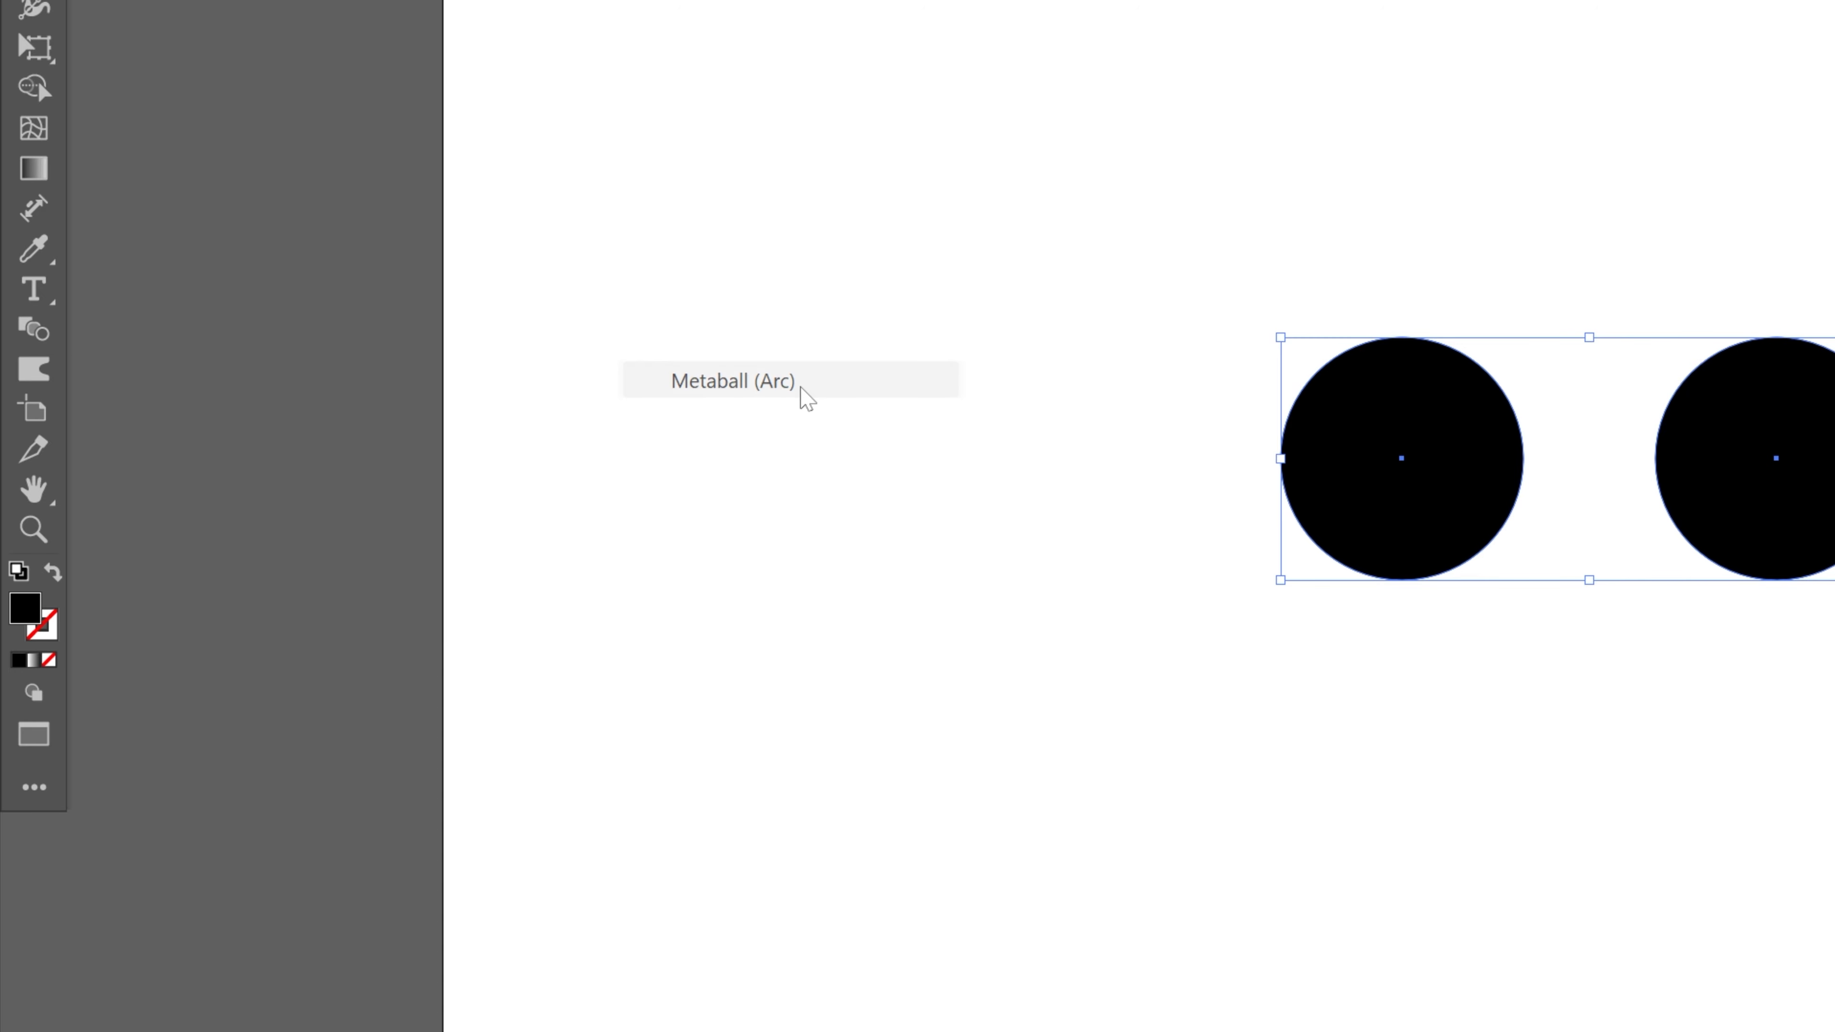
left_click(731, 381)
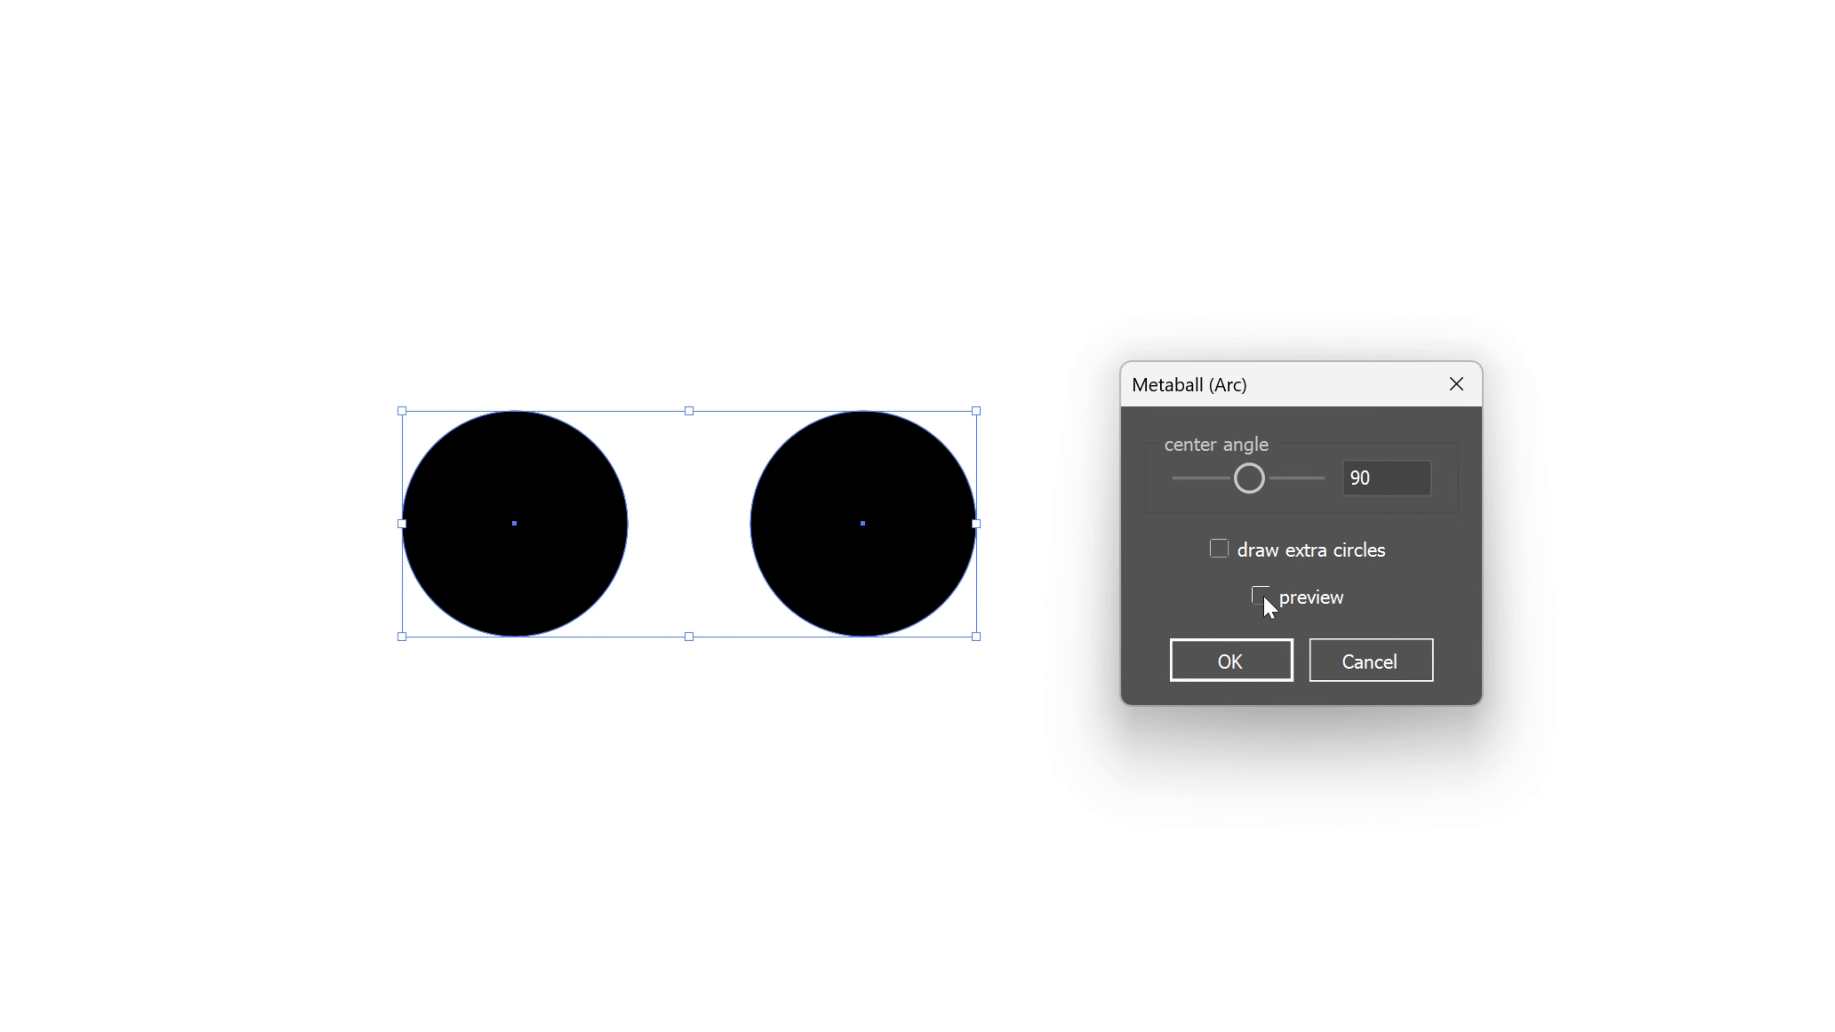
left_click(1261, 597)
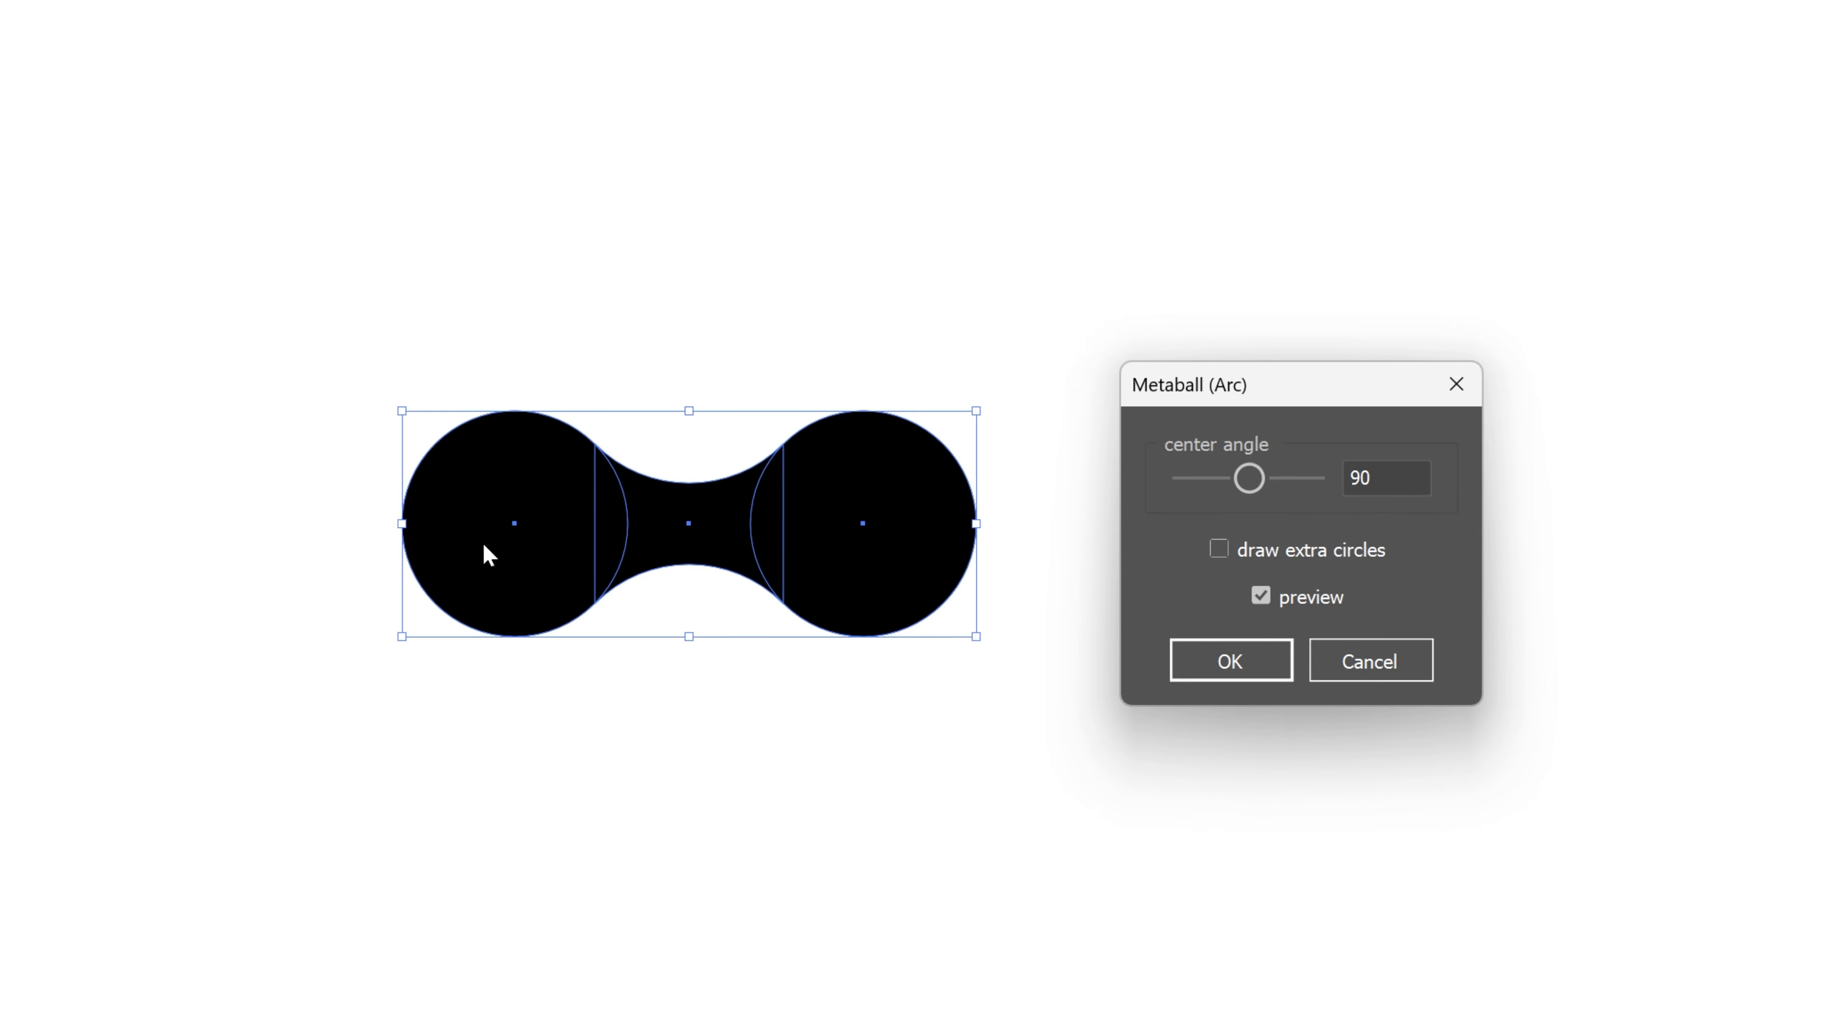
mouse_move(893, 578)
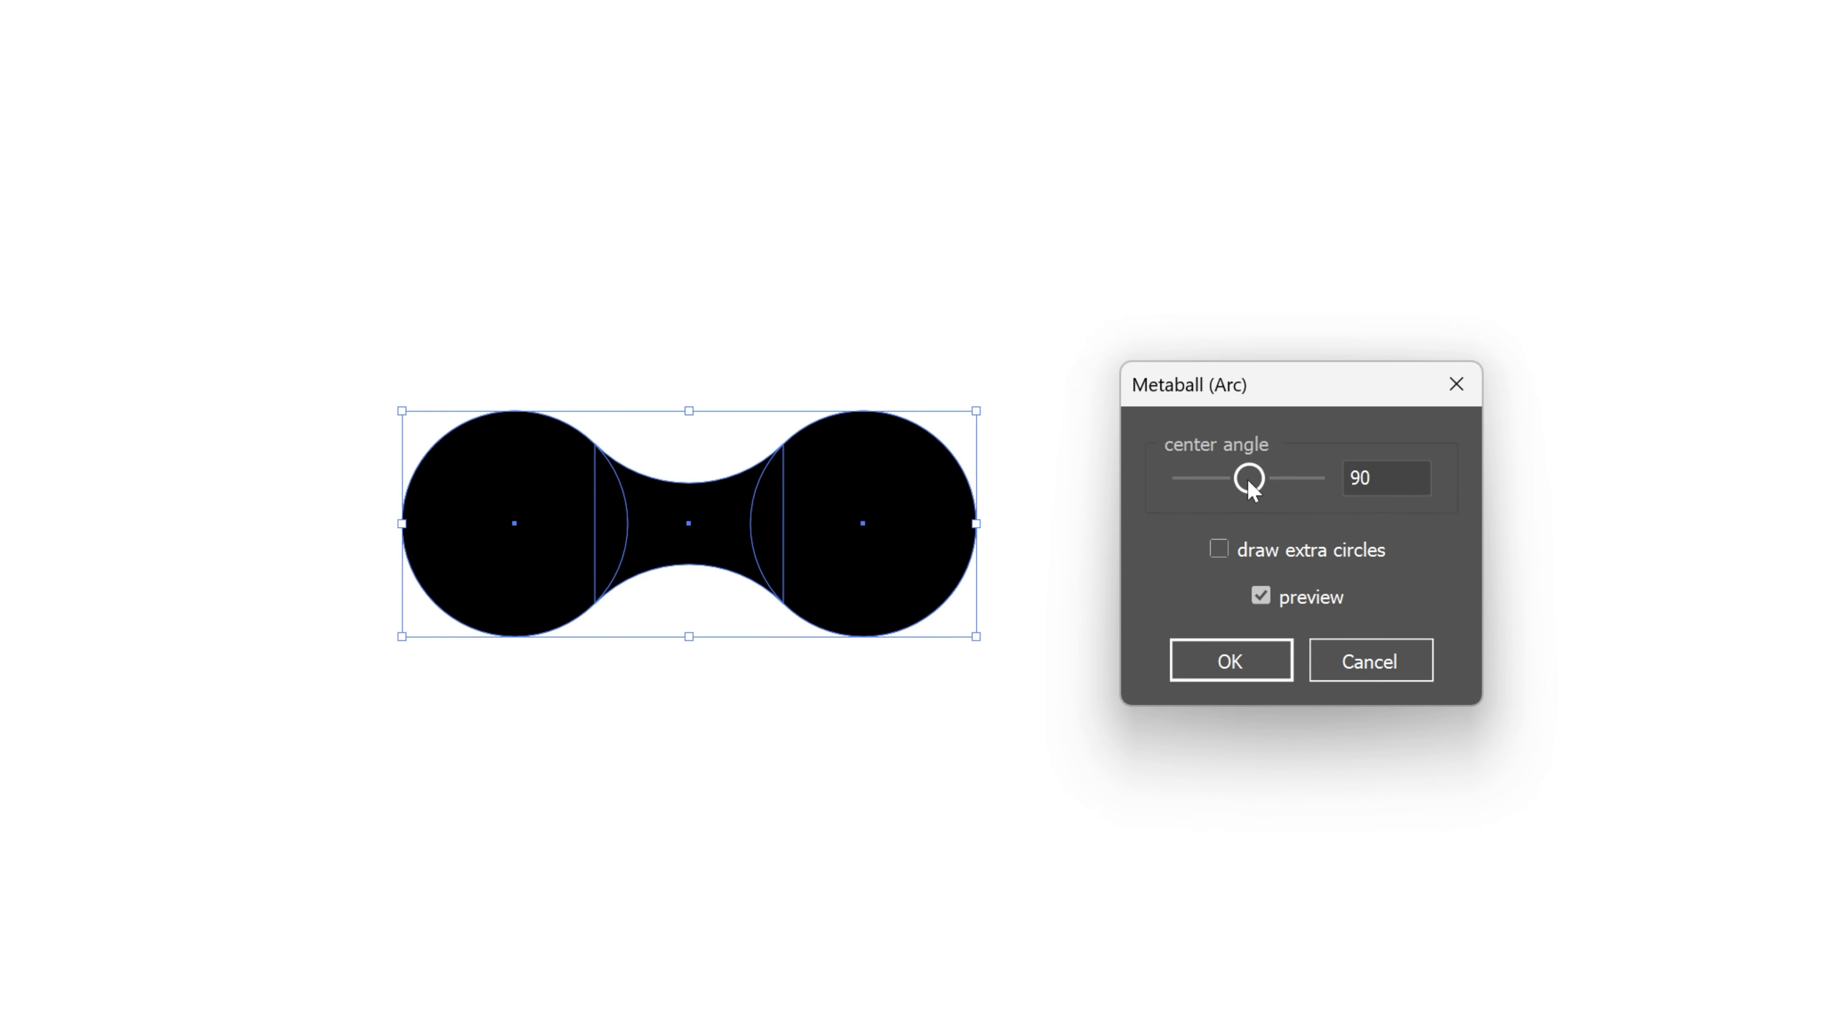
Step: Sweep the centre angle through 131.7, 127.8, 116.0, 82.2 and 58.8, settling on 100.4
left_click_drag(1247, 478, 1275, 478)
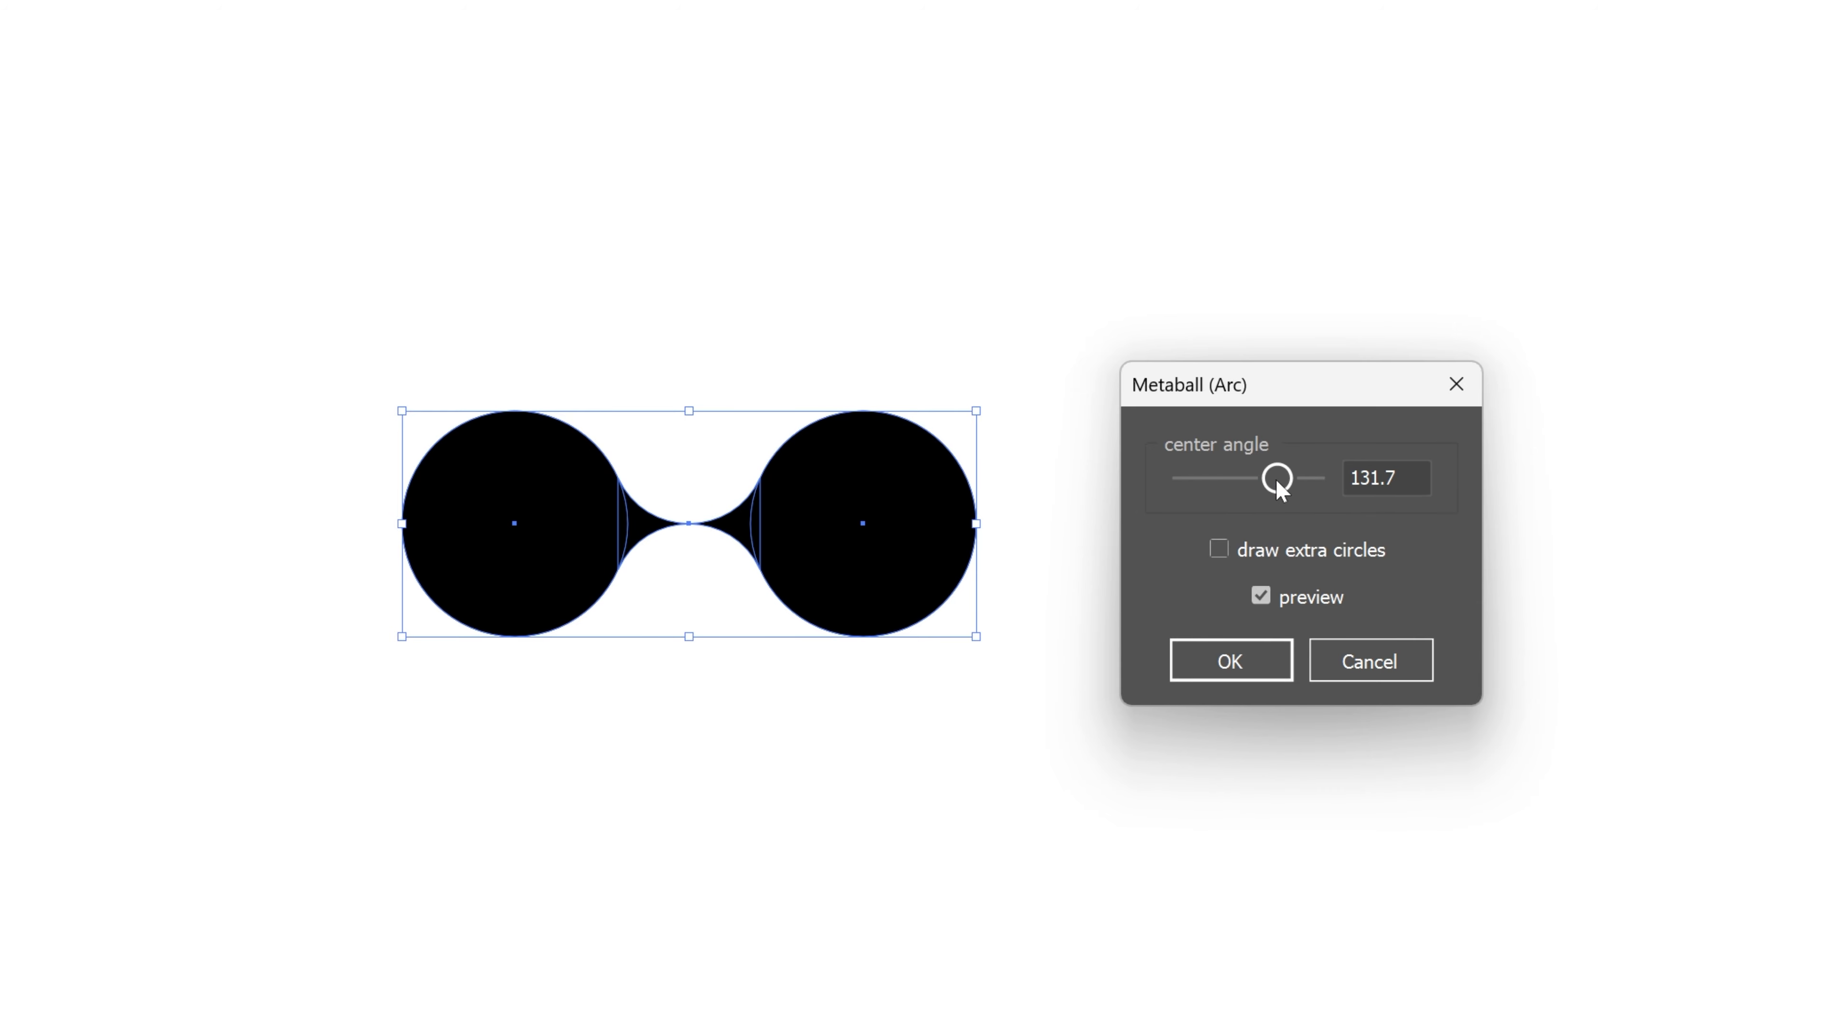
left_click_drag(1279, 478, 1273, 478)
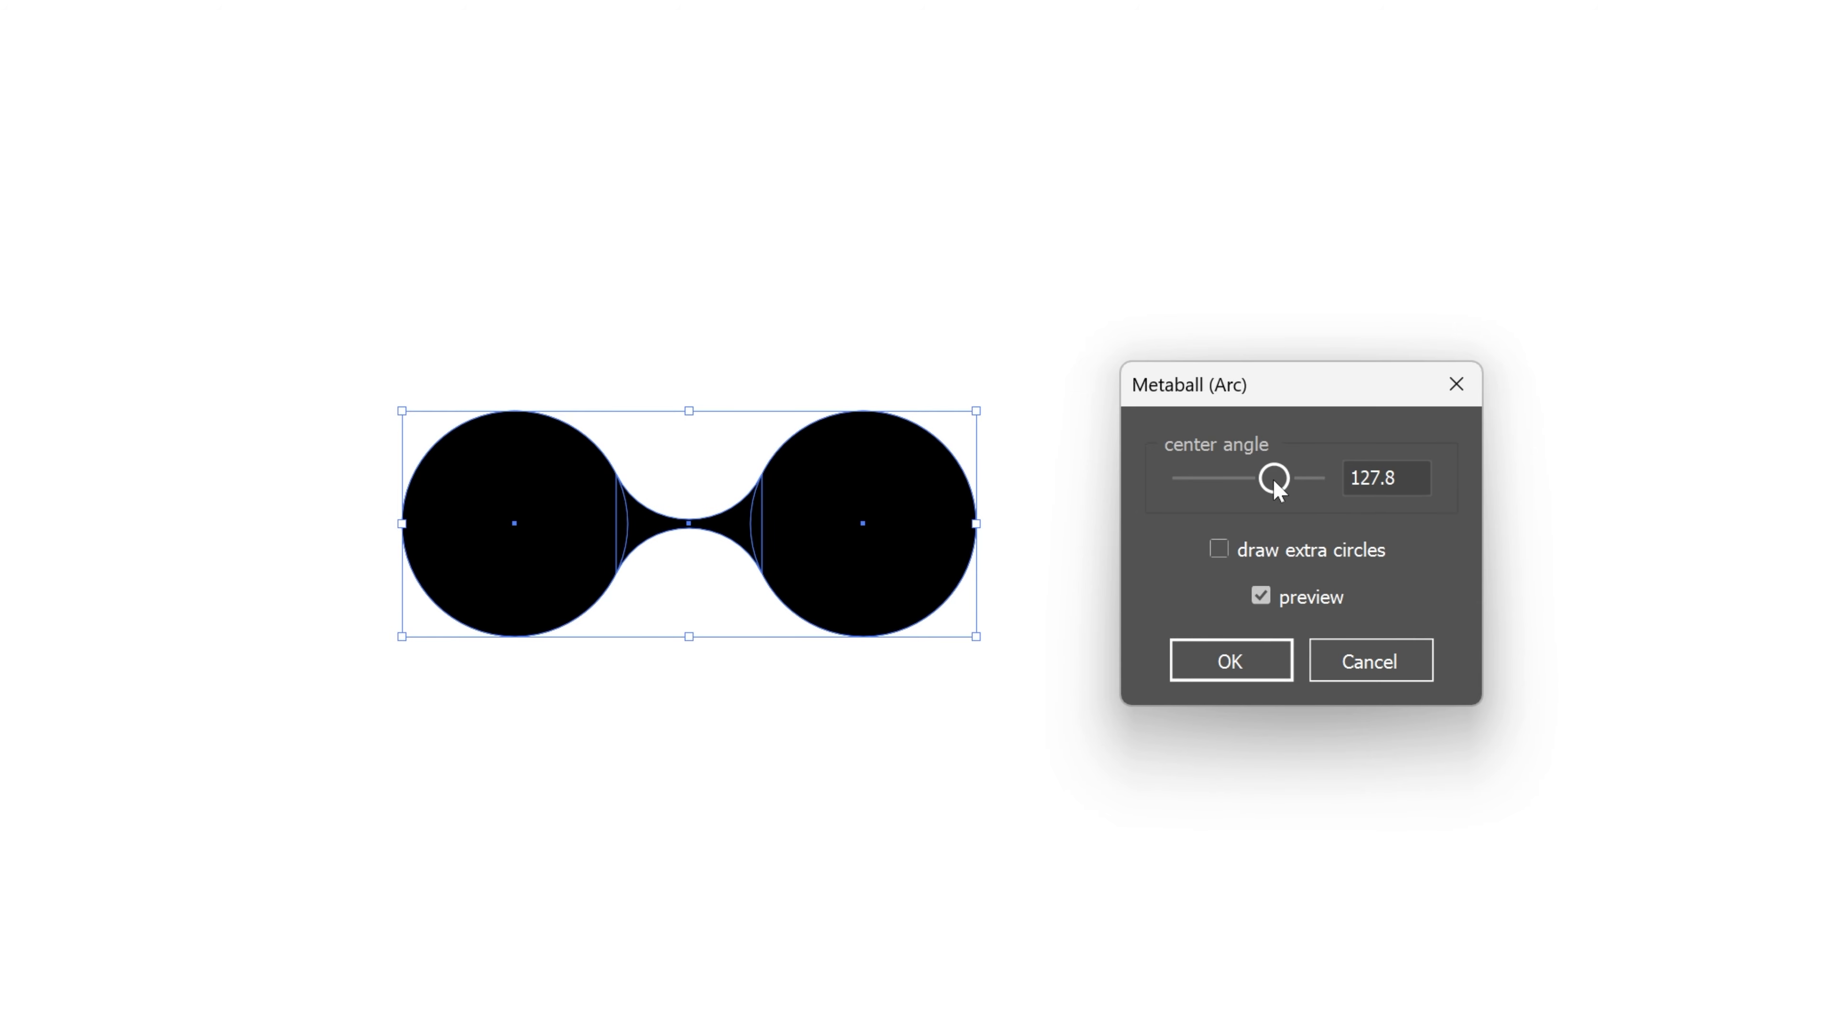
left_click_drag(1273, 479, 1266, 479)
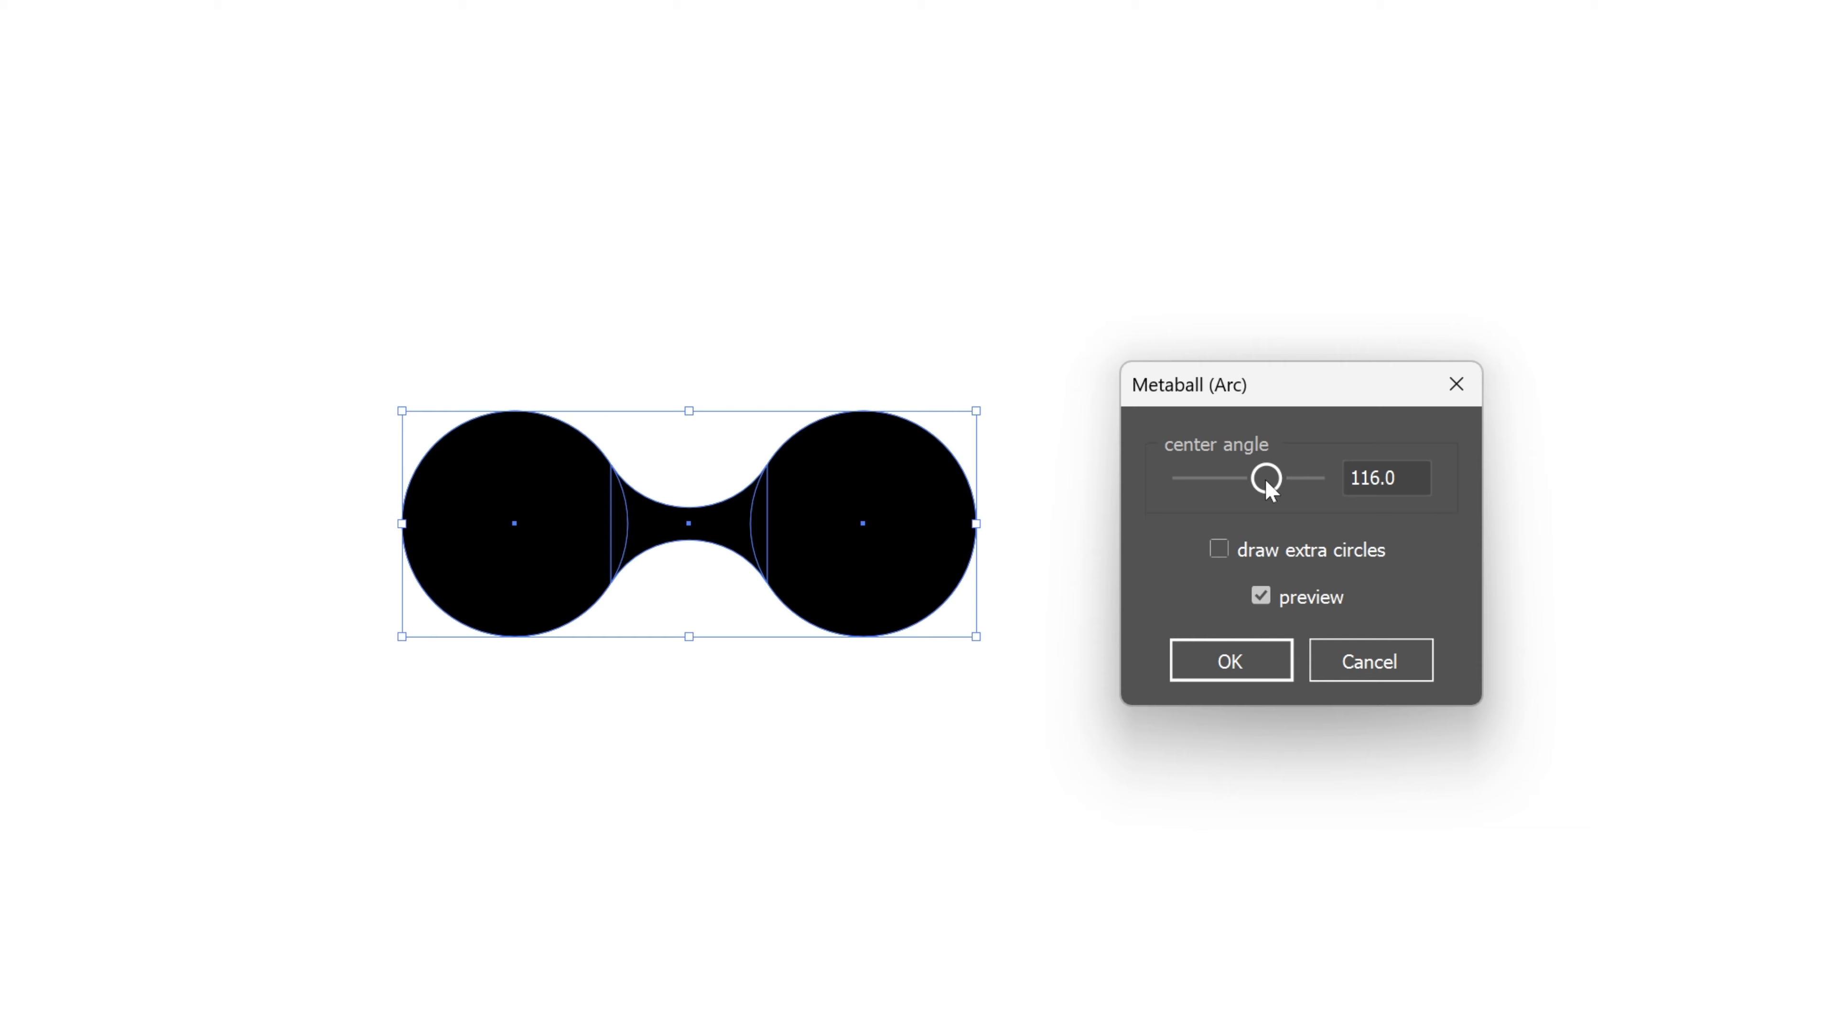
left_click_drag(1266, 480, 1241, 480)
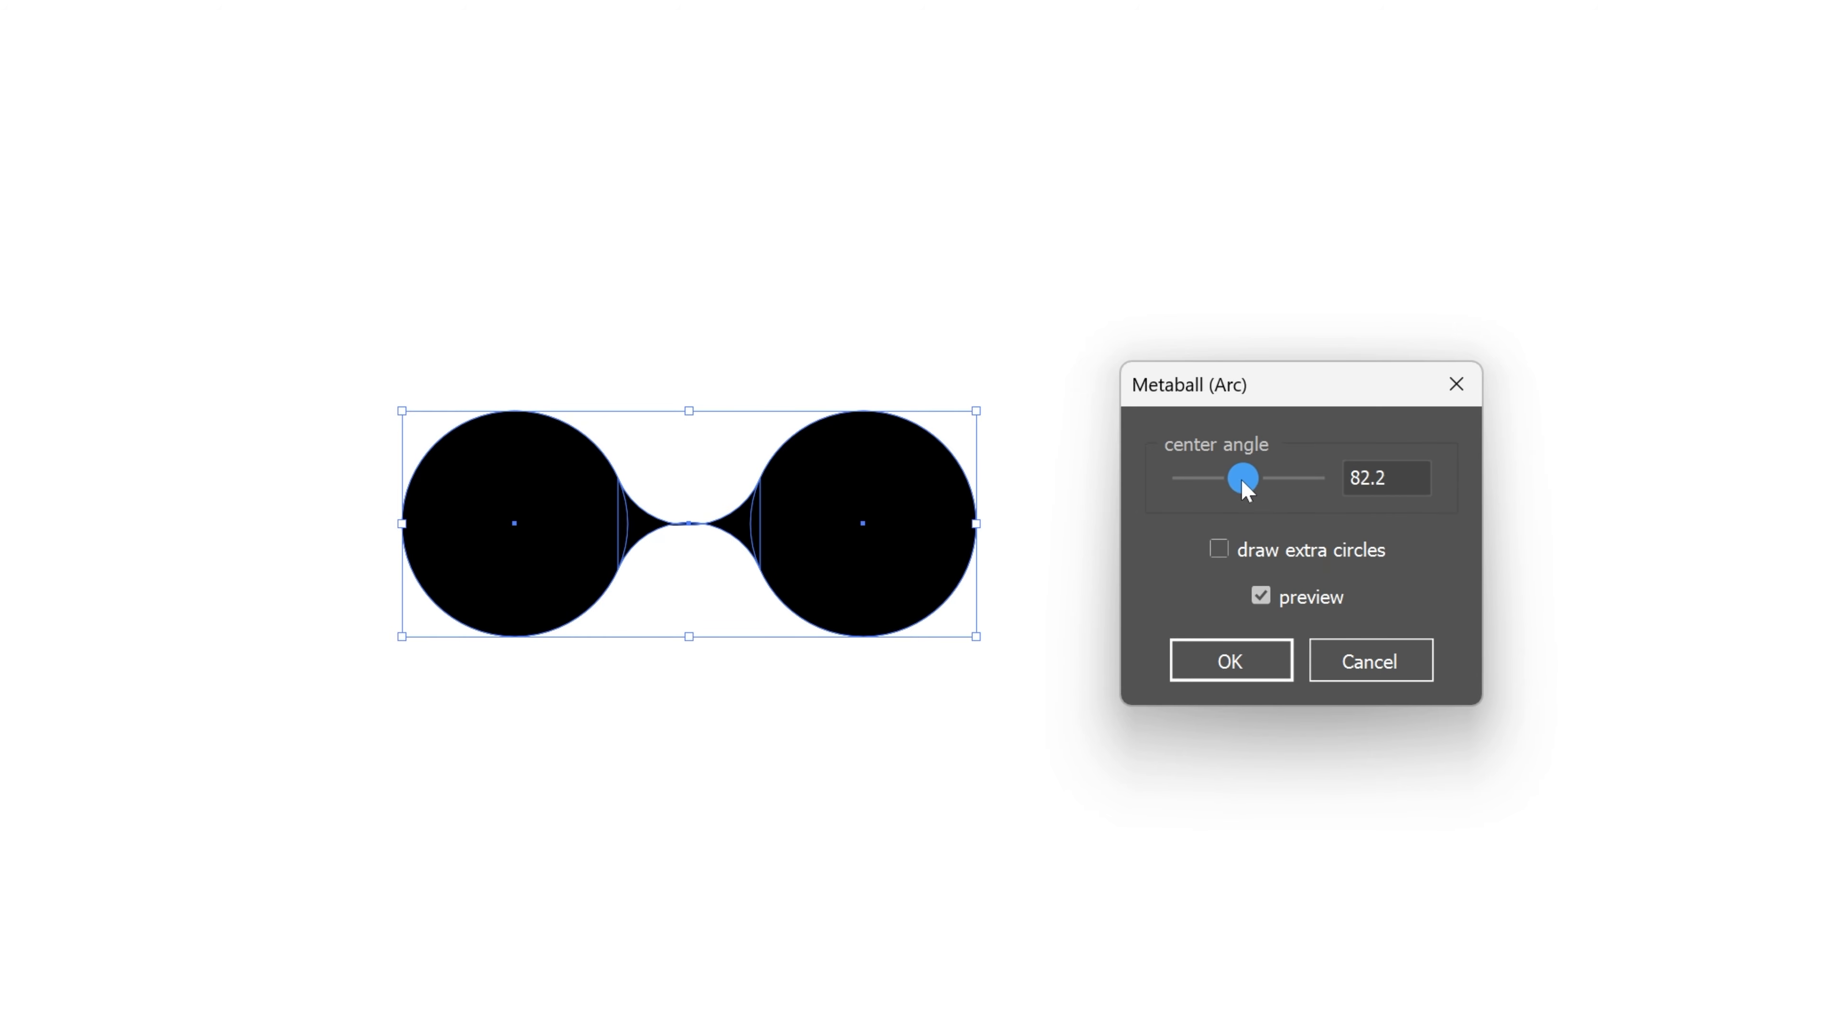
left_click_drag(1242, 479, 1226, 478)
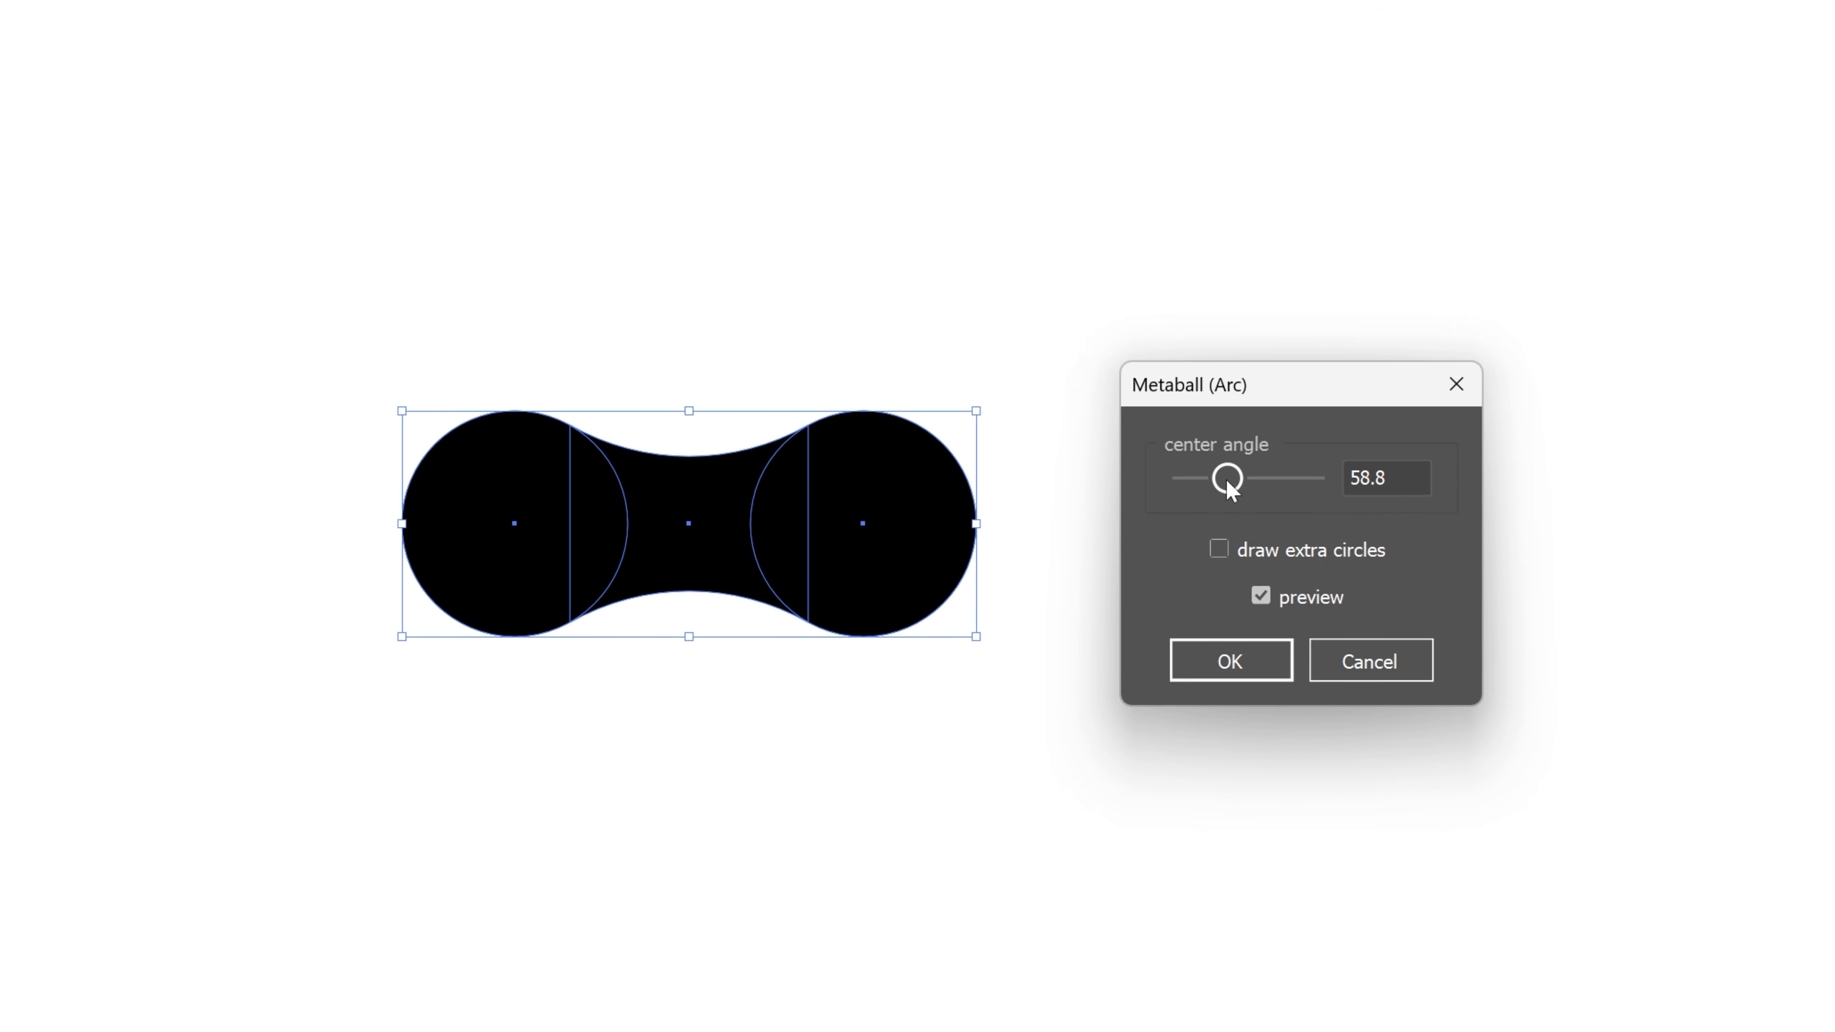
left_click_drag(1226, 479, 1256, 479)
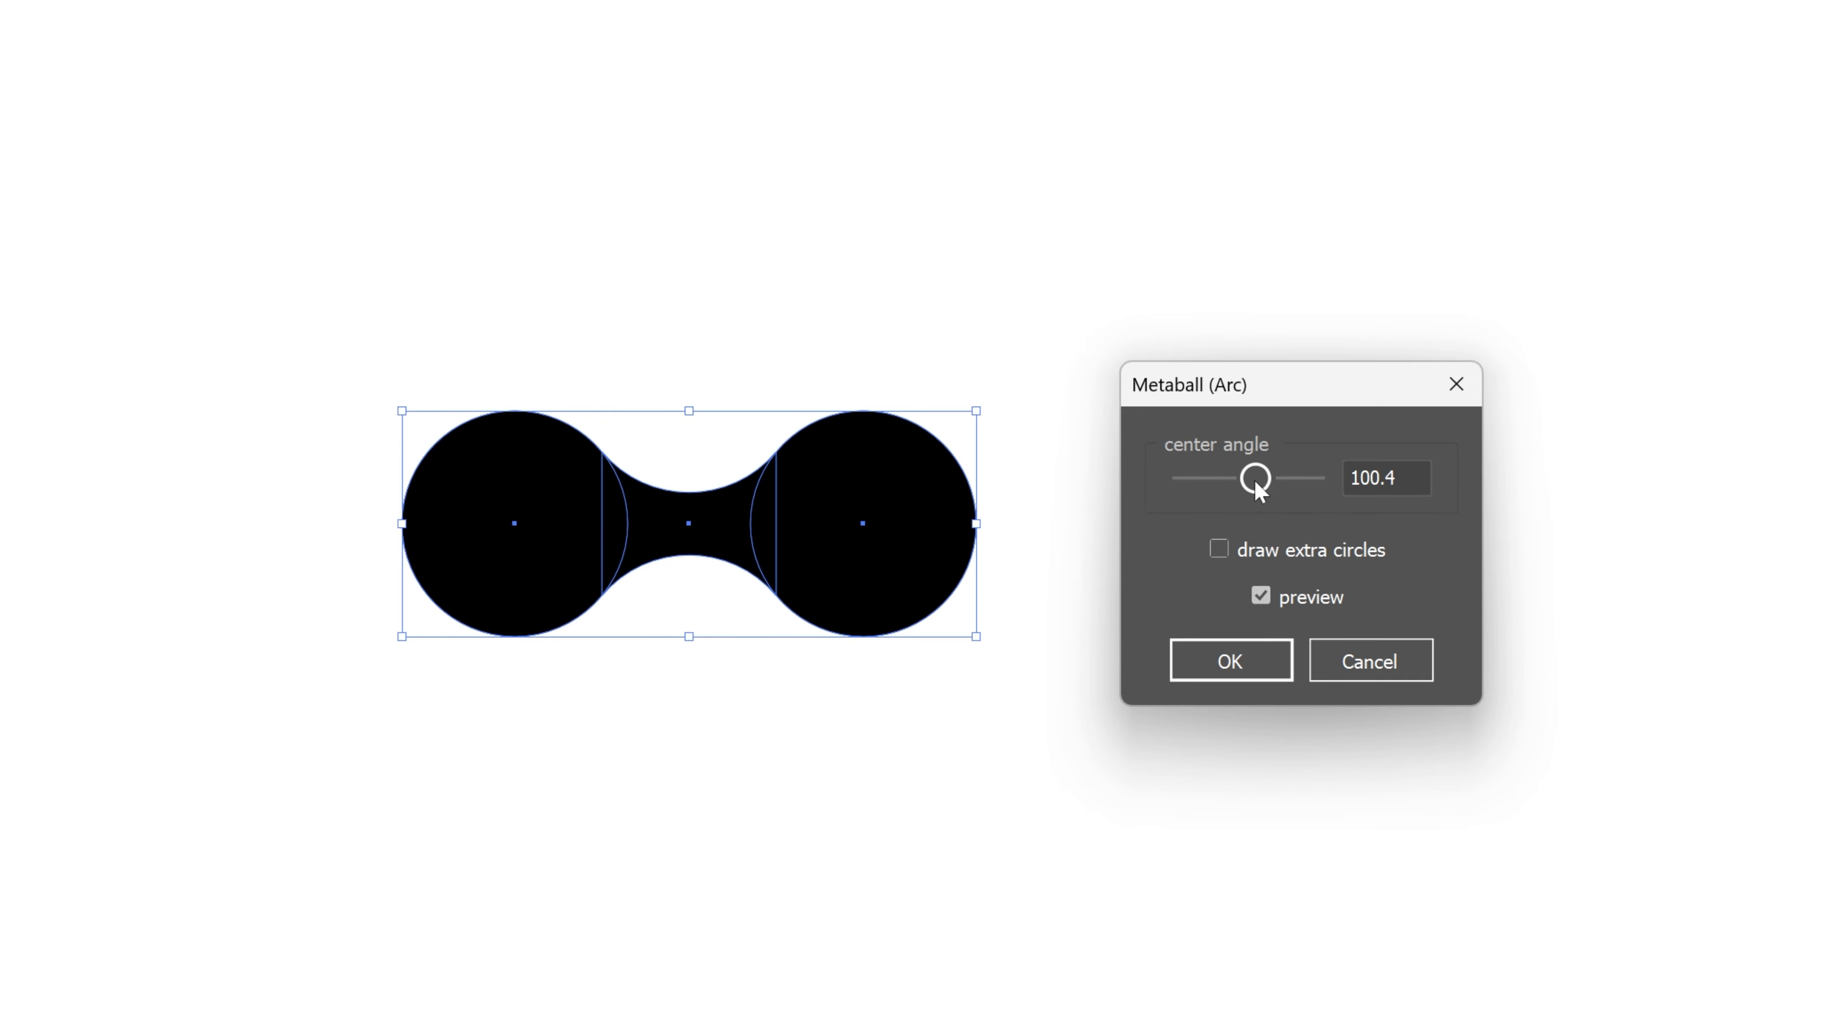
mouse_move(1233, 566)
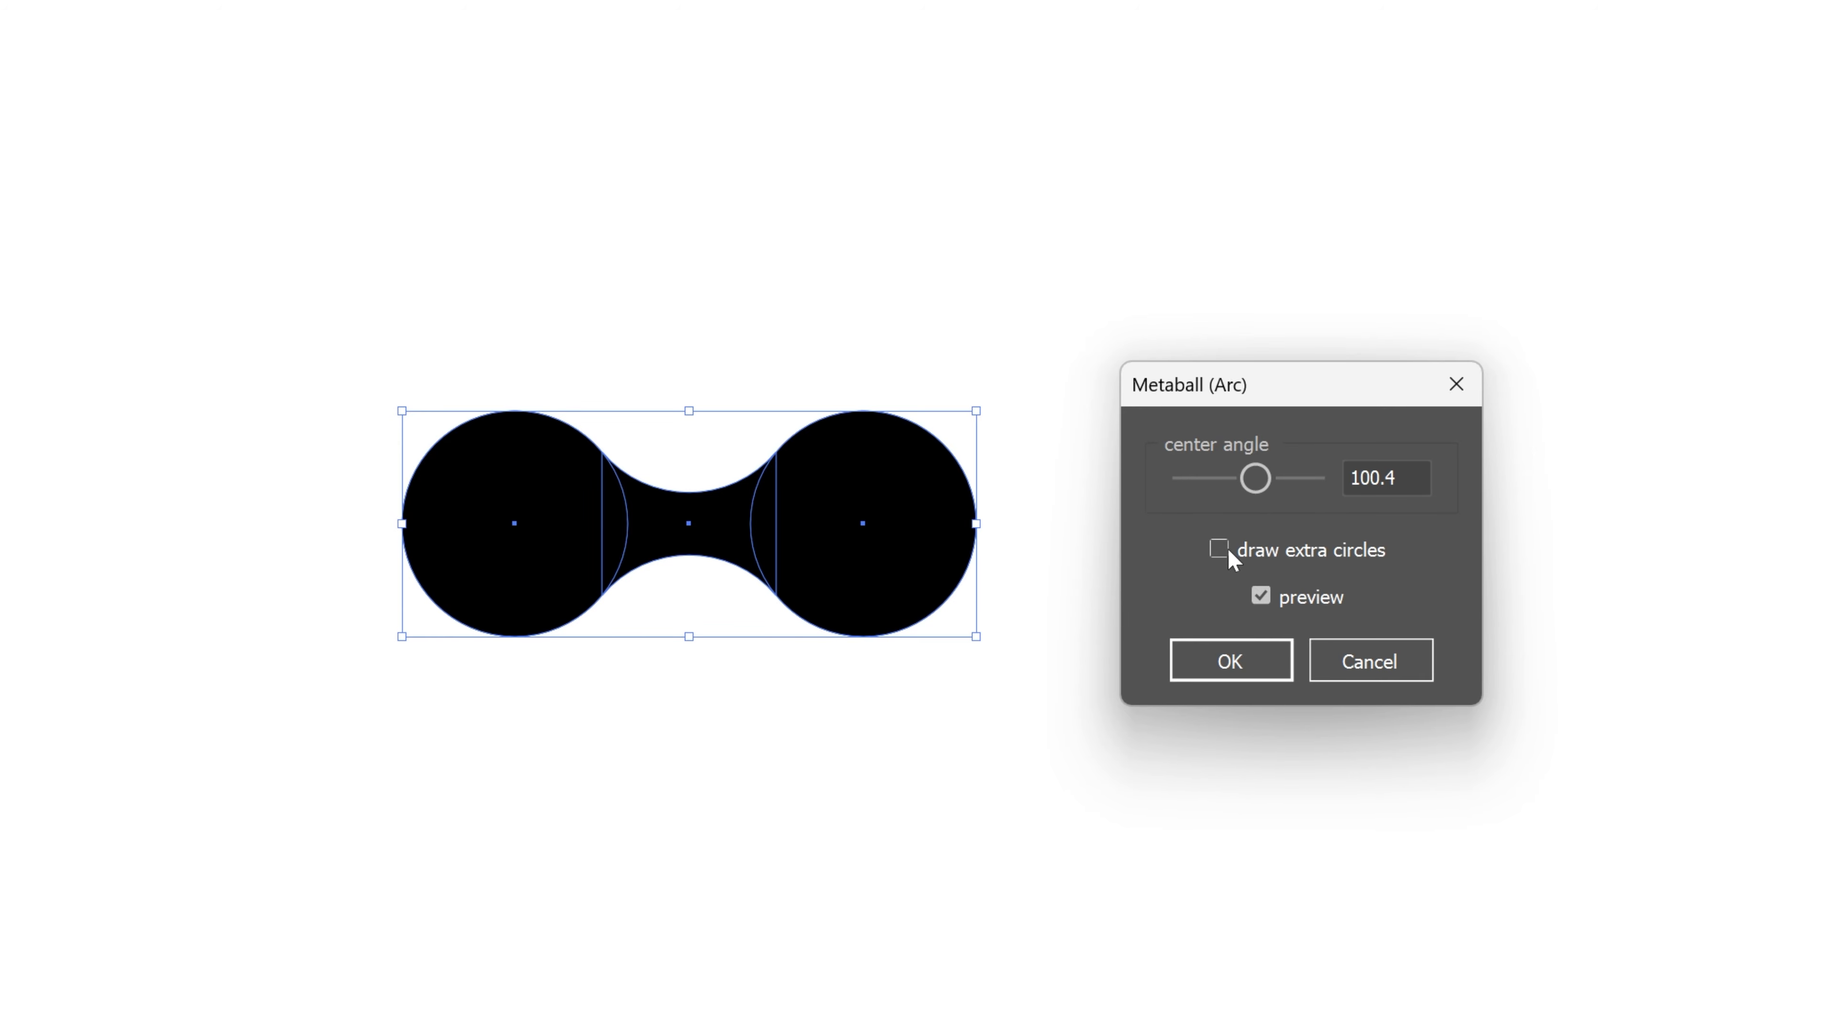
Step: Toggle the script's extra in-between circles options above and below the bridge
left_click(1222, 556)
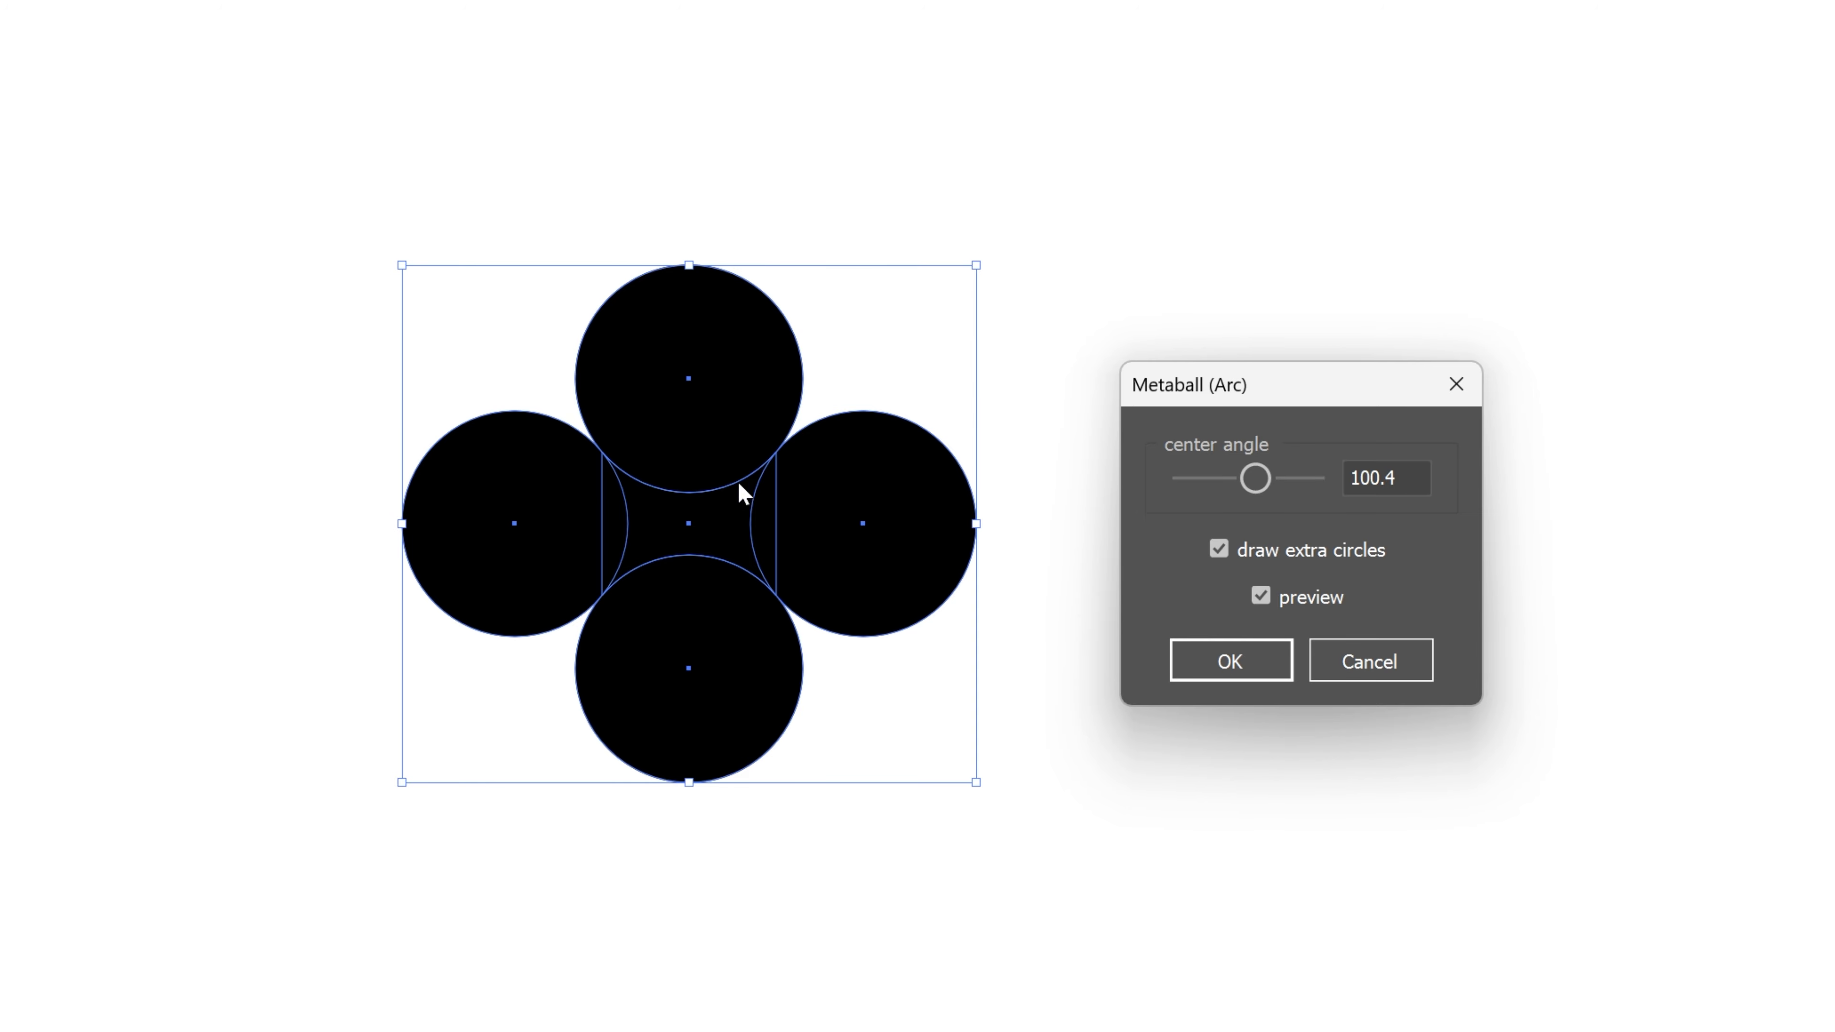
mouse_move(634, 510)
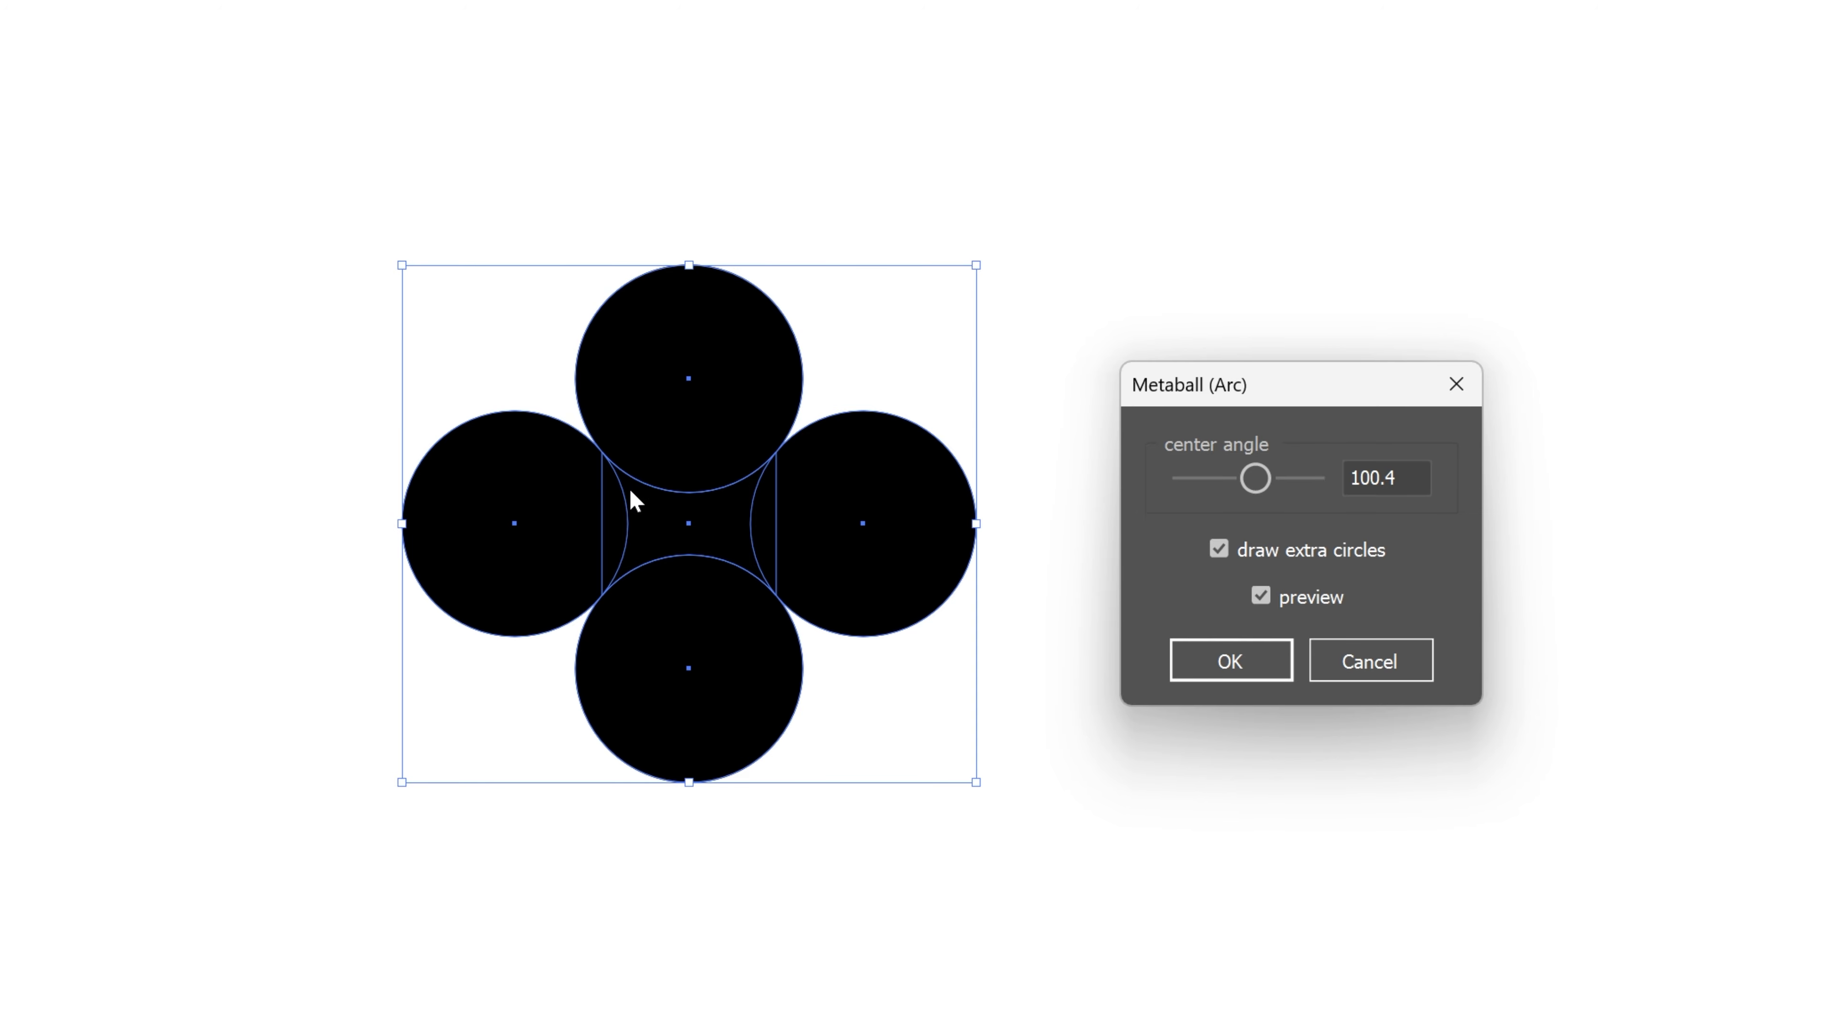
mouse_move(783, 472)
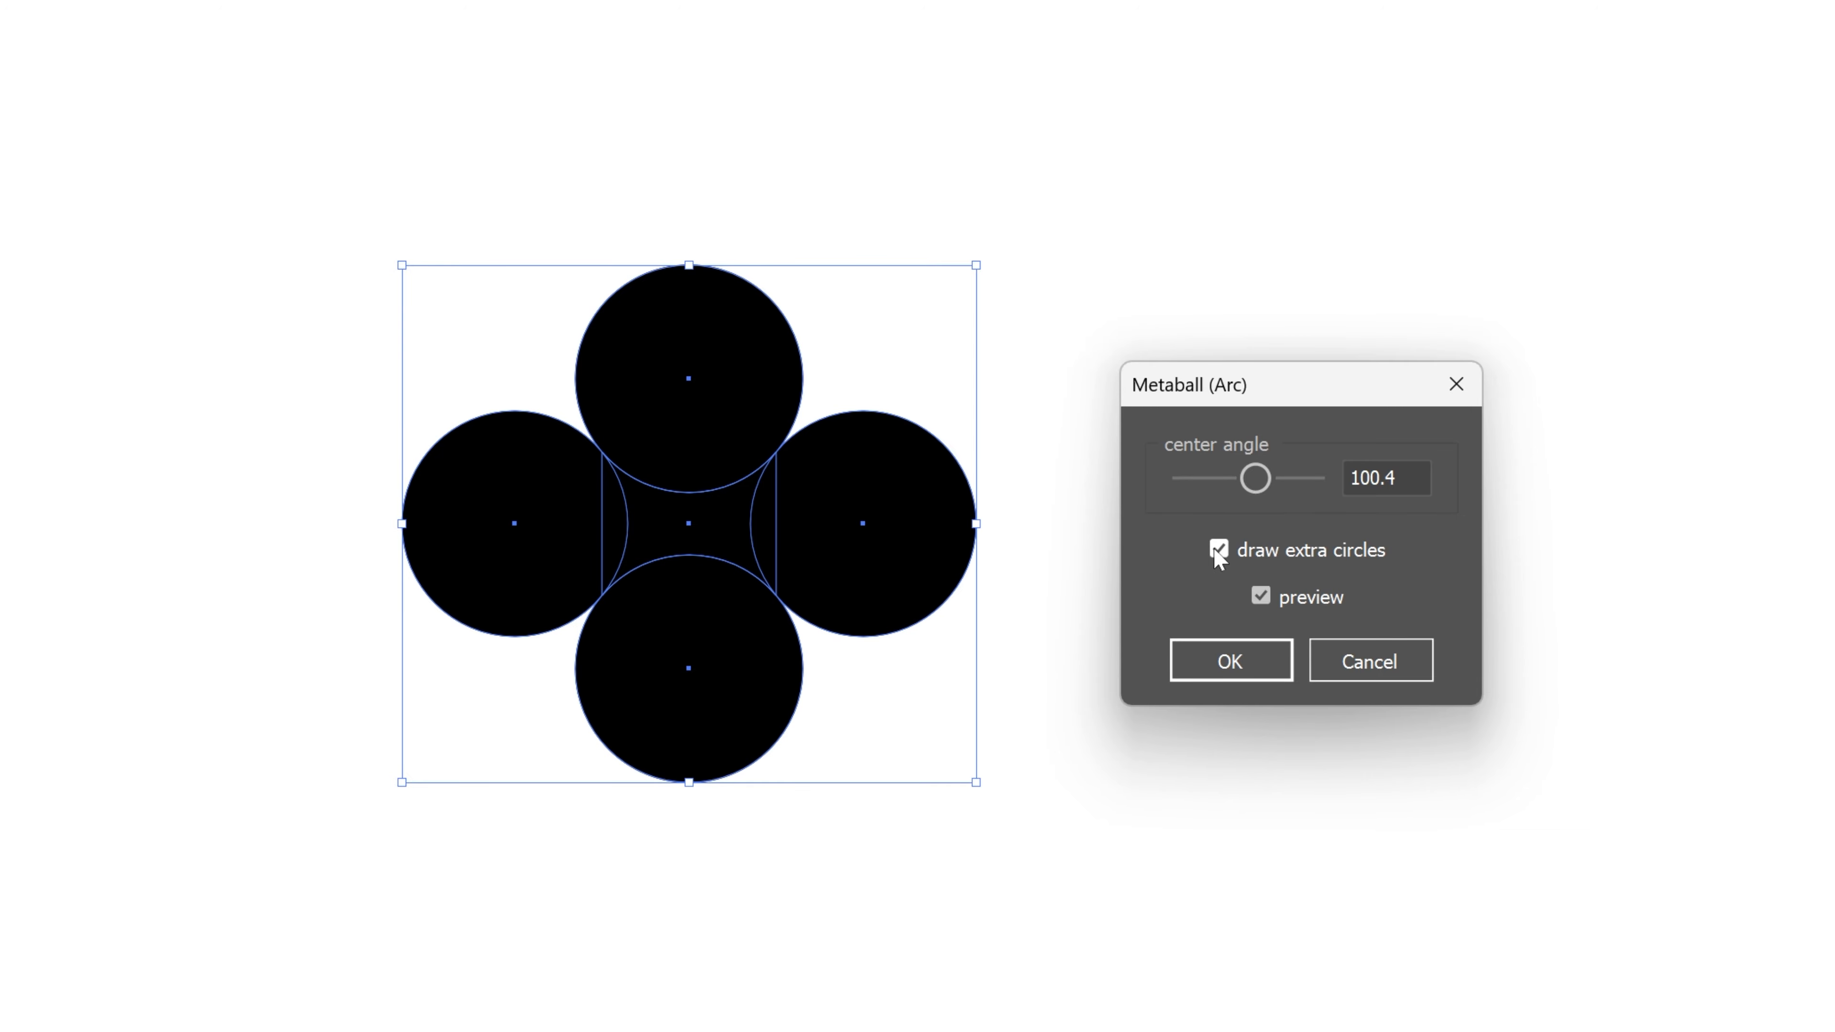
left_click(1230, 661)
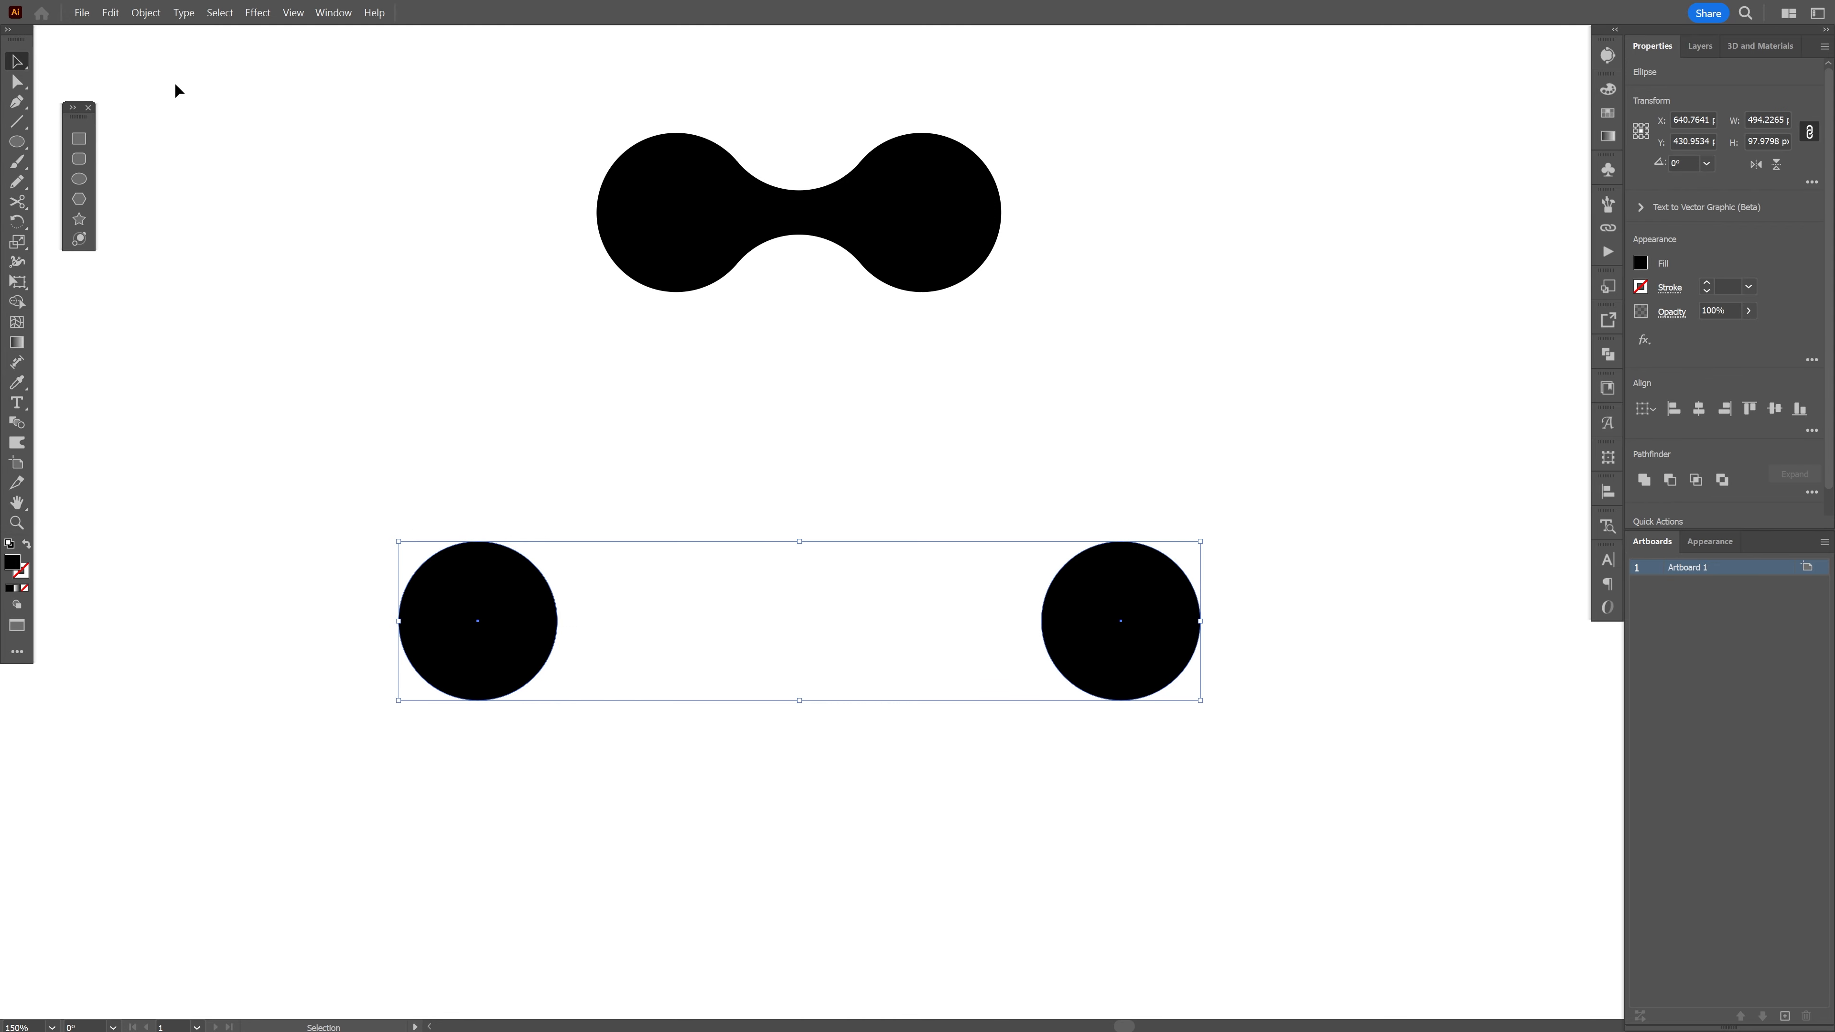
Step: Run Metaball (Arc) on the distant pair and move its dialog off the artwork
left_click(83, 13)
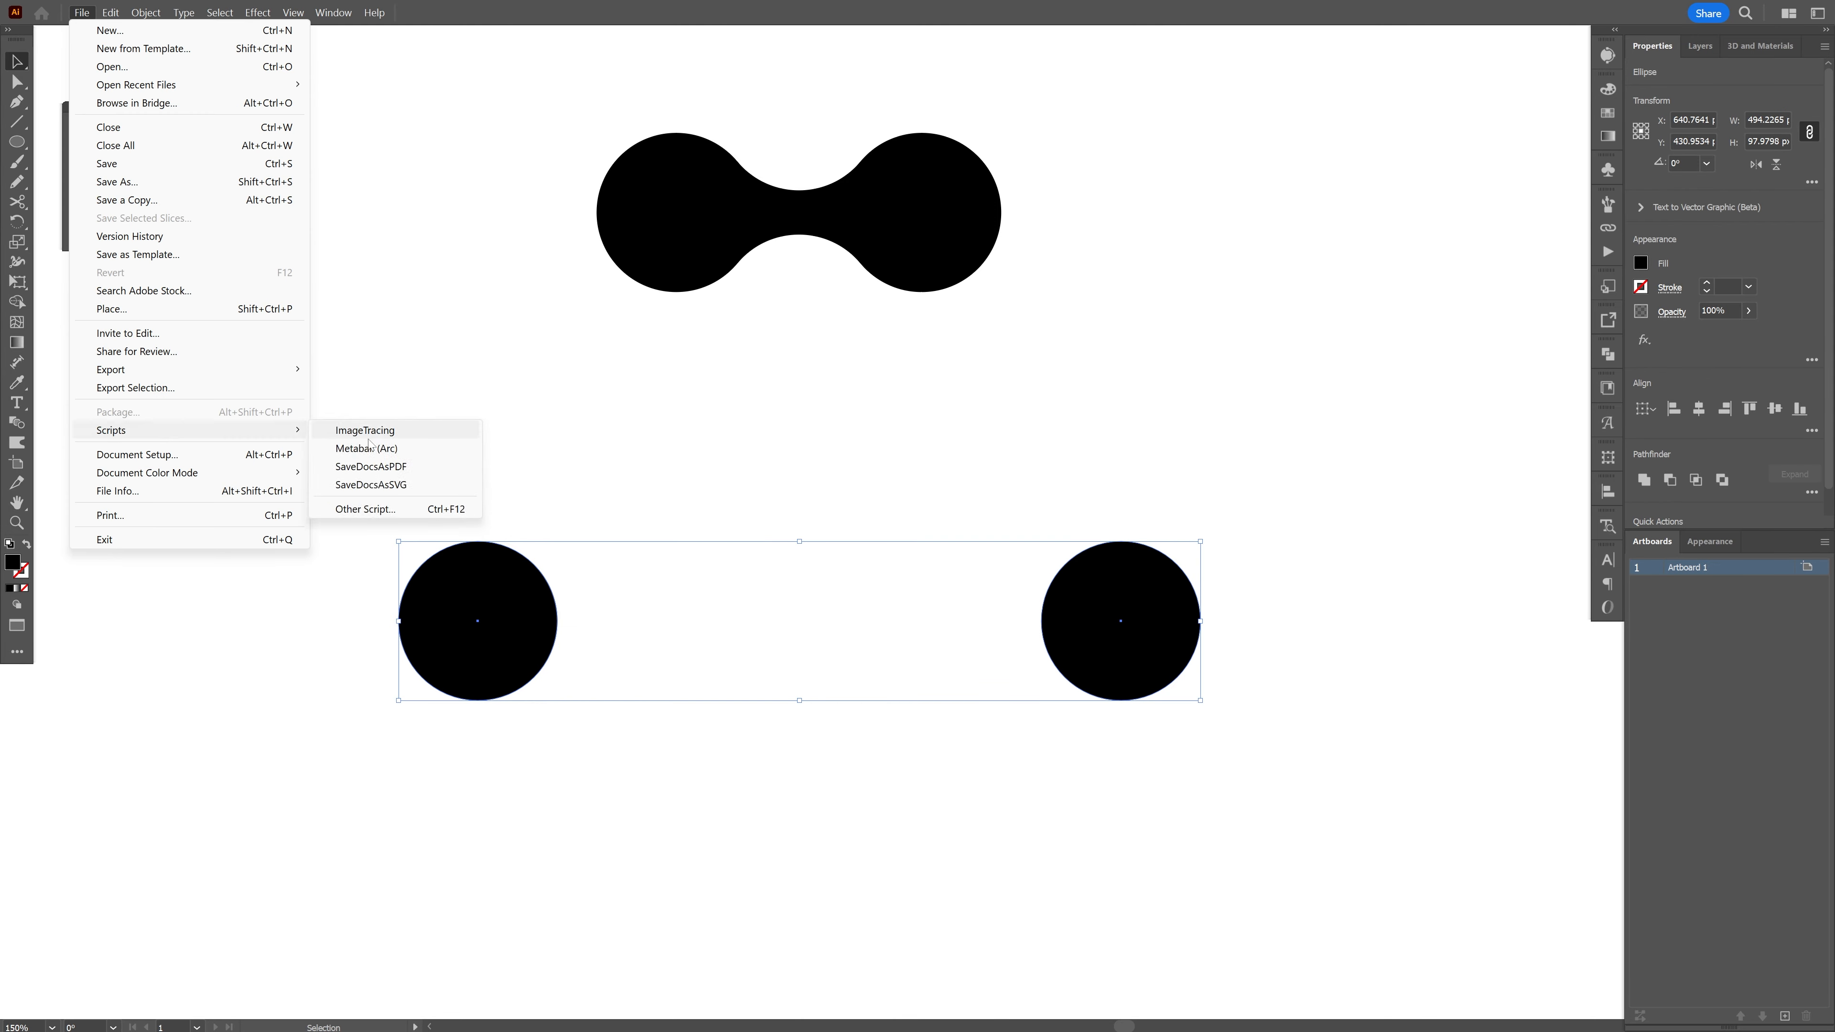
left_click(366, 449)
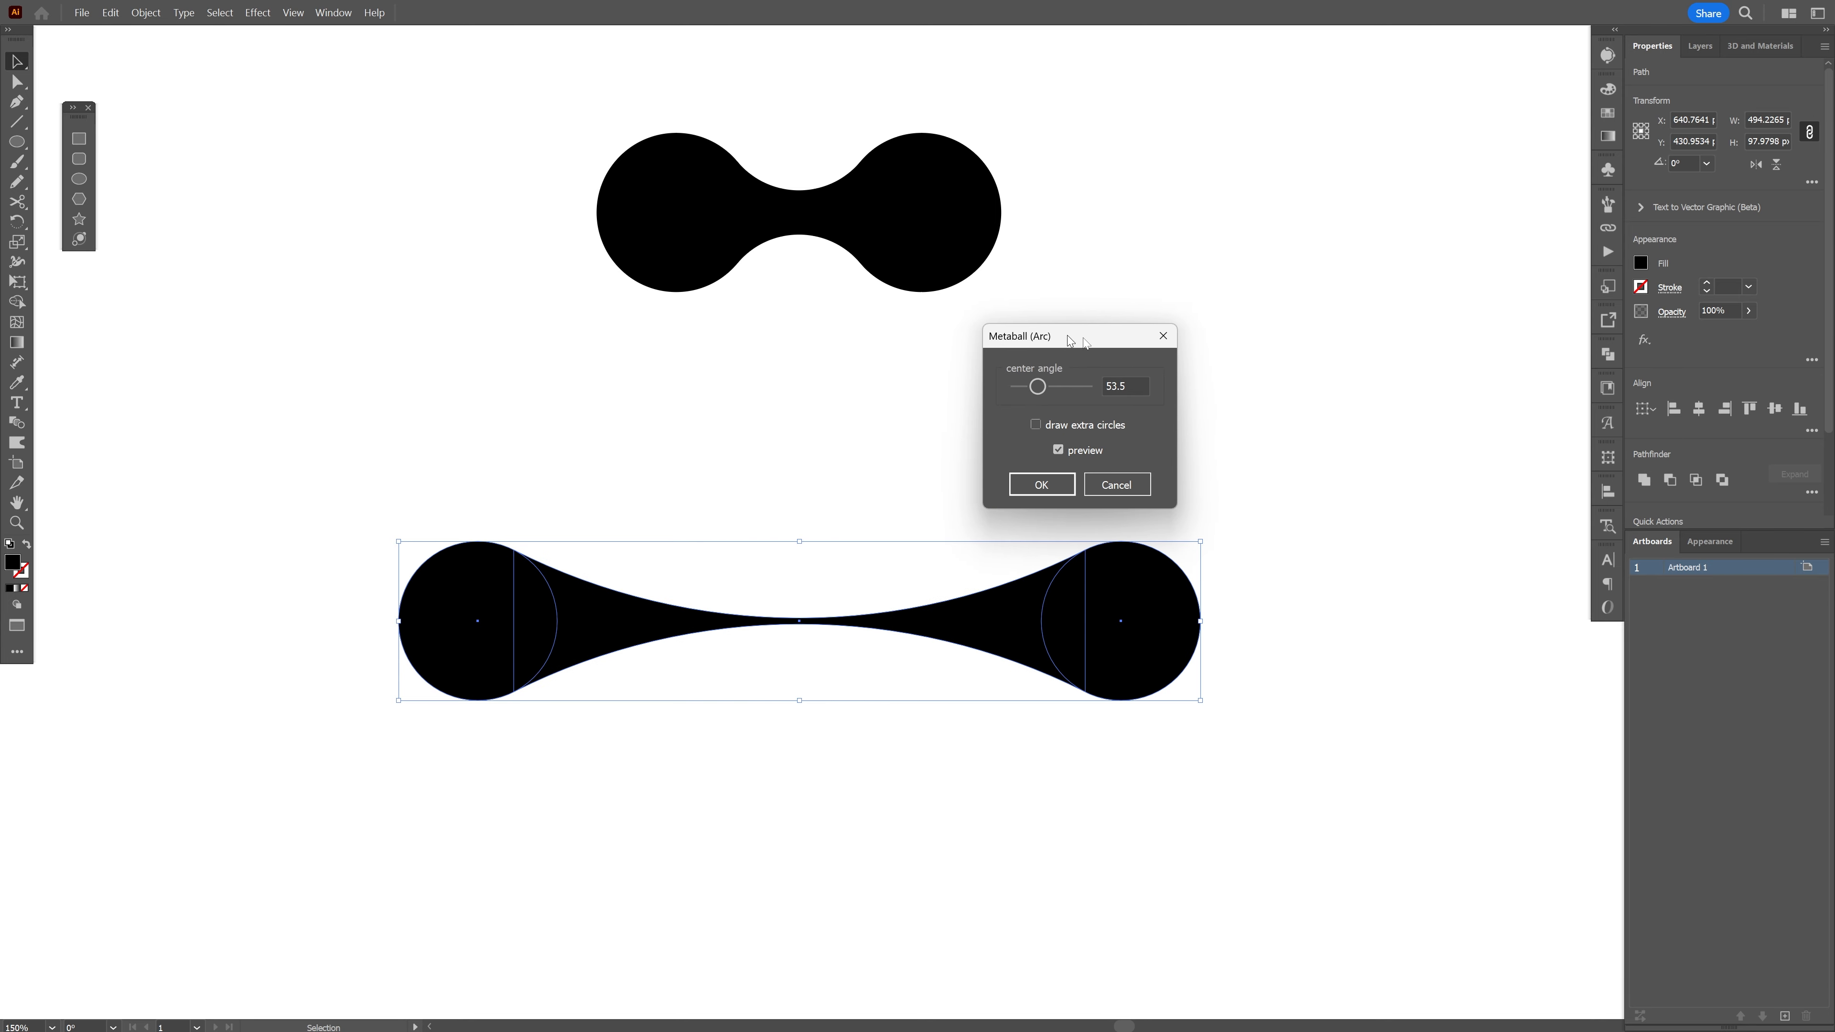
left_click_drag(1047, 335, 1293, 537)
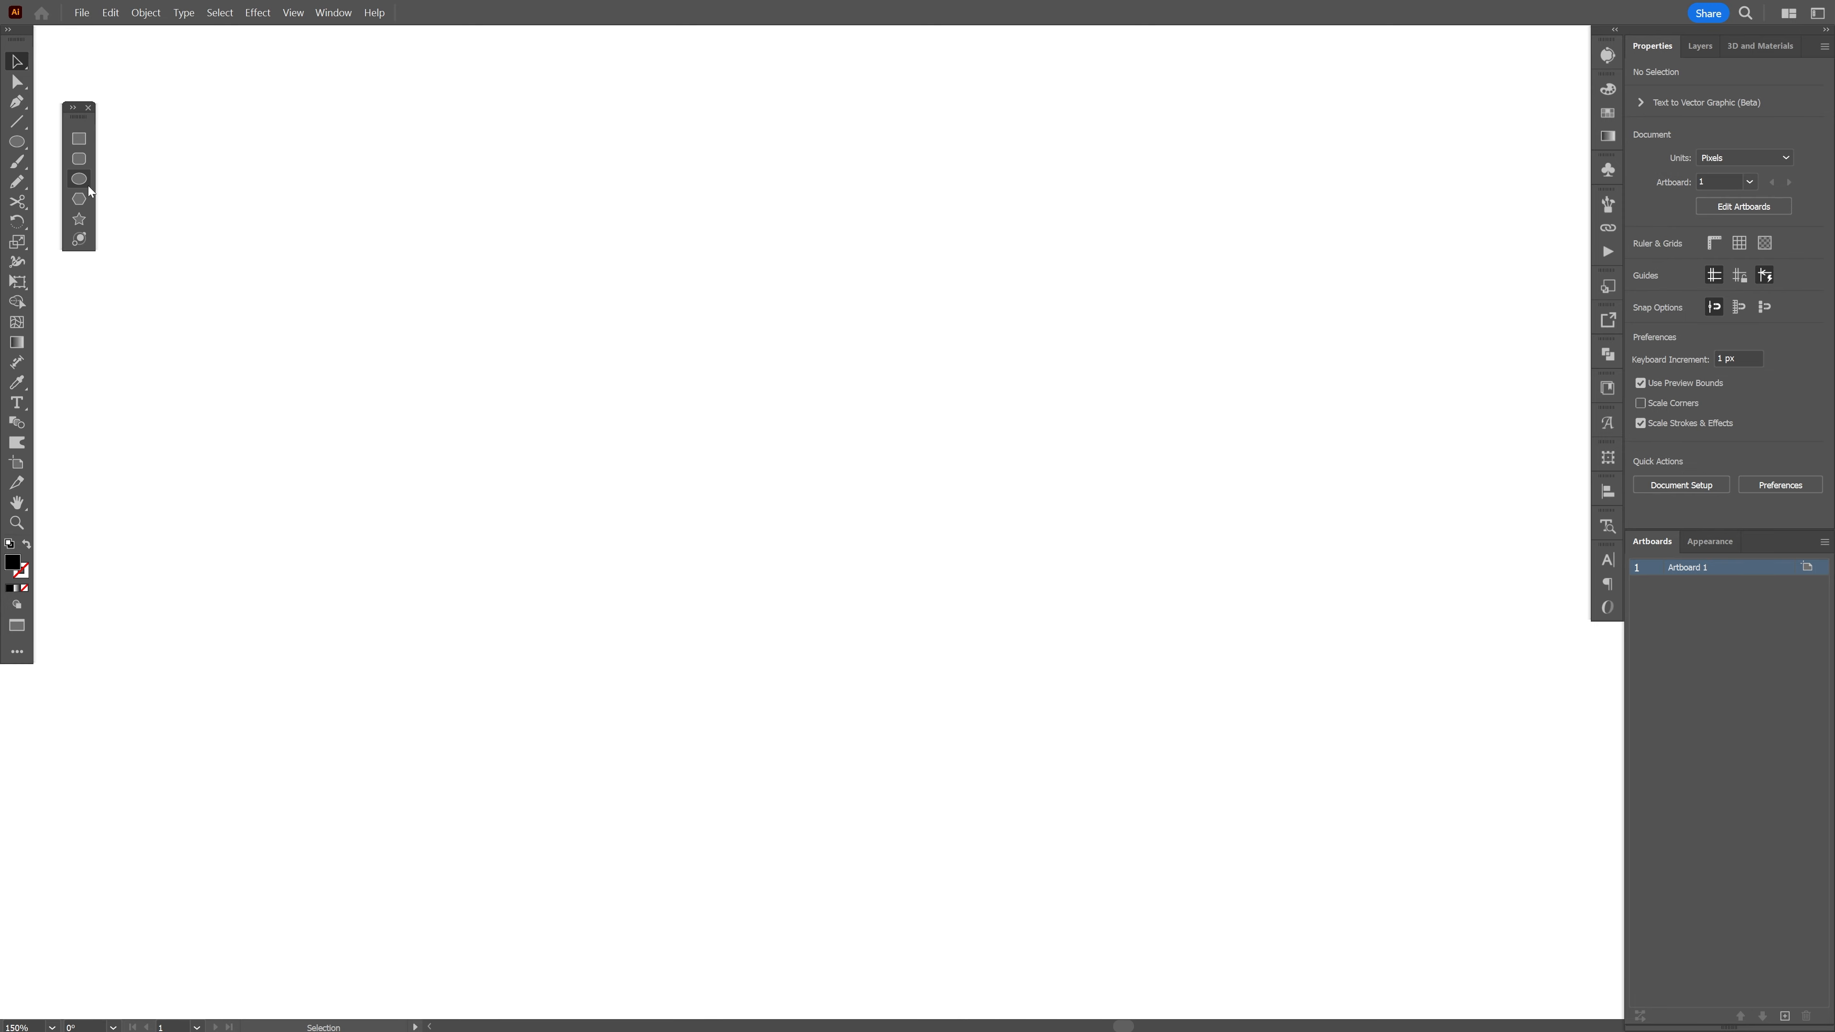
Step: Draw a circle, make it a Repeat Grid widened to five columns with 16 px spacing, and expand it
left_click_drag(266, 176, 424, 332)
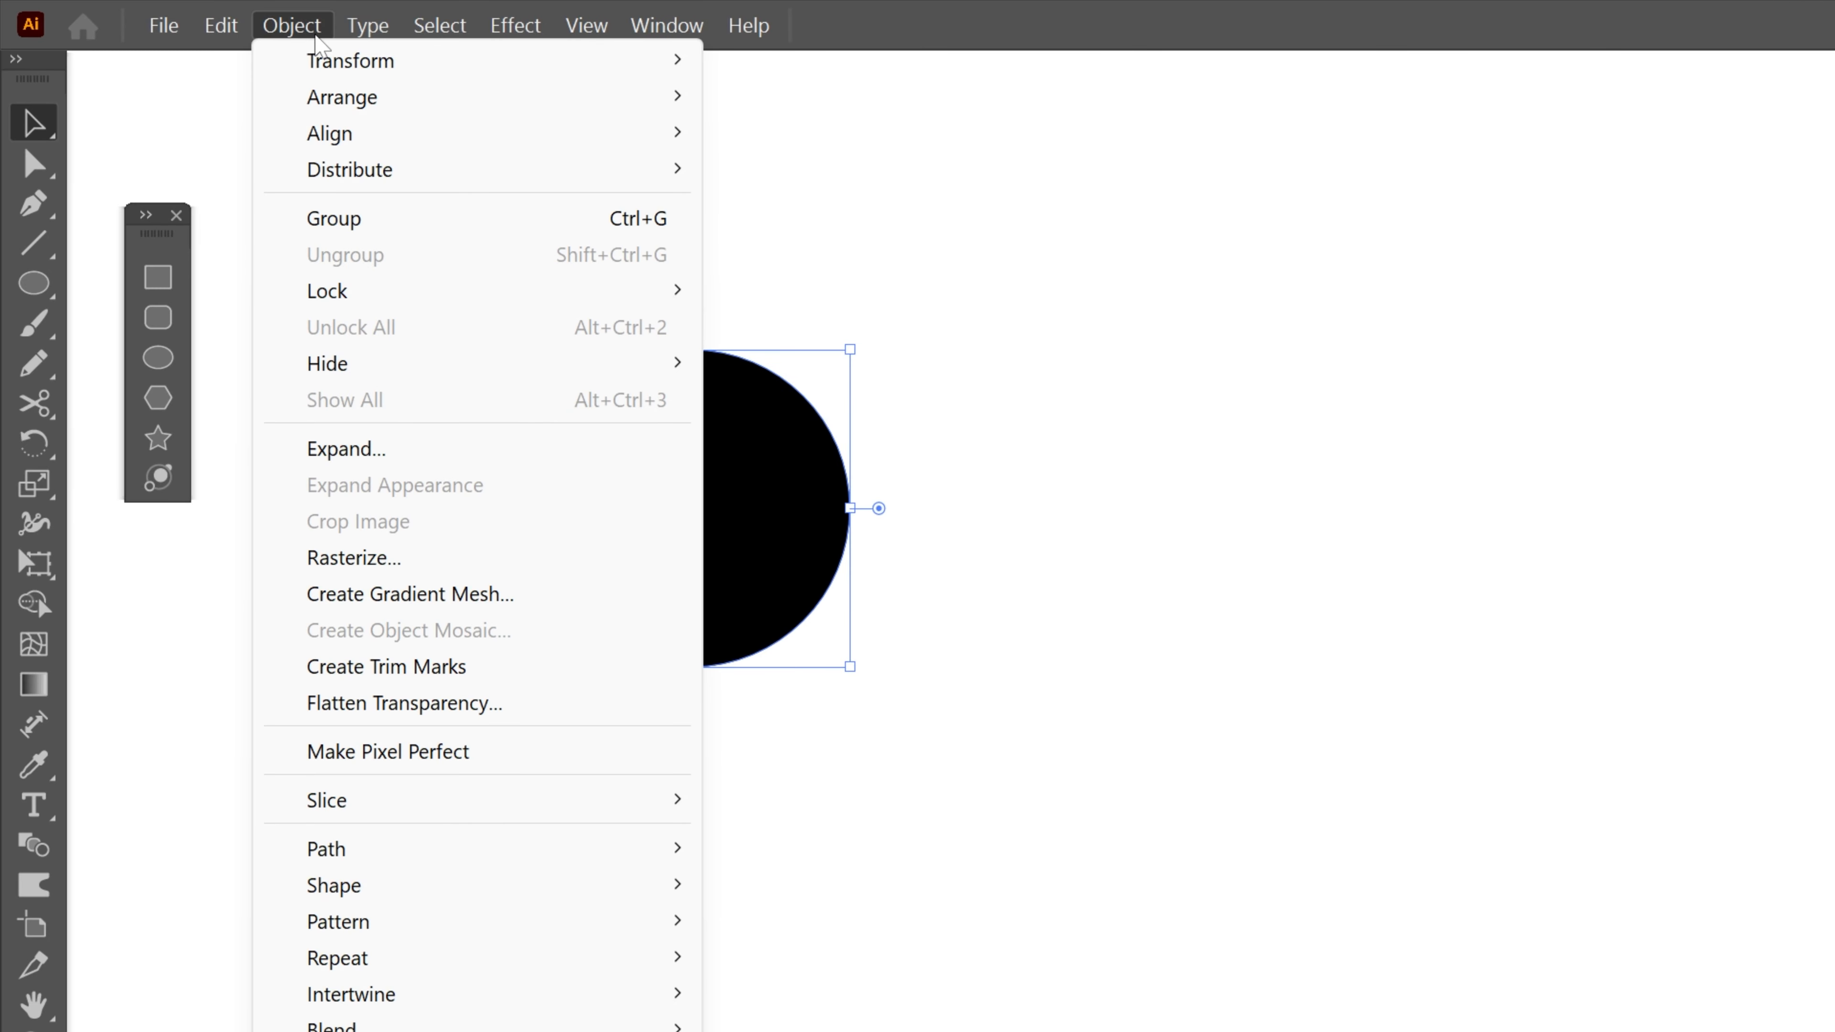
mouse_move(337, 441)
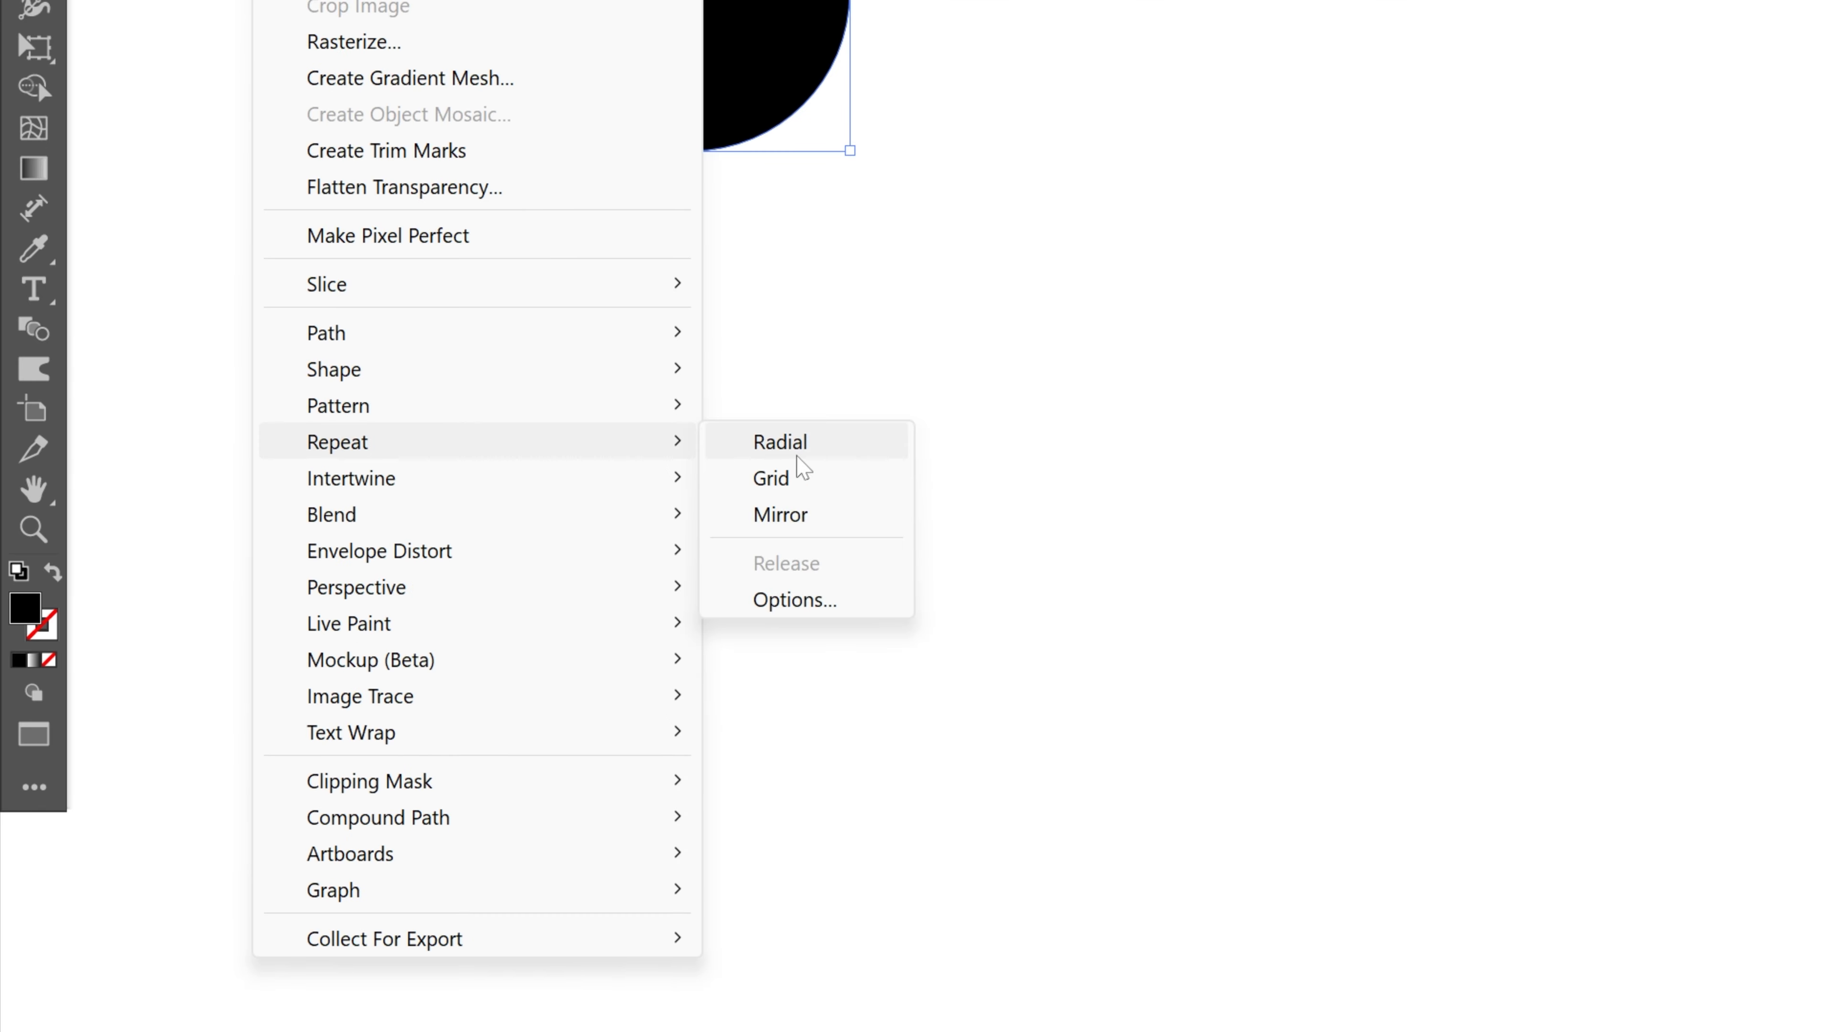
left_click(770, 478)
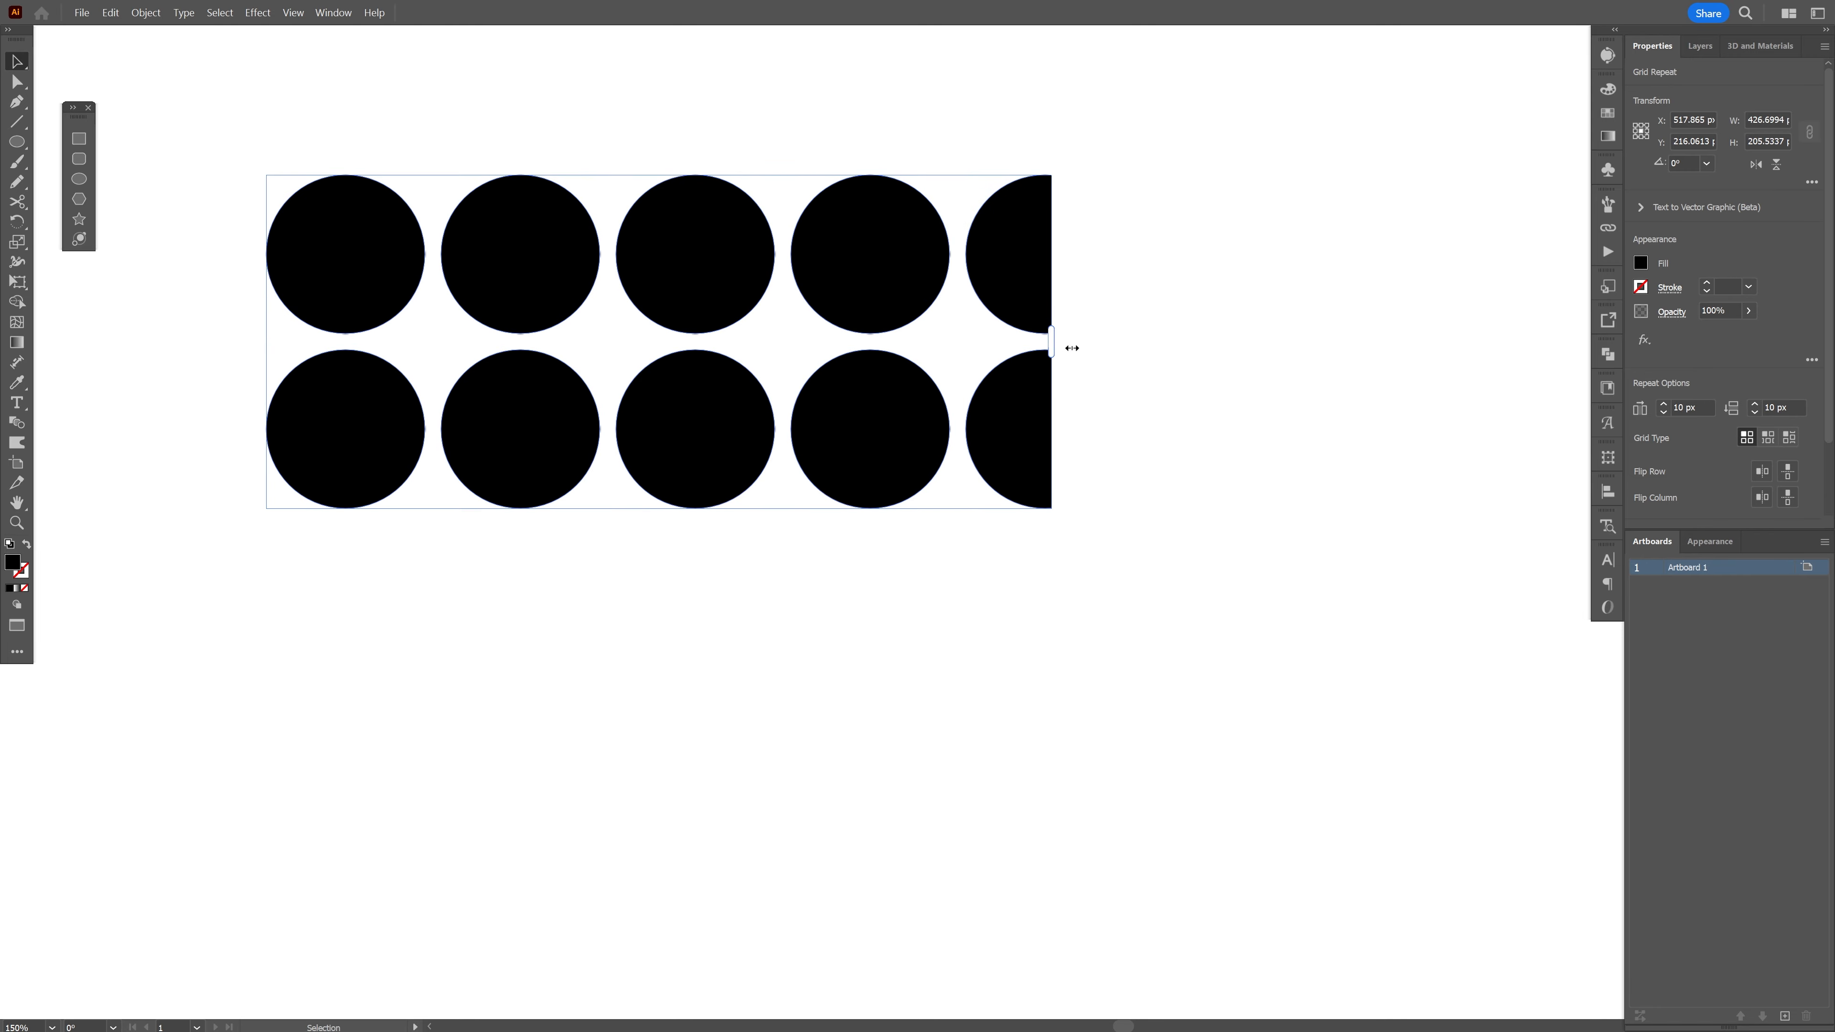
left_click_drag(1049, 340, 1135, 341)
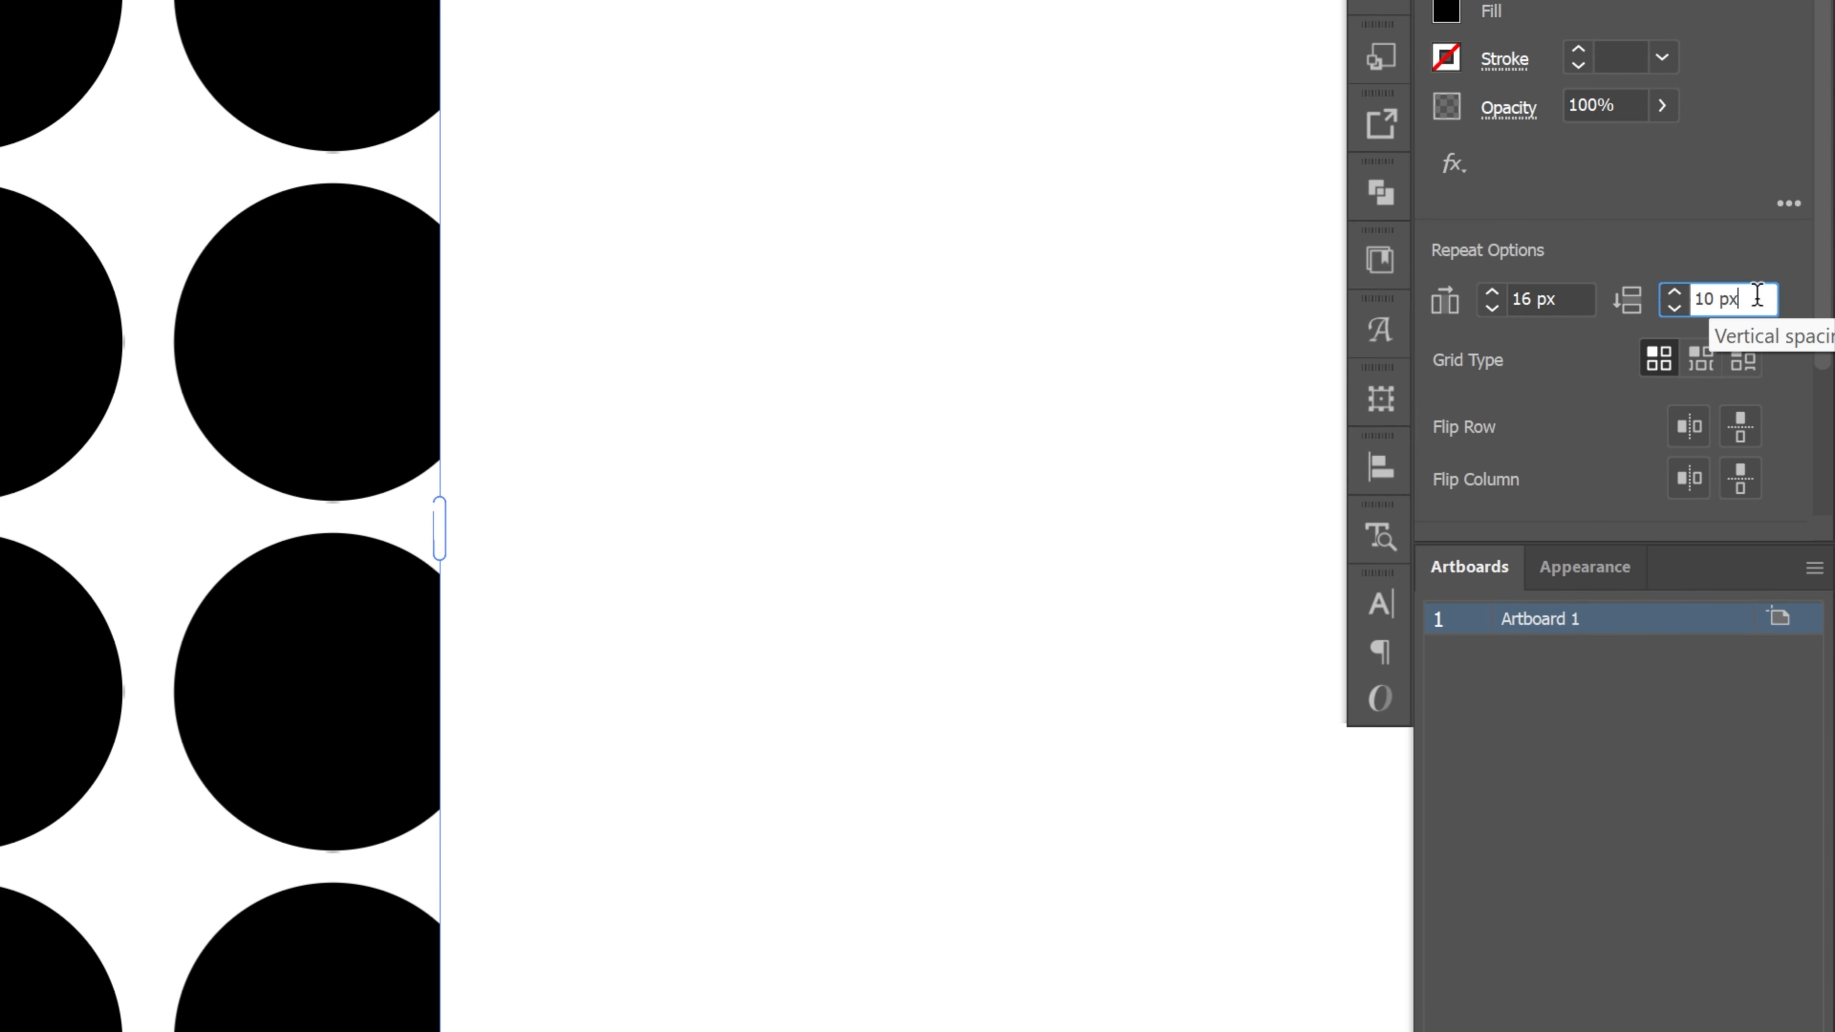
type("16 px")
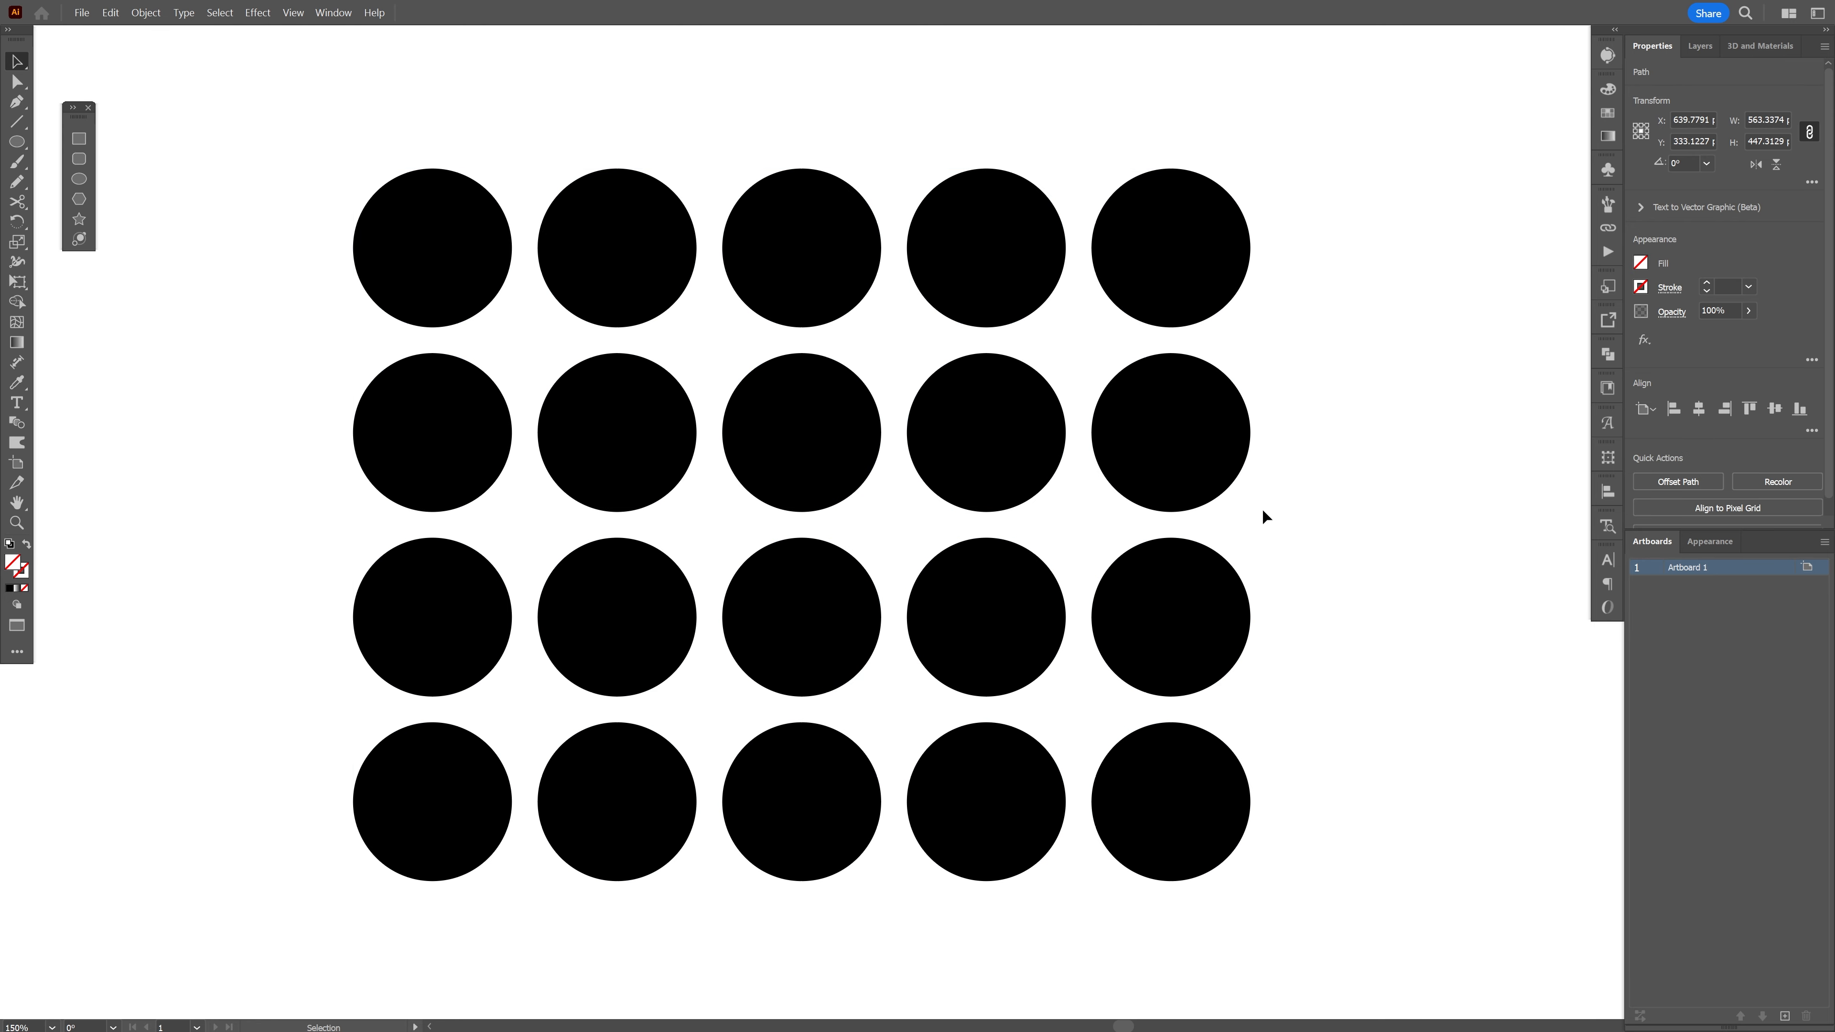
right_click(1167, 439)
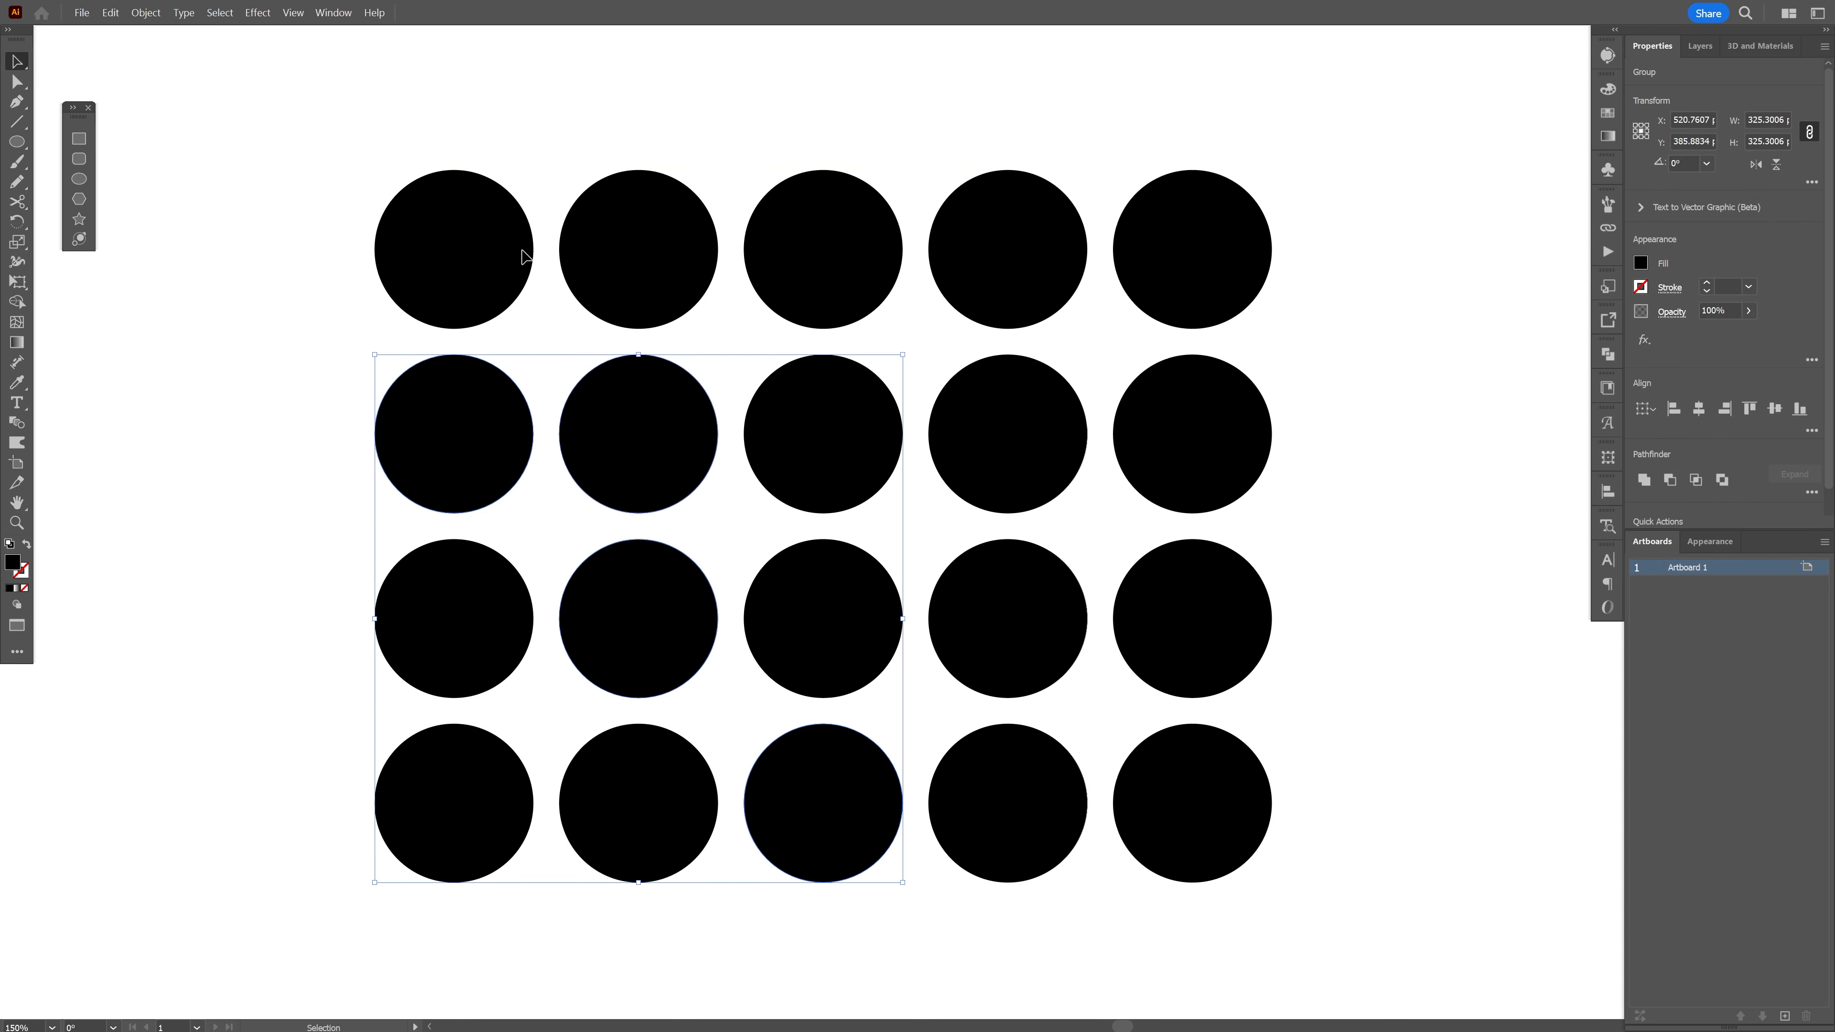
left_click(83, 13)
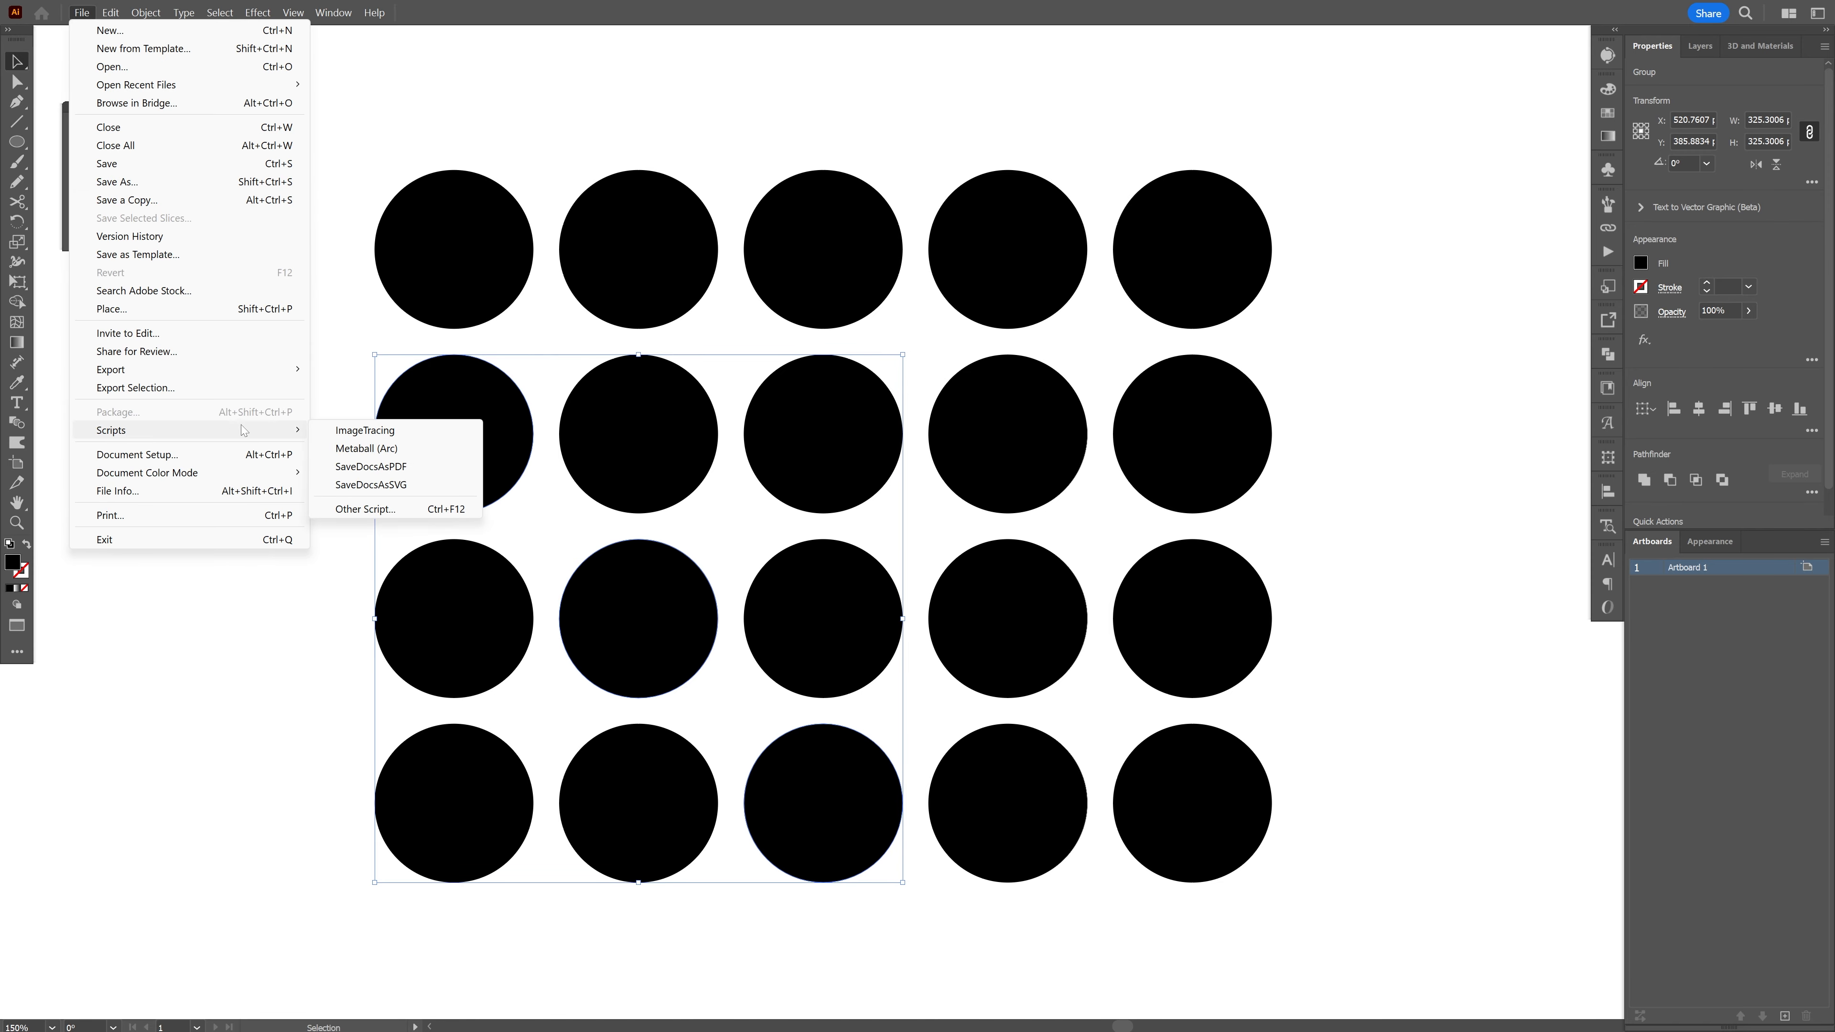
Step: Apply Metaball (Arc) at 90° to the diagonal circles and move one to reveal the separate bridges
left_click(365, 450)
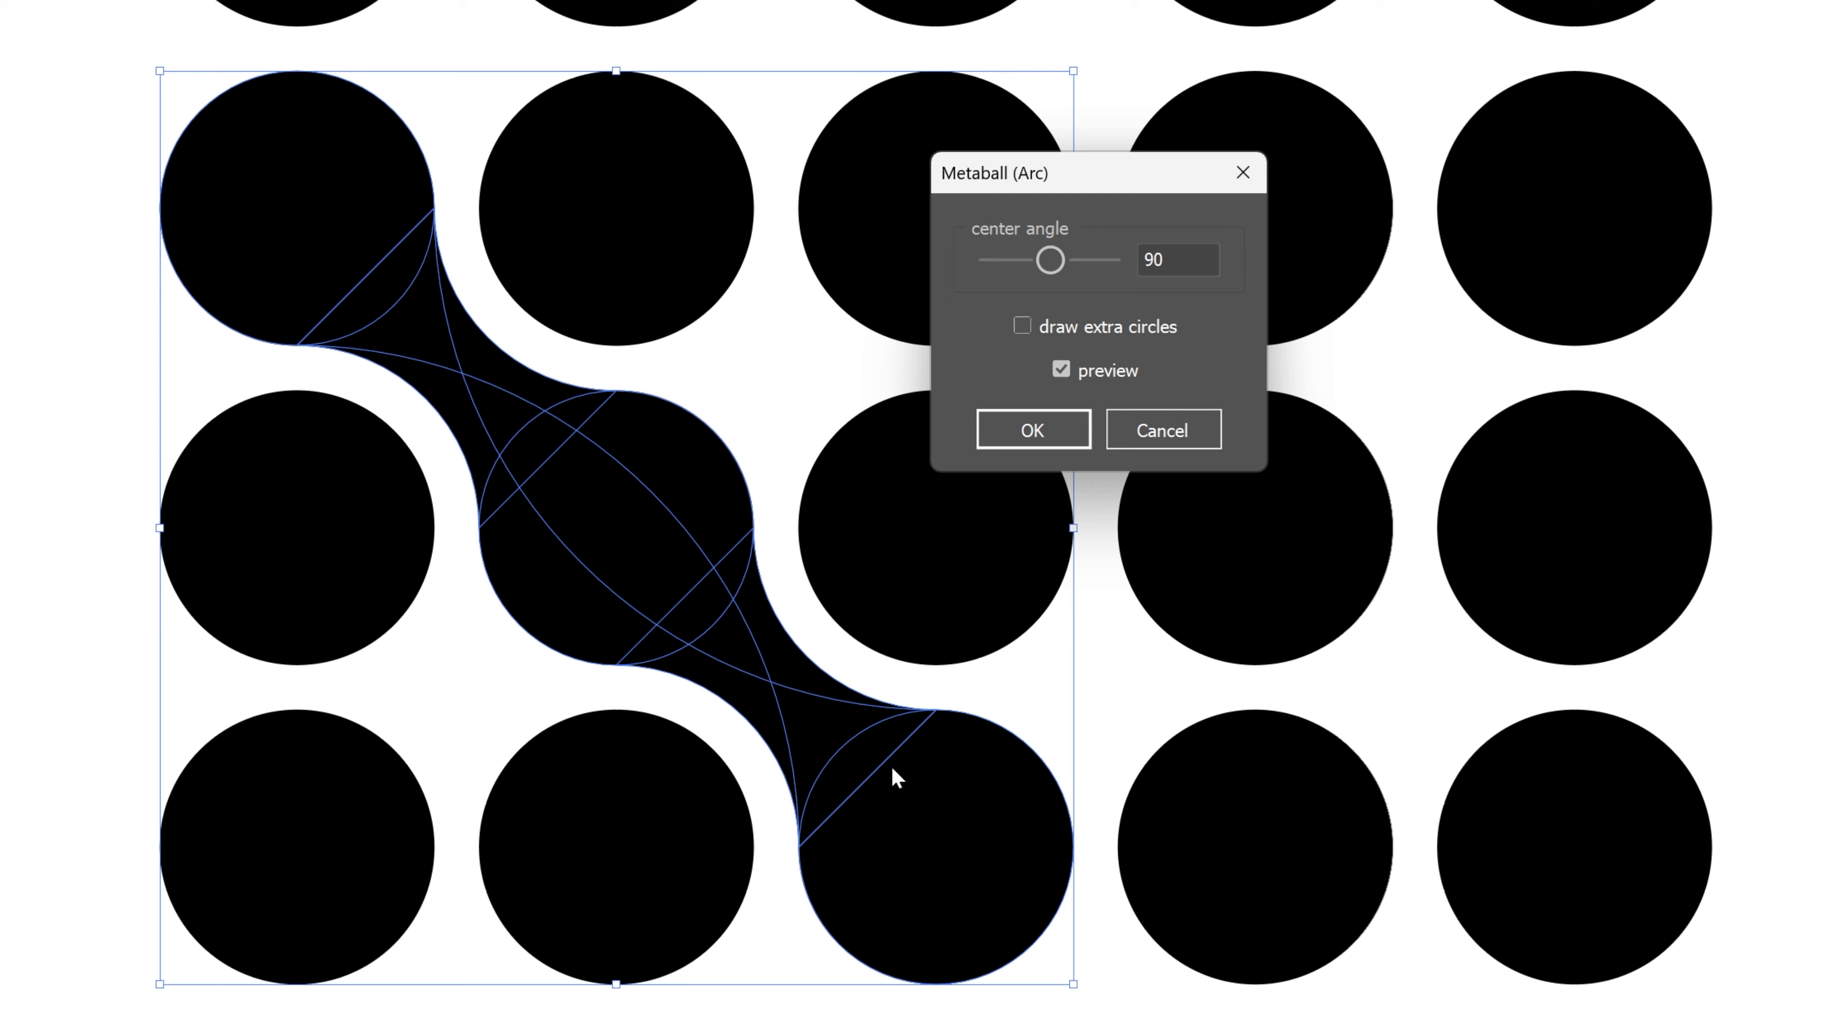
mouse_move(340, 136)
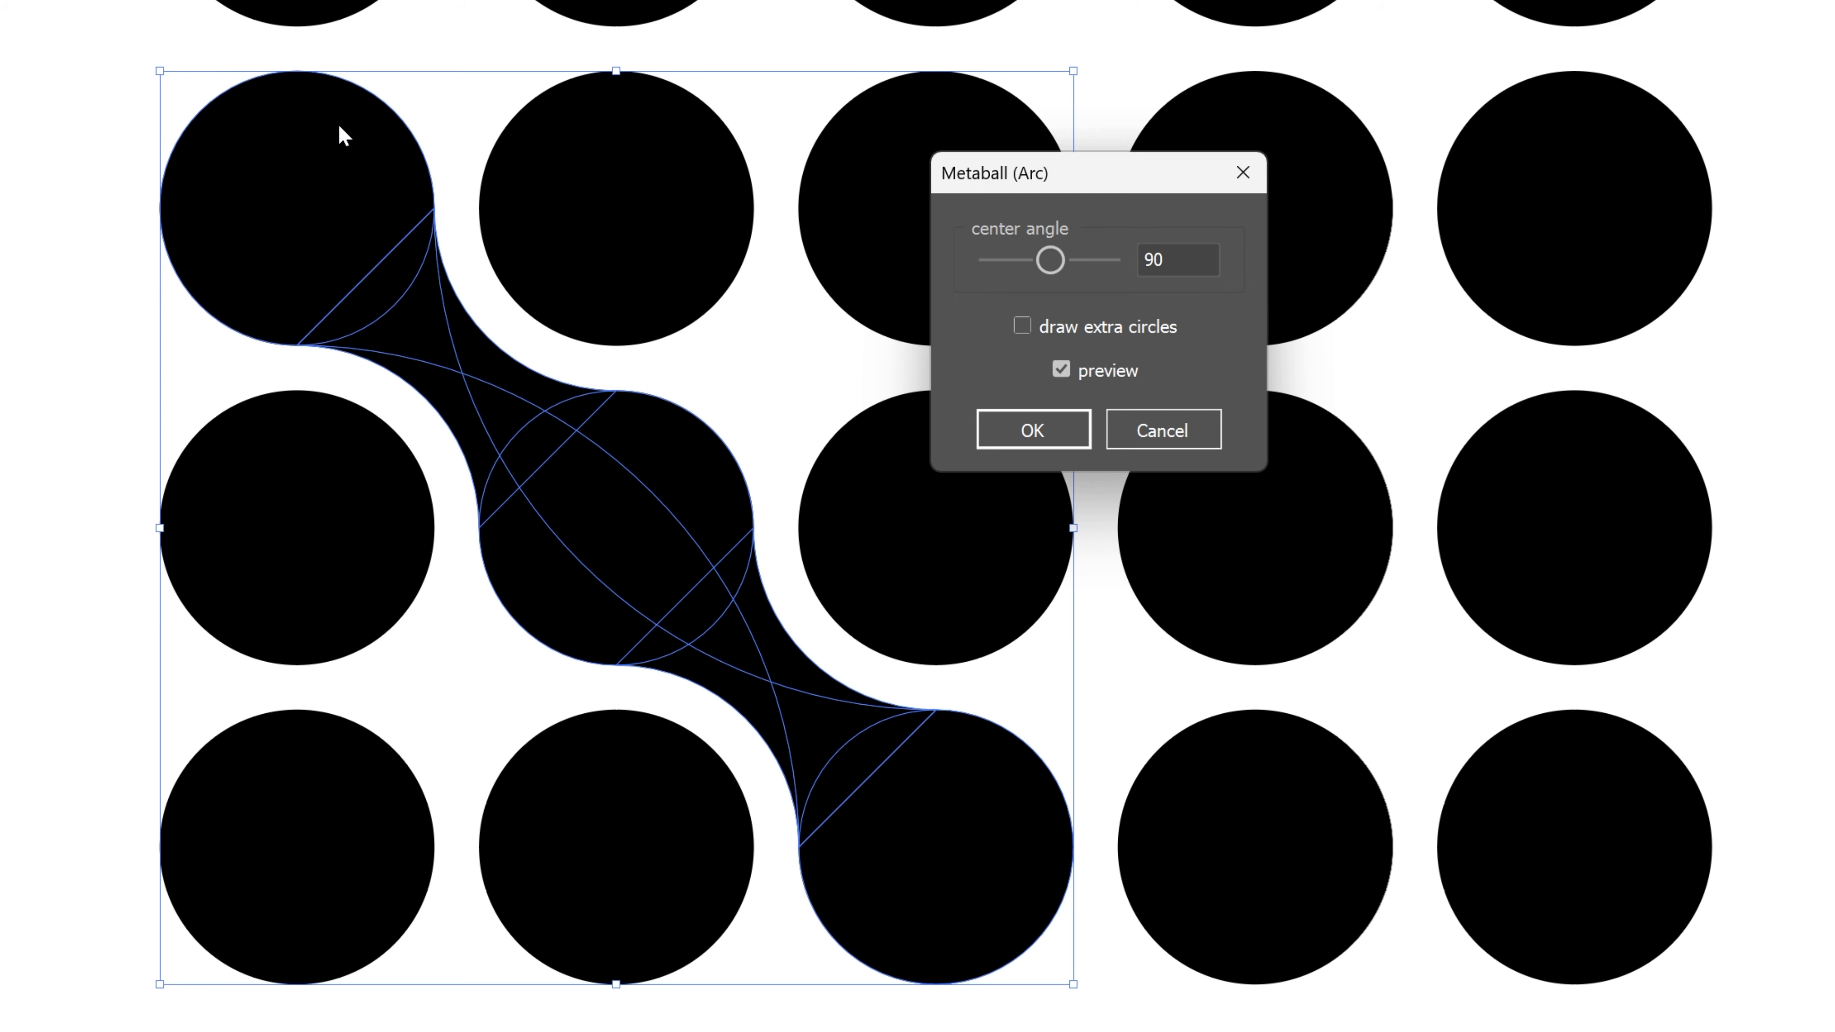
mouse_move(944, 880)
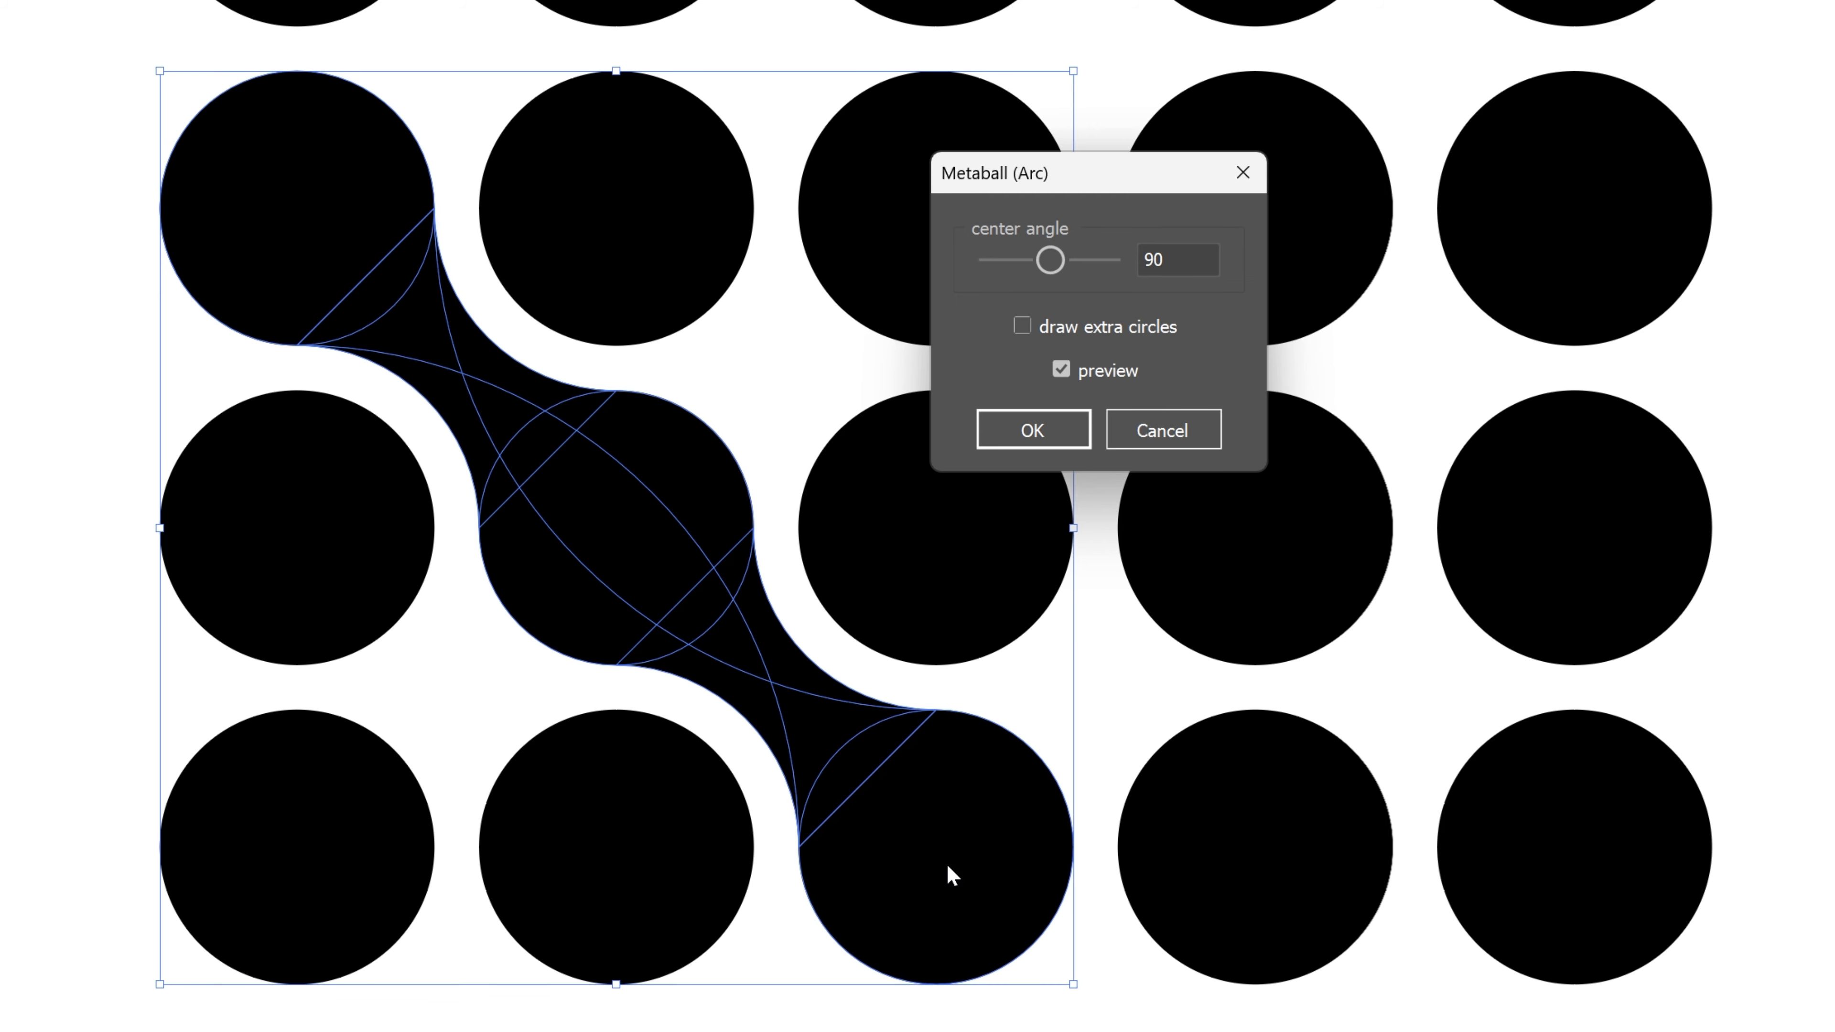
mouse_move(625, 554)
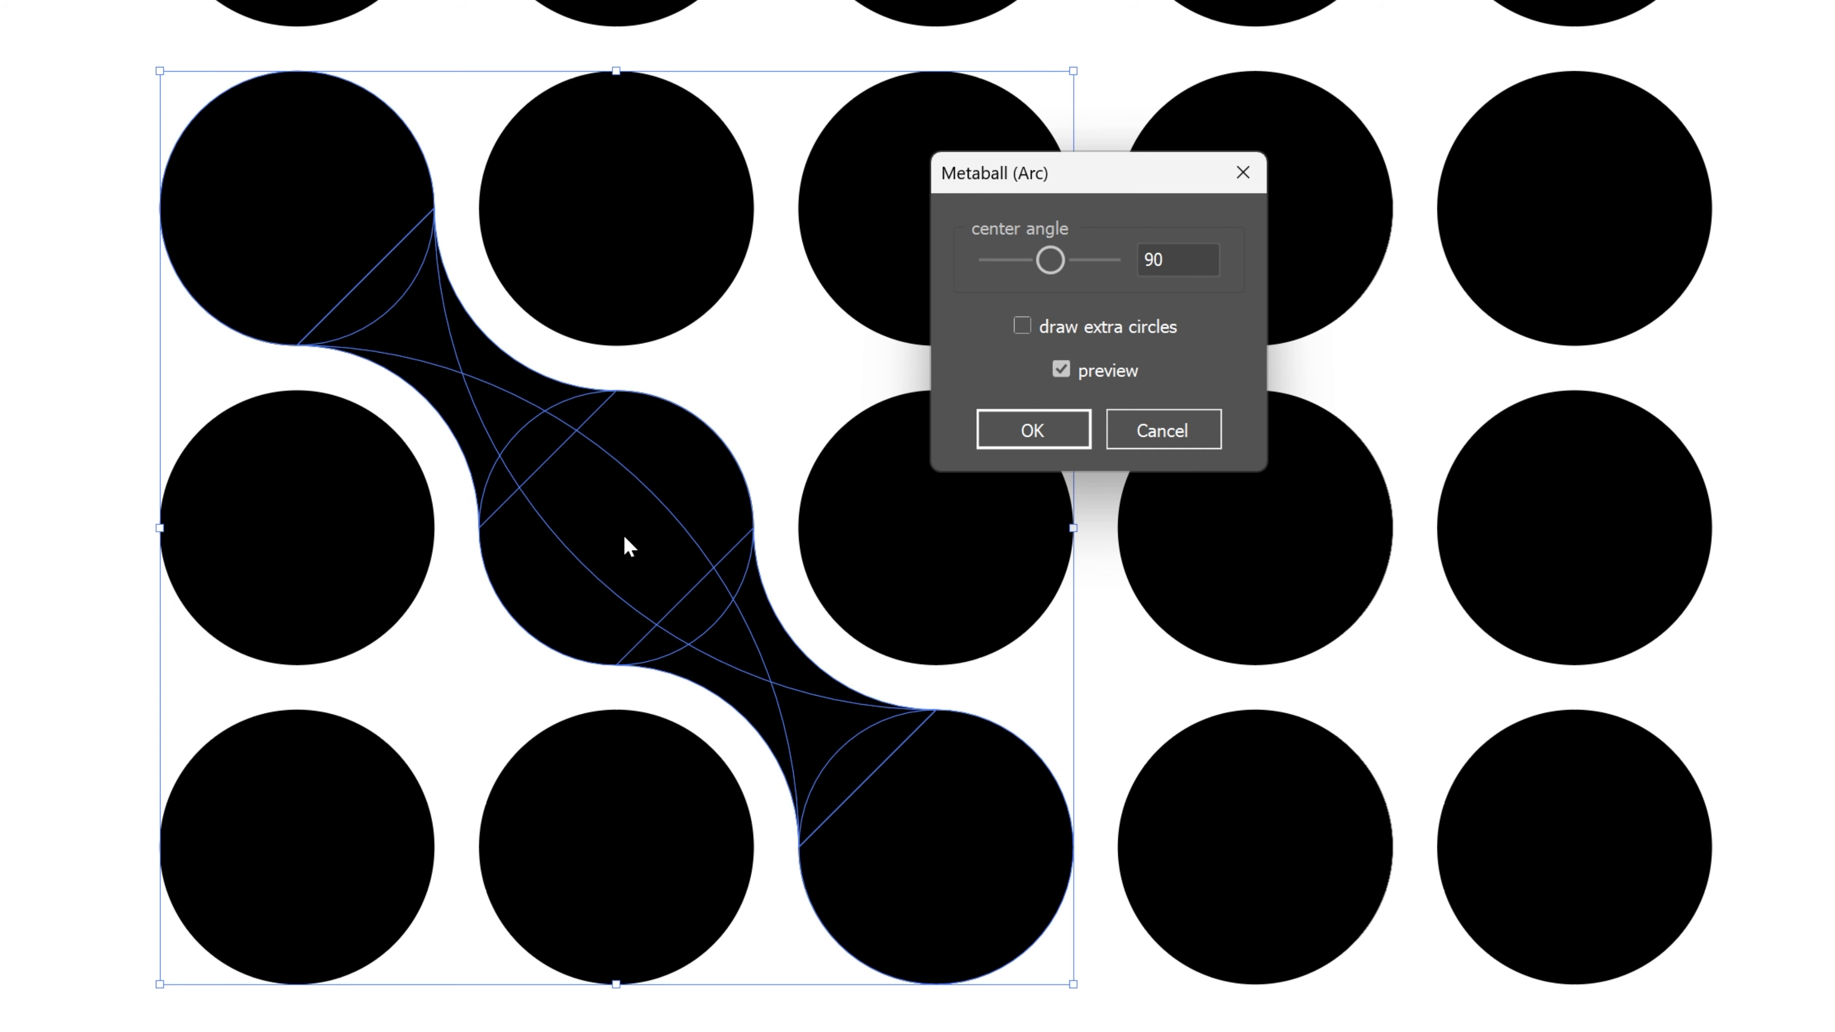
mouse_move(998, 864)
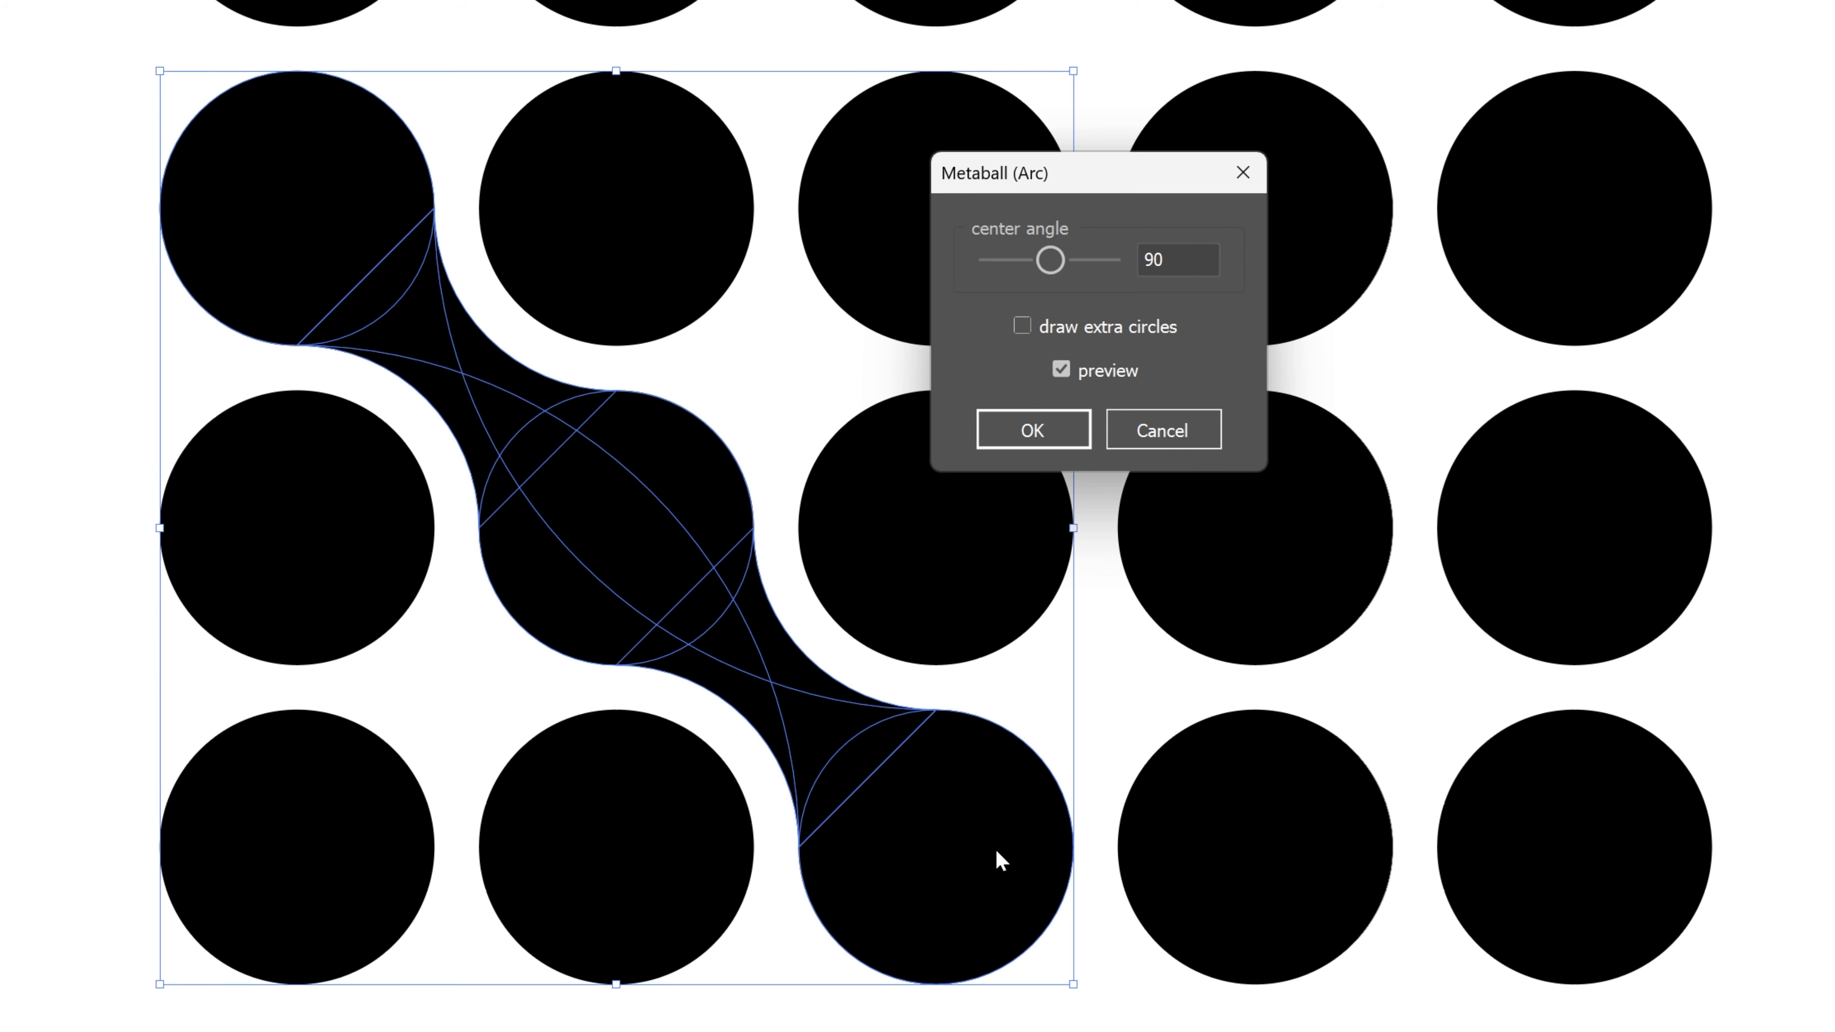
left_click(1033, 429)
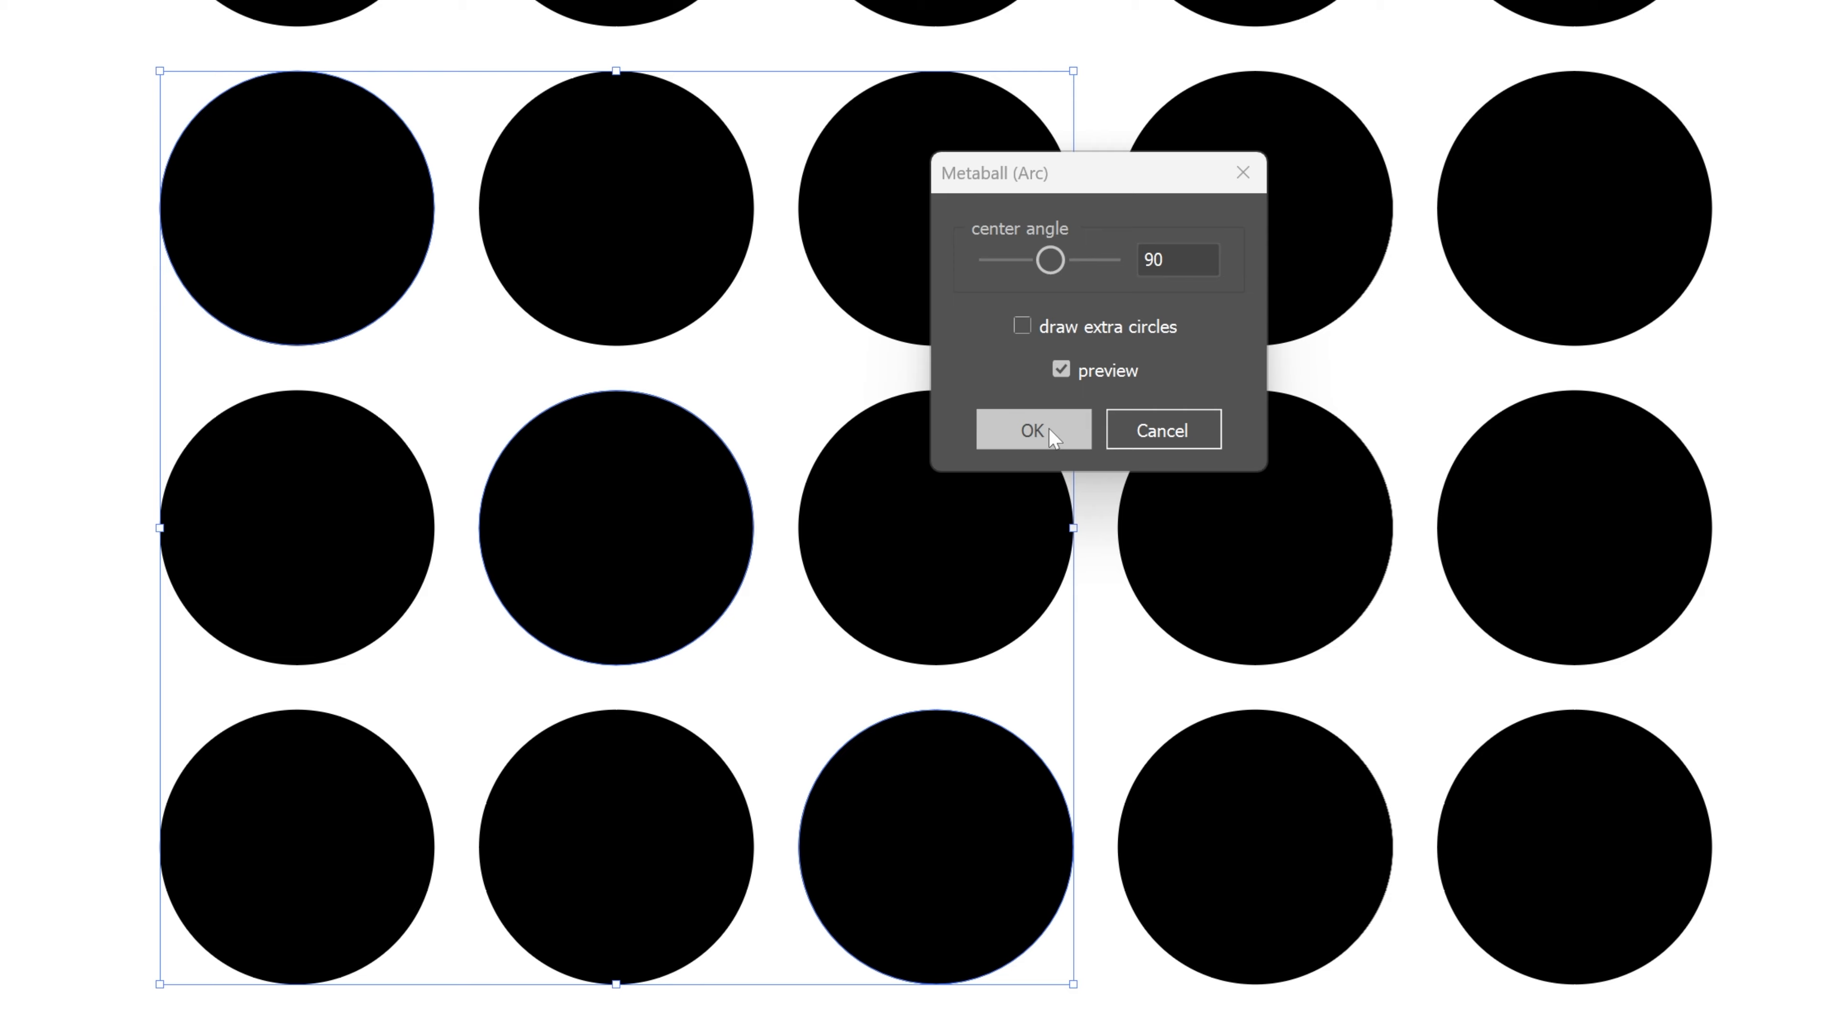
left_click(1031, 430)
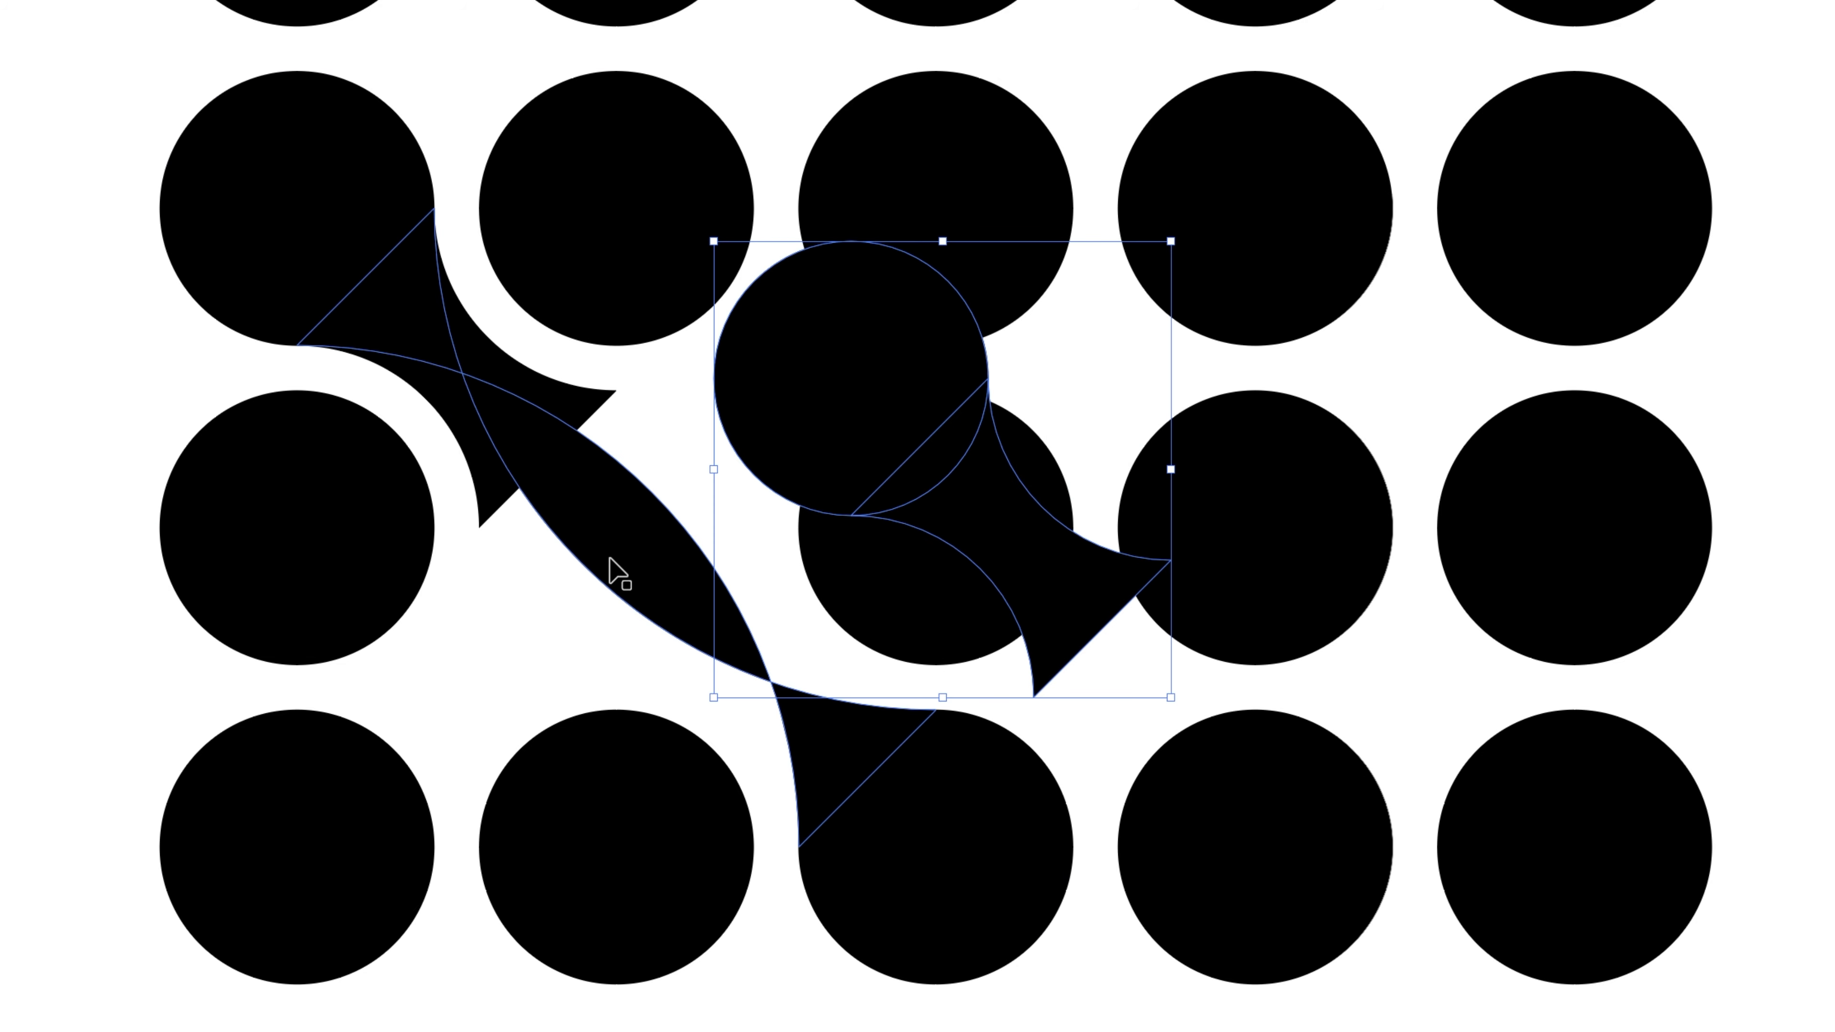